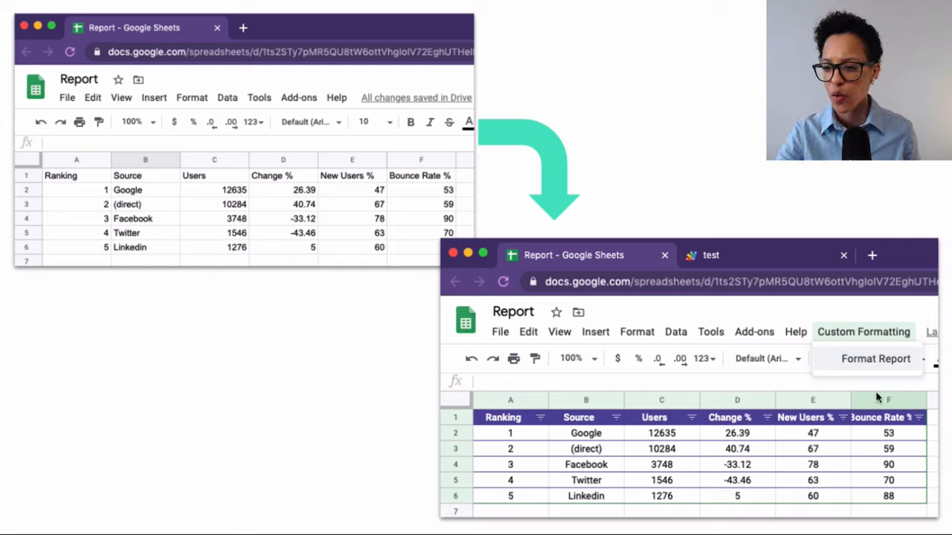
pyautogui.moveTo(760, 381)
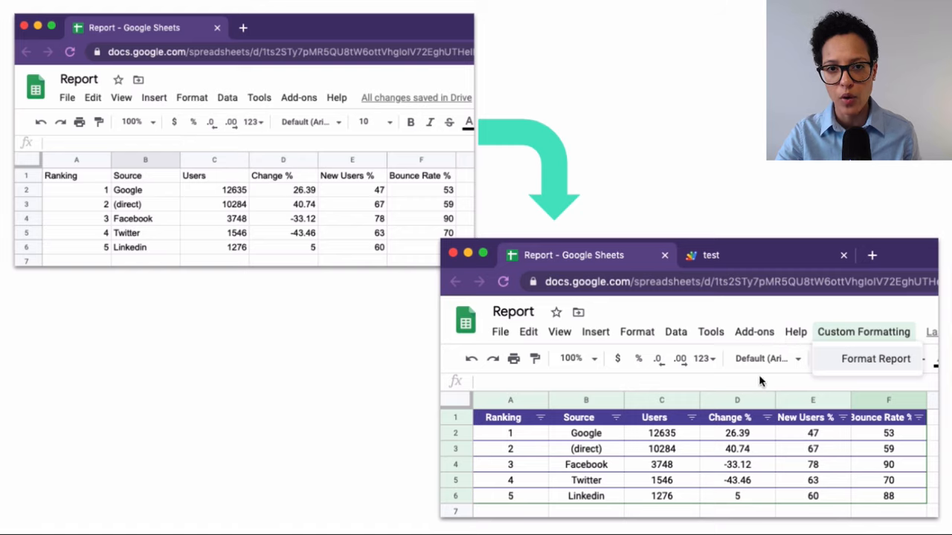
pyautogui.moveTo(690, 153)
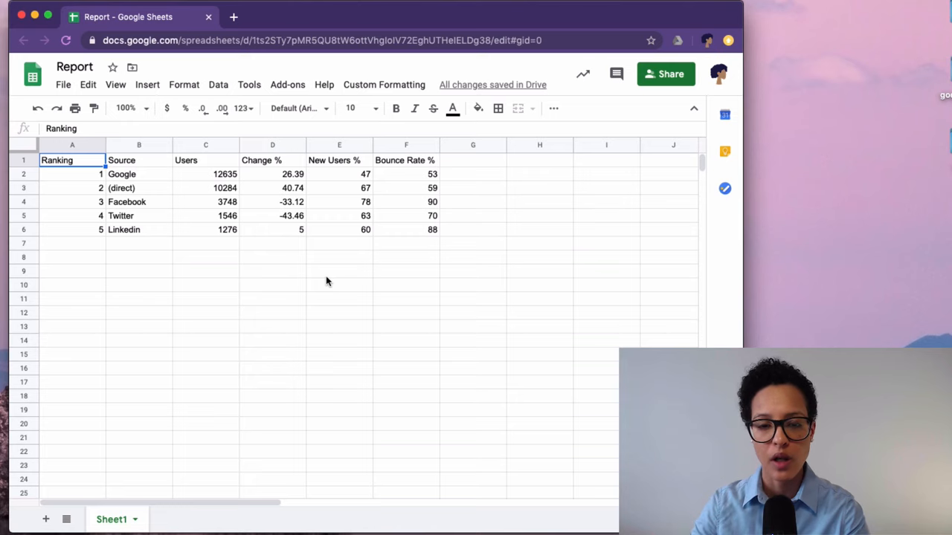
pyautogui.moveTo(280, 143)
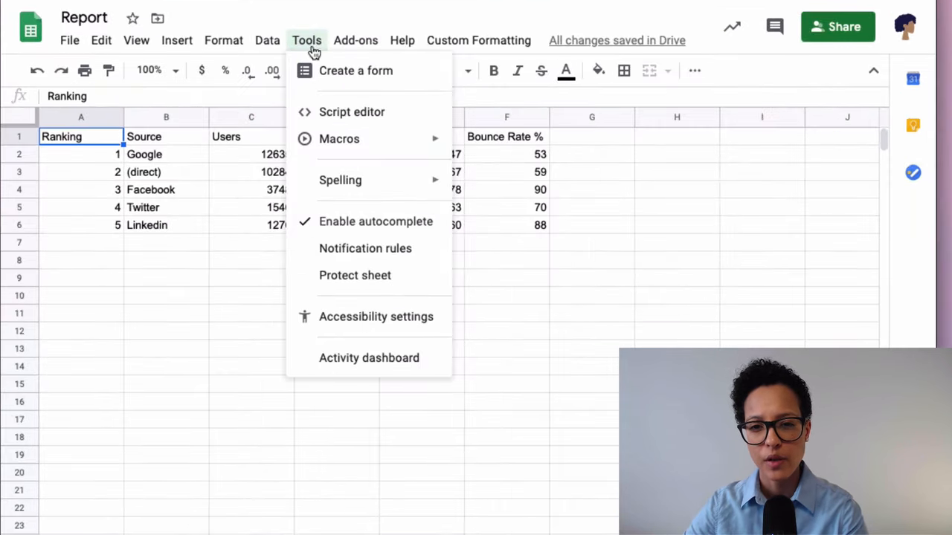
pyautogui.moveTo(410, 119)
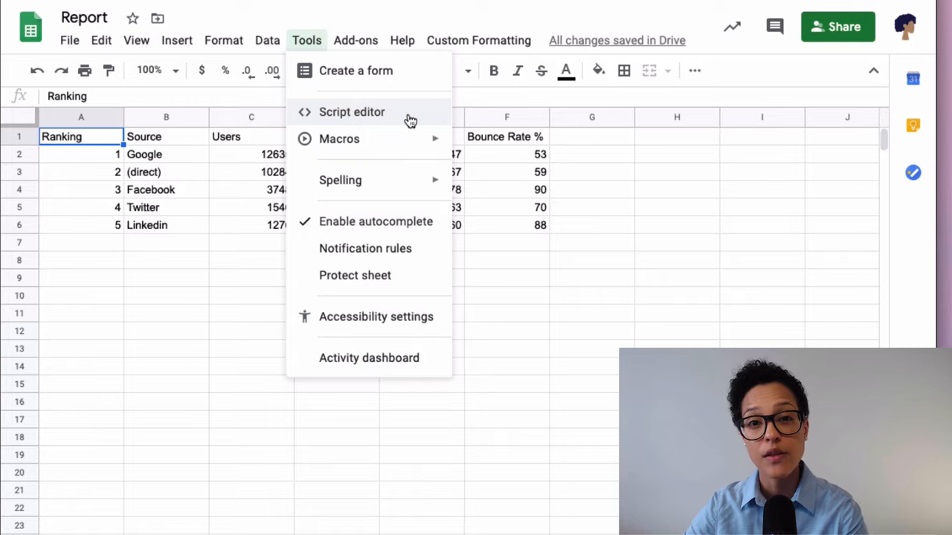
# - Open the Report spreadsheet's script editor via Tools > Script editor
pyautogui.click(352, 111)
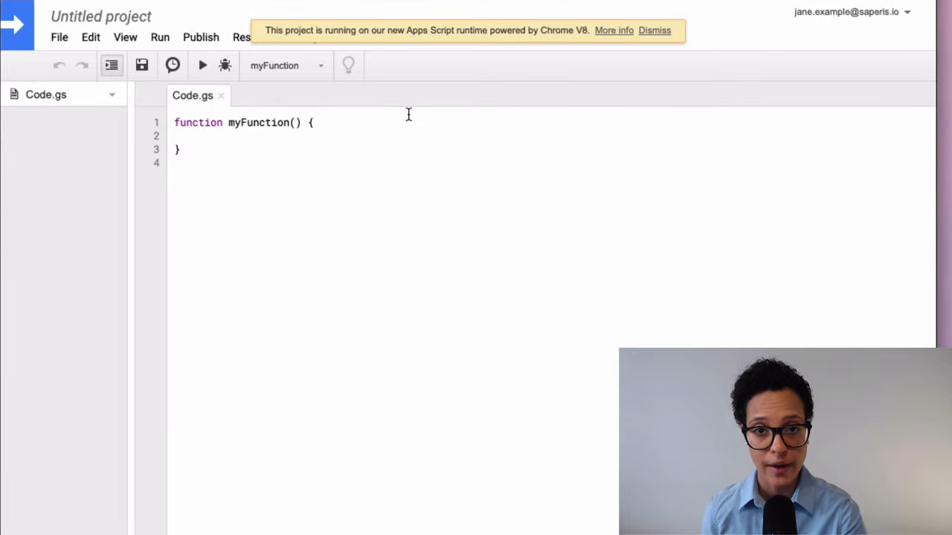
# - Change the project title from 'Untitled project' to 'Report Formatting'
pyautogui.click(186, 135)
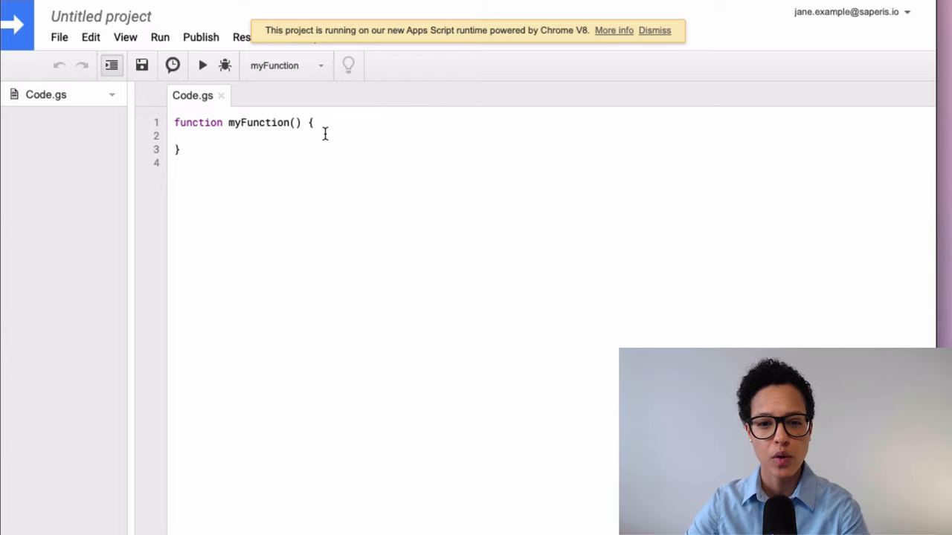
pyautogui.click(100, 16)
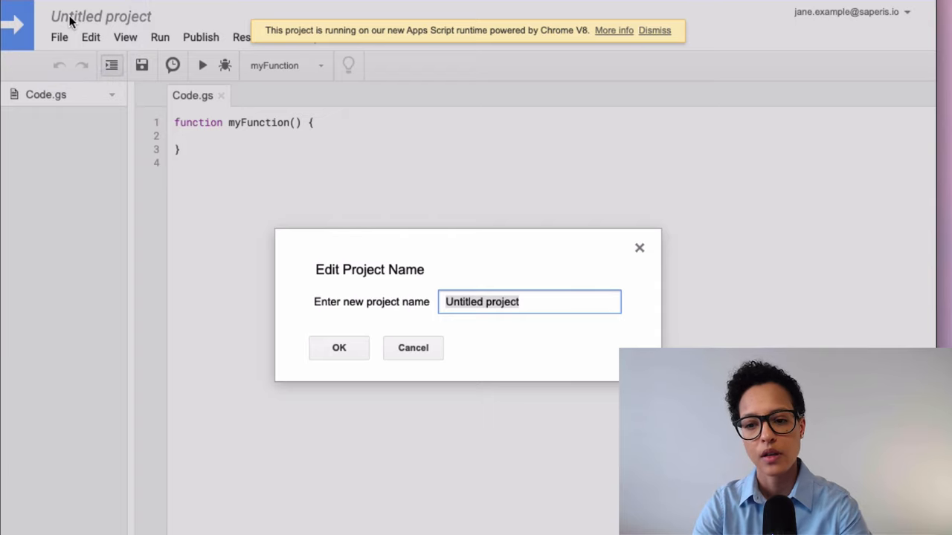
pyautogui.write('Report F')
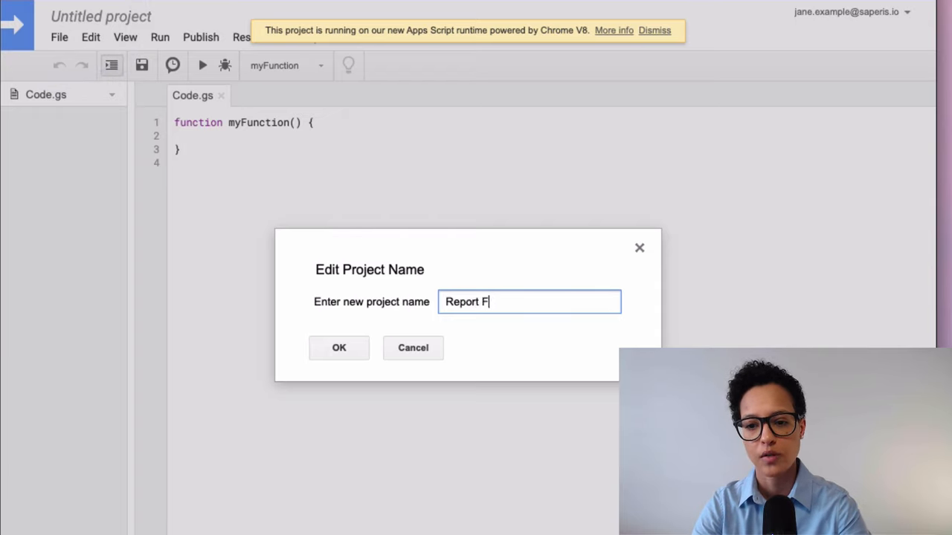
pyautogui.write('ormatting')
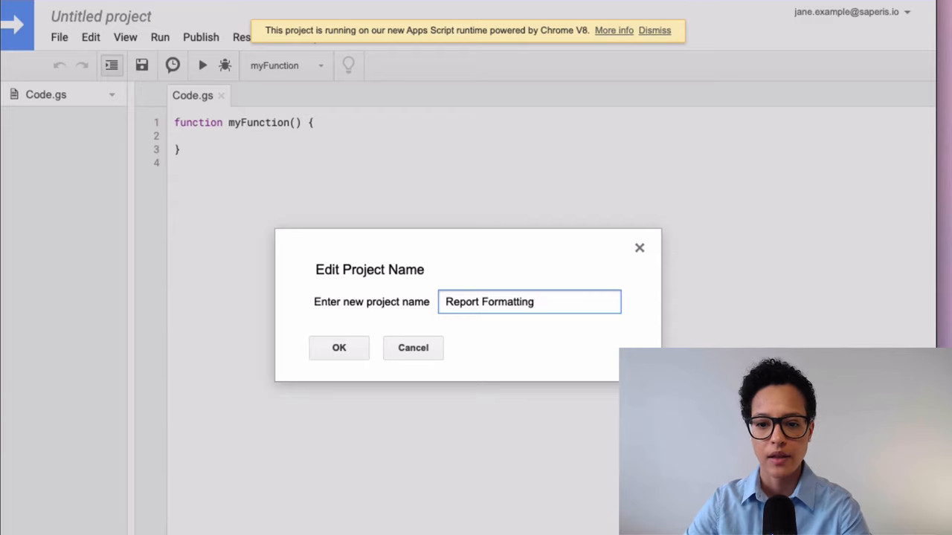
pyautogui.click(338, 347)
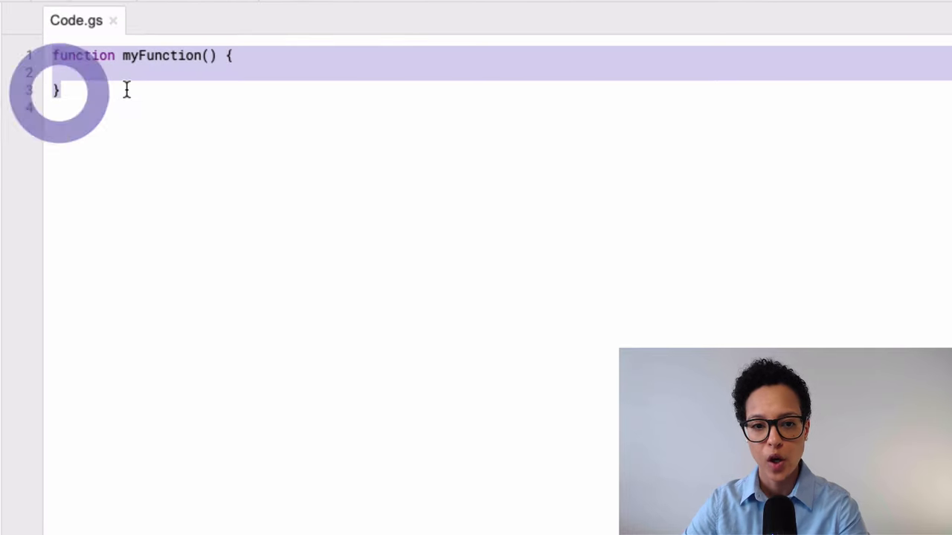
# - Replace the default myFunction name in Code.gs with formatReport
pyautogui.click(124, 55)
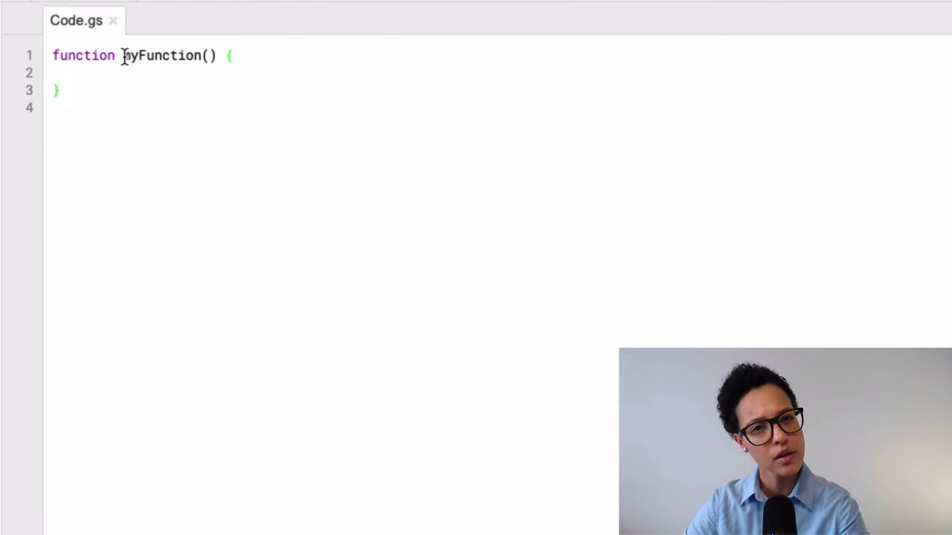
pyautogui.doubleClick(162, 55)
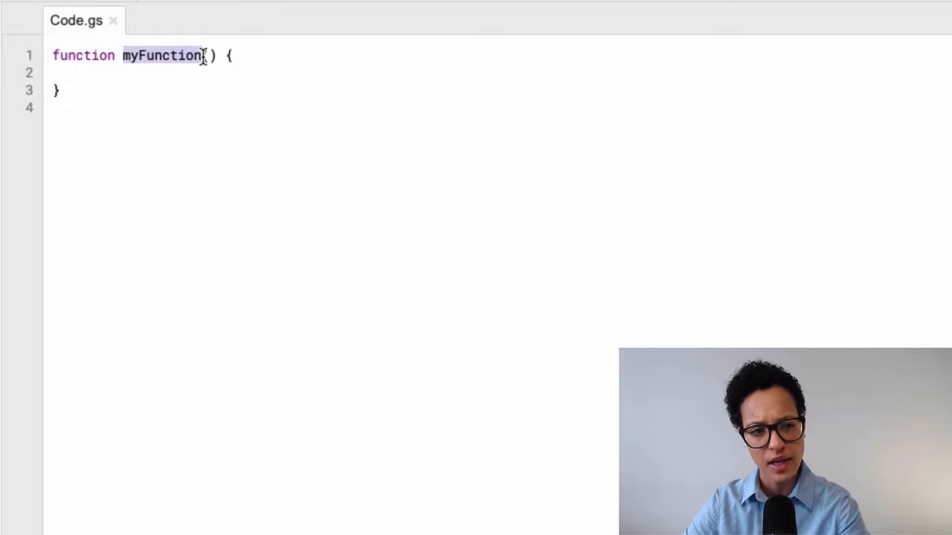
pyautogui.write('form')
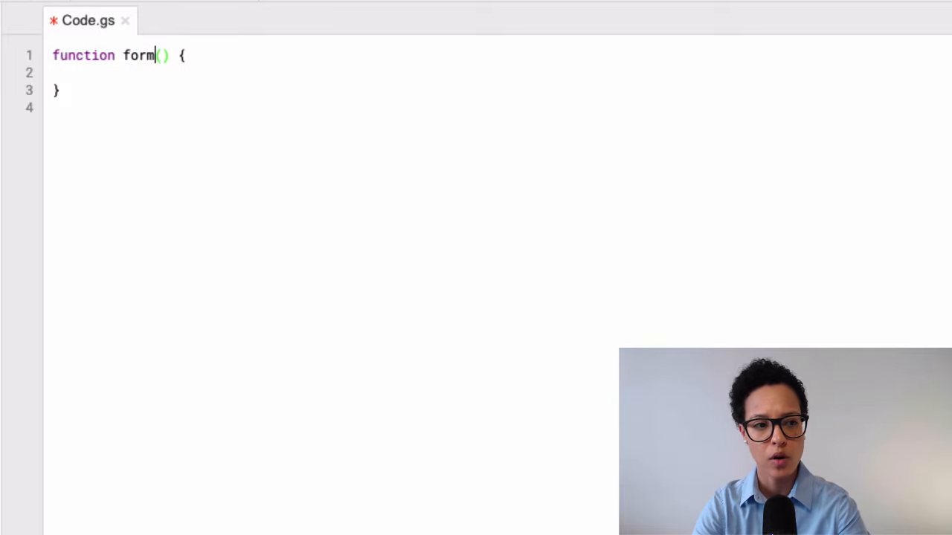
pyautogui.write('atReport')
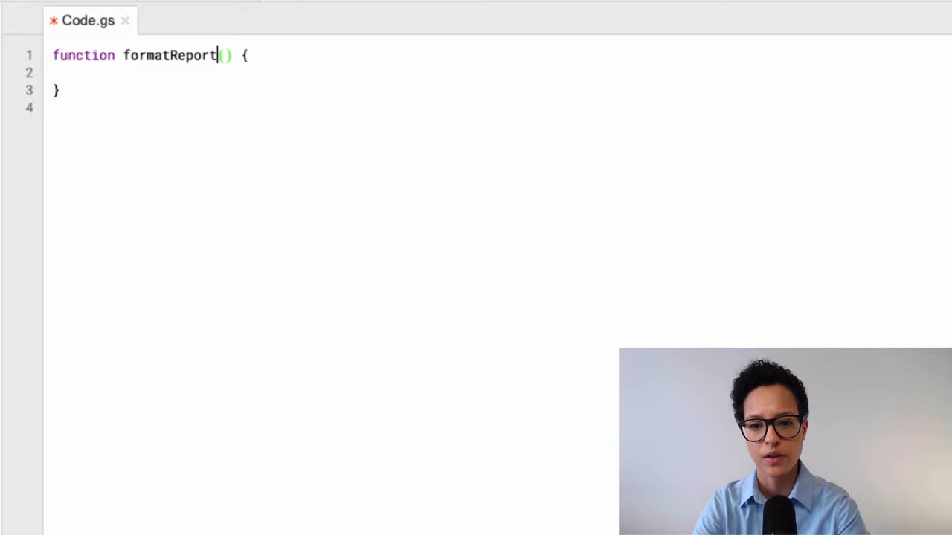
pyautogui.moveTo(163, 55)
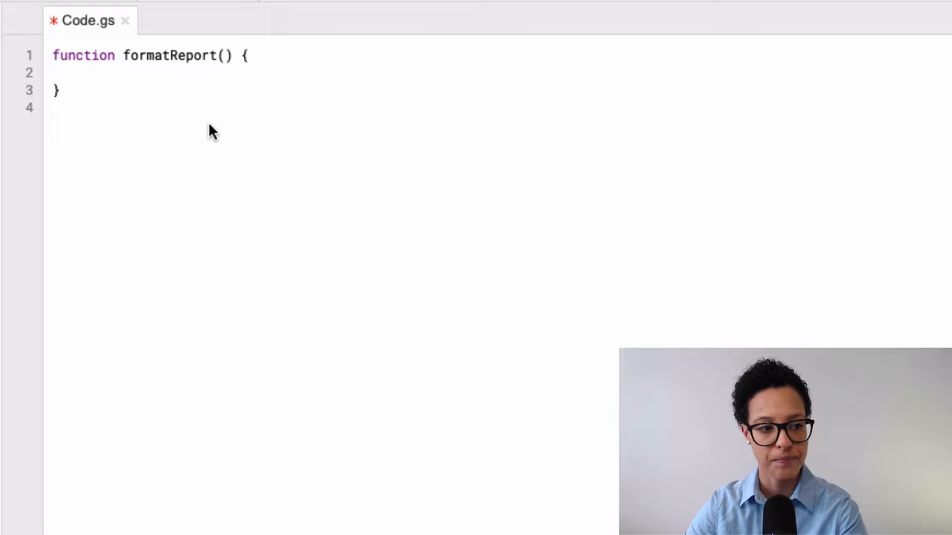
pyautogui.click(93, 73)
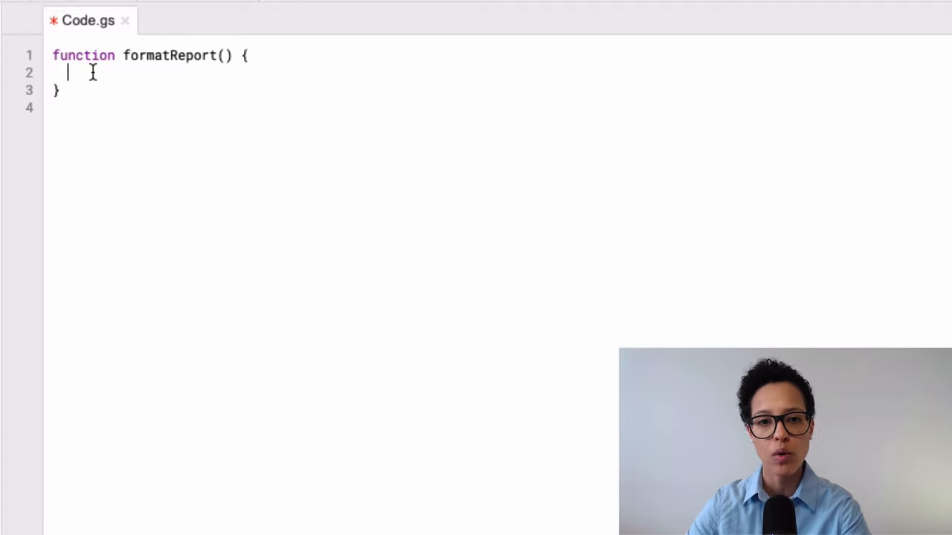
# - Store the active spreadsheet from SpreadsheetApp in a sheet variable inside formatReport
pyautogui.click(144, 18)
pyautogui.write('le')
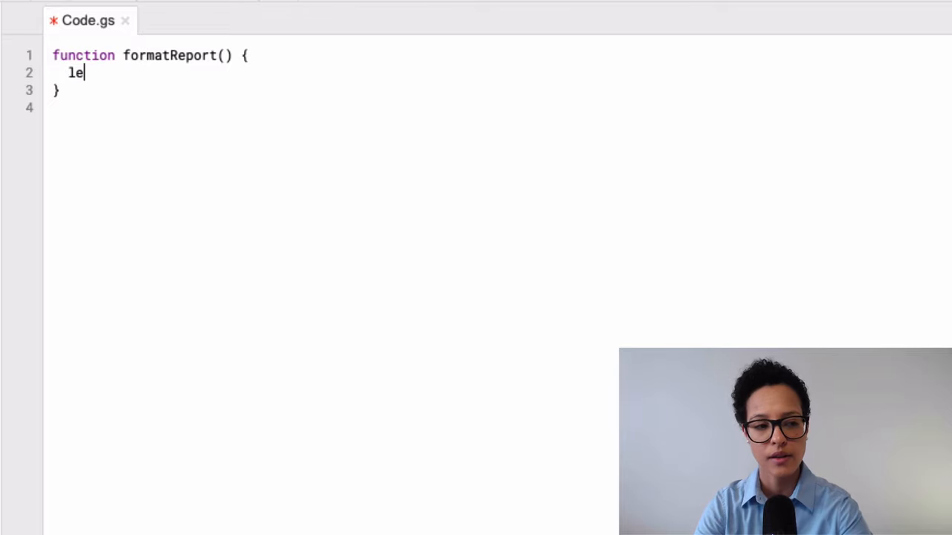
pyautogui.write('t sheet')
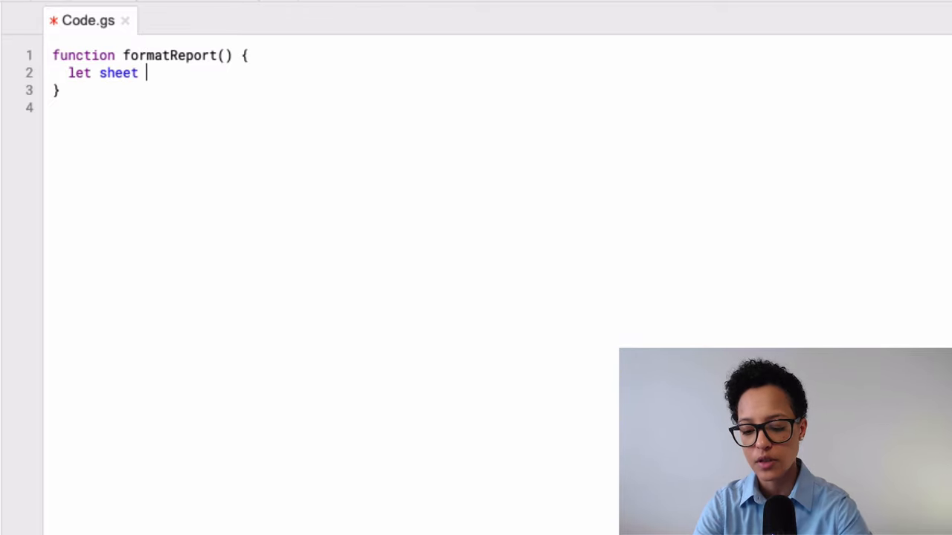
pyautogui.write('= Sprea')
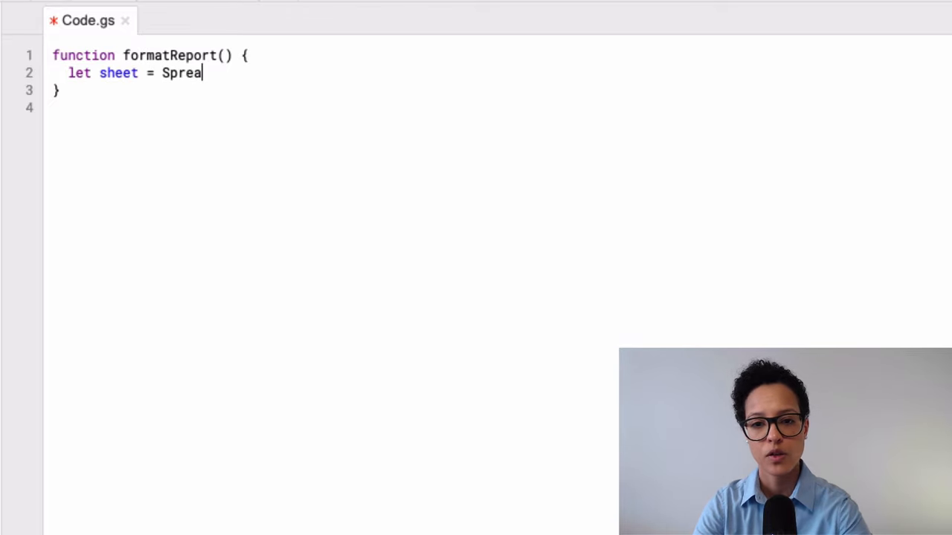
pyautogui.write('dsheetApp')
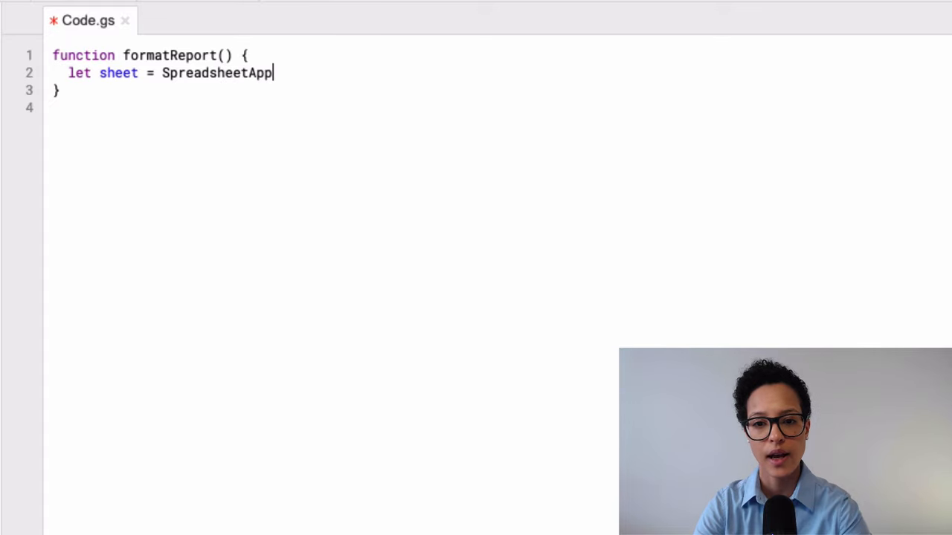
pyautogui.write('.getActiveSpreadsheet(')
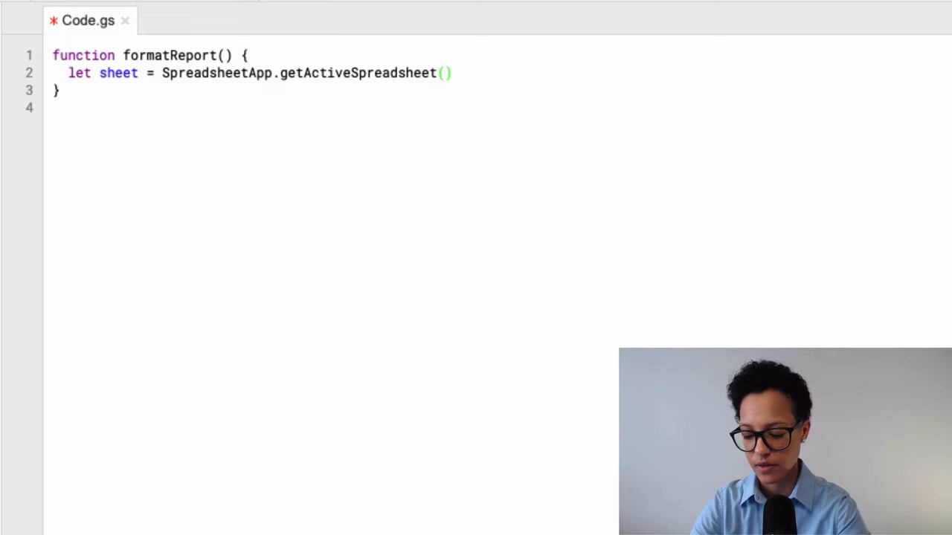
pyautogui.write(';')
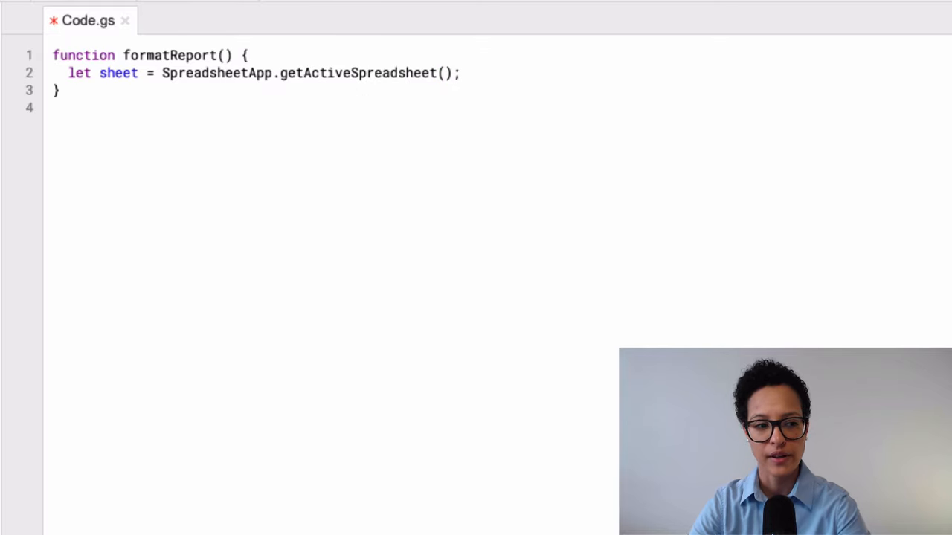
pyautogui.press('Return')
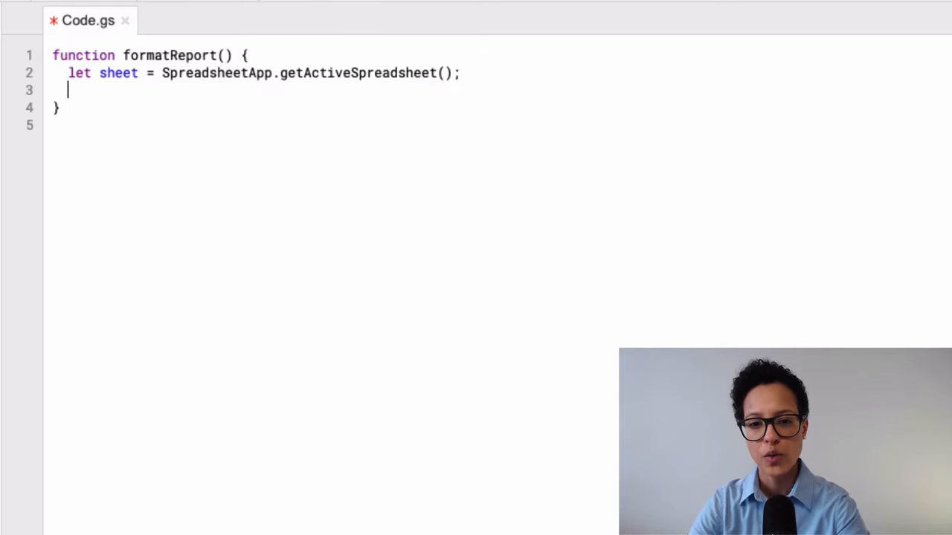
pyautogui.press('enter')
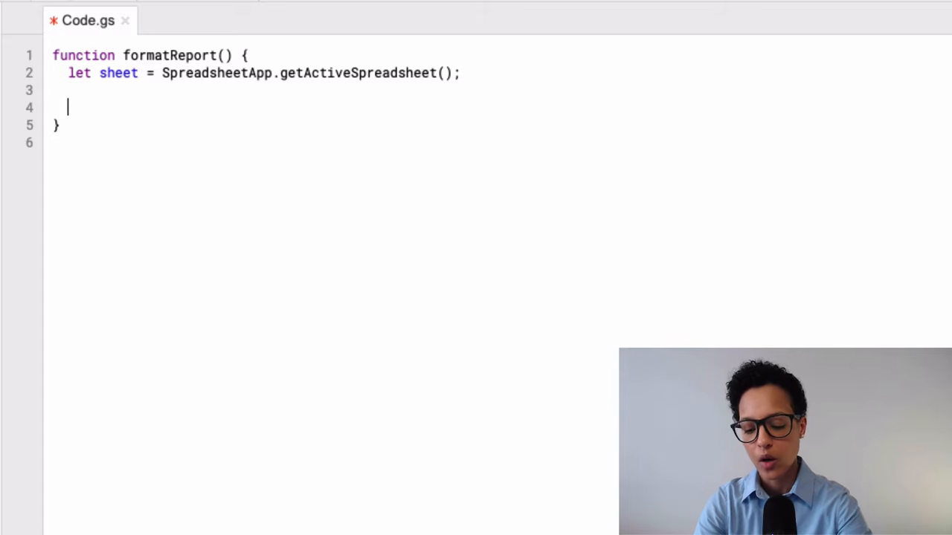
# - Add let headers = sheet.getRange('A1:F1'); for the header row
pyautogui.write('let')
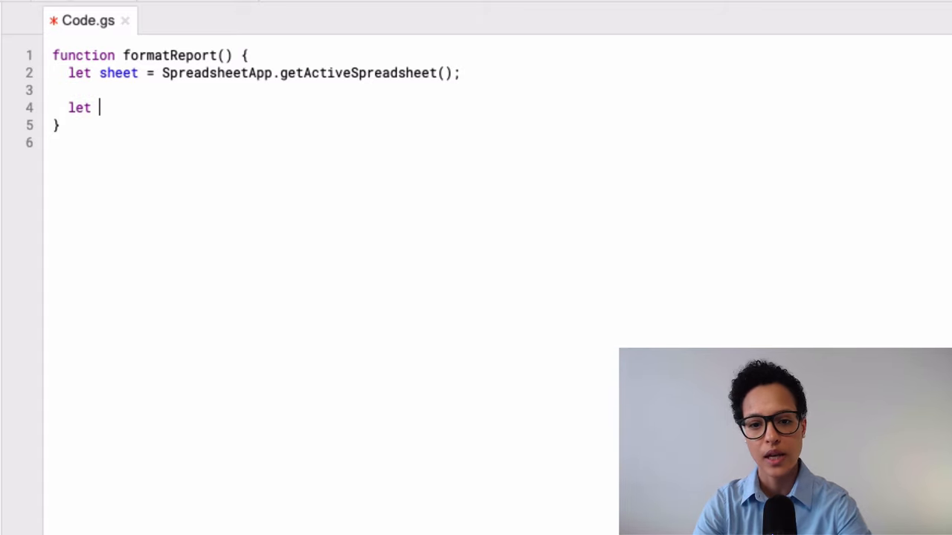
pyautogui.write('headers =')
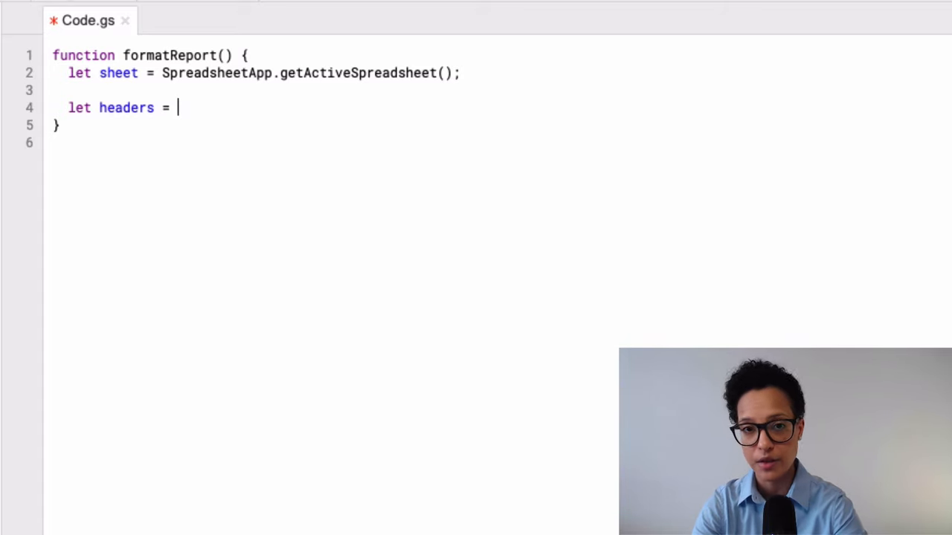
pyautogui.write('sheet')
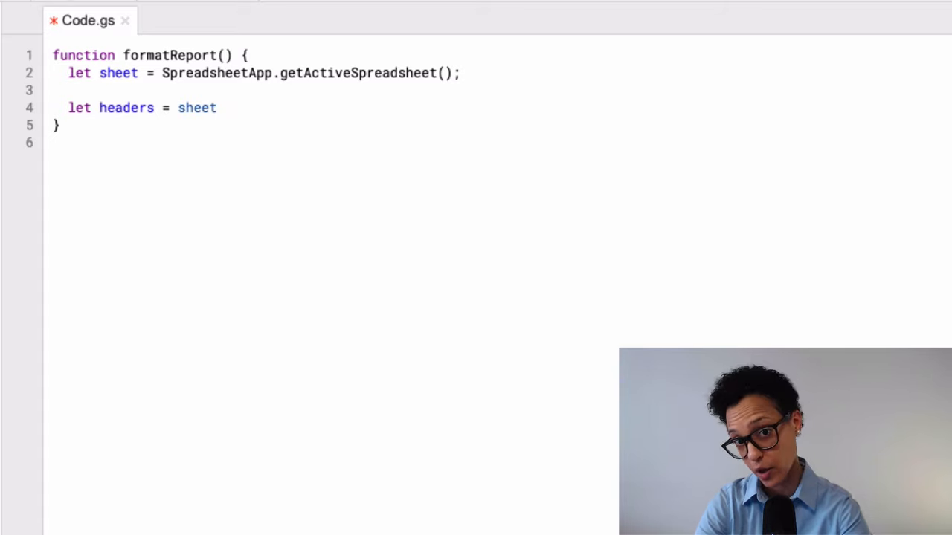
pyautogui.write('.getR')
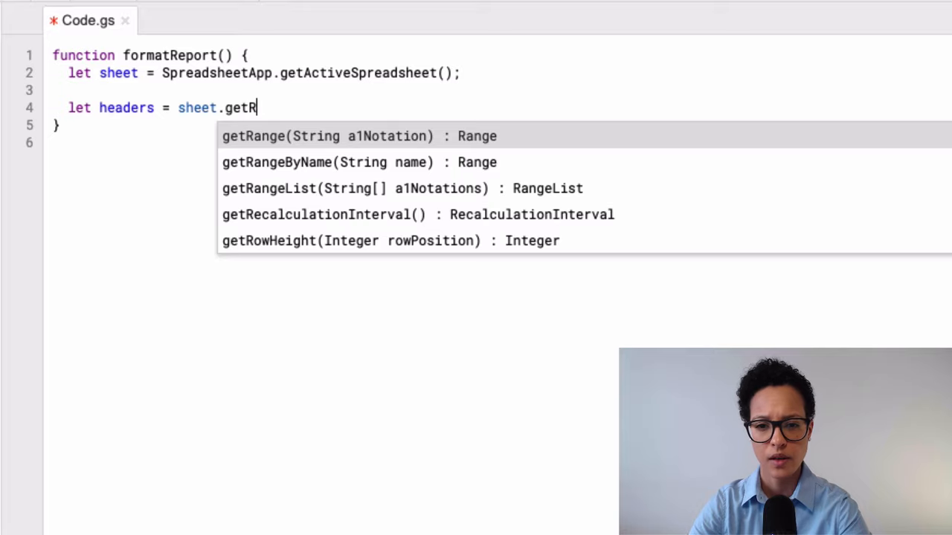
pyautogui.click(359, 136)
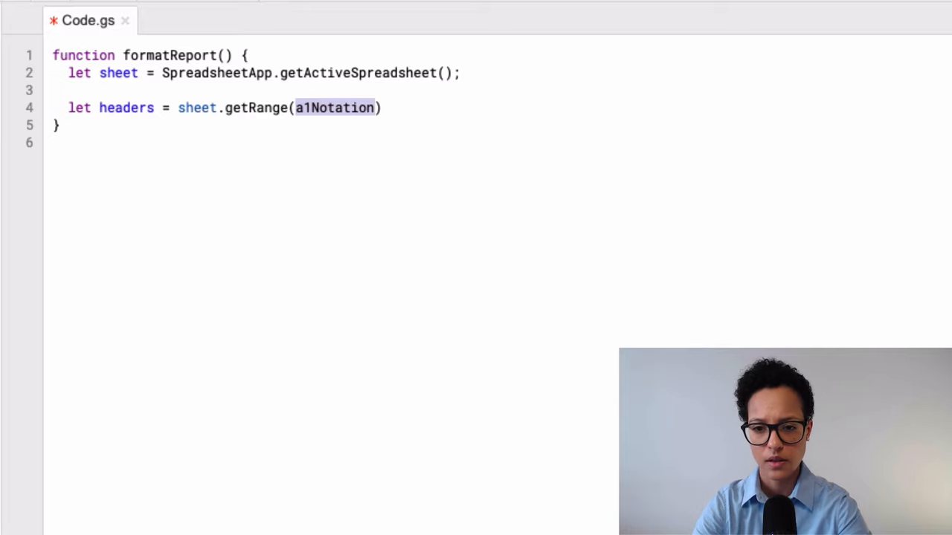
pyautogui.write("'A")
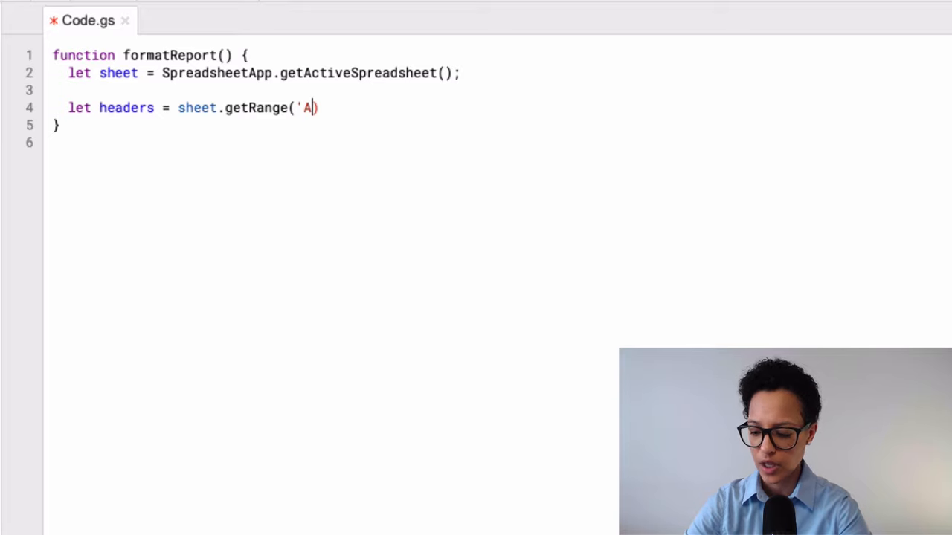
pyautogui.write('1:F')
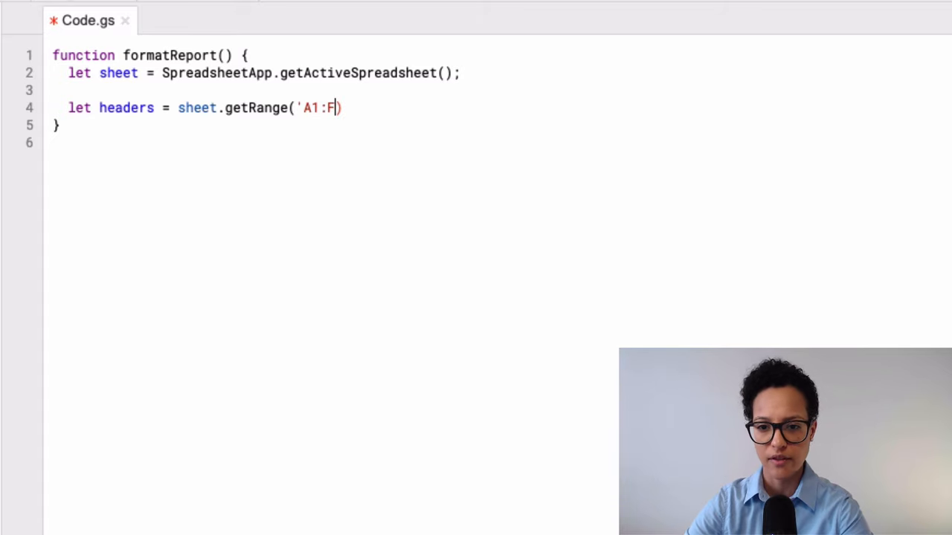
pyautogui.write("1'")
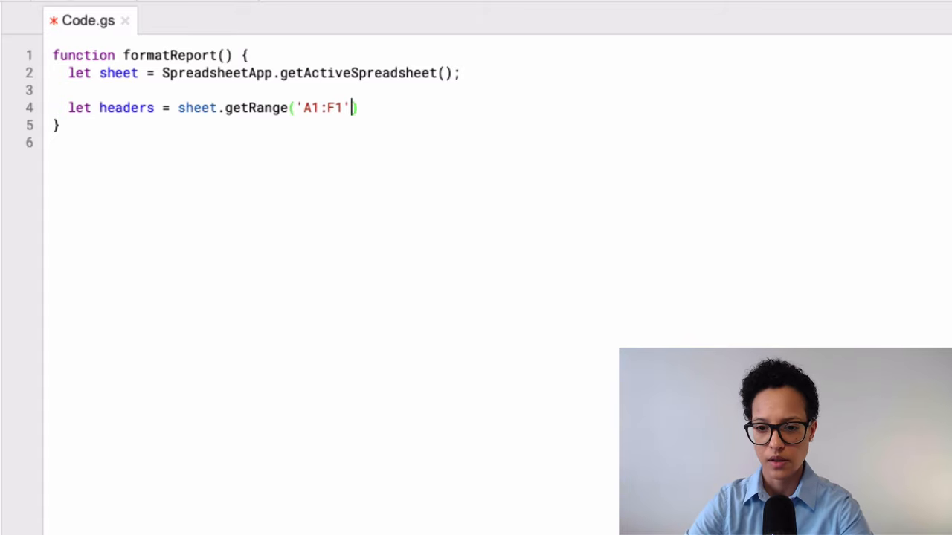
pyautogui.write(');')
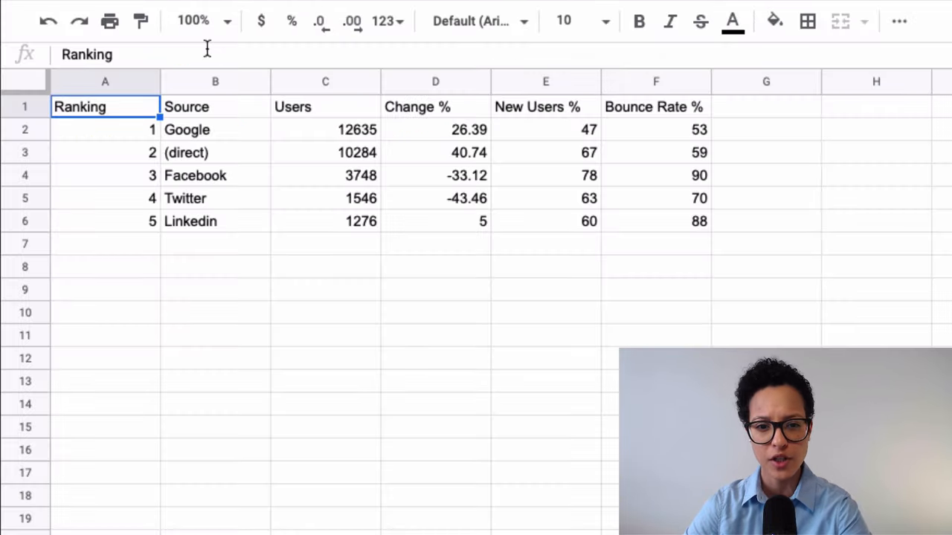
pyautogui.moveTo(567, 115)
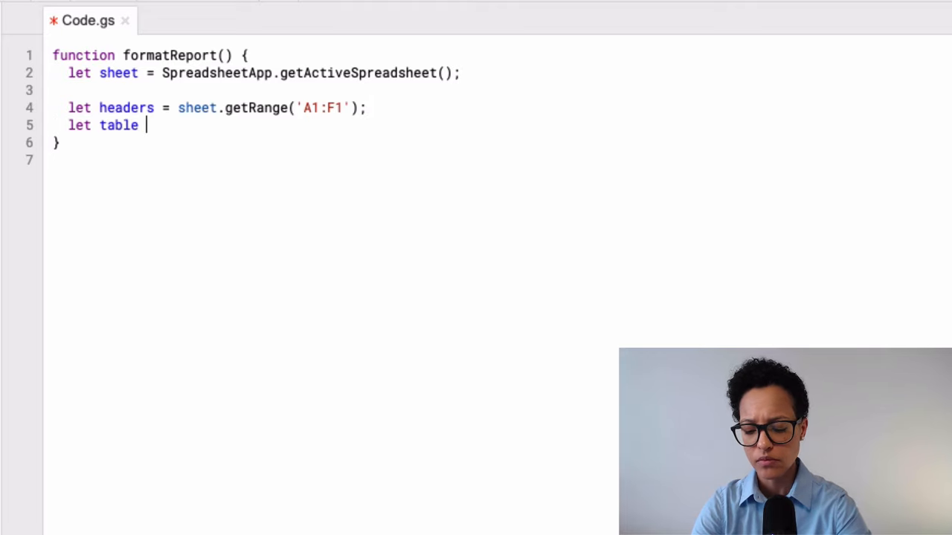
# - Write let table = sheet.getDataRange(); on line 5 using autocomplete
pyautogui.write('= sheet.g')
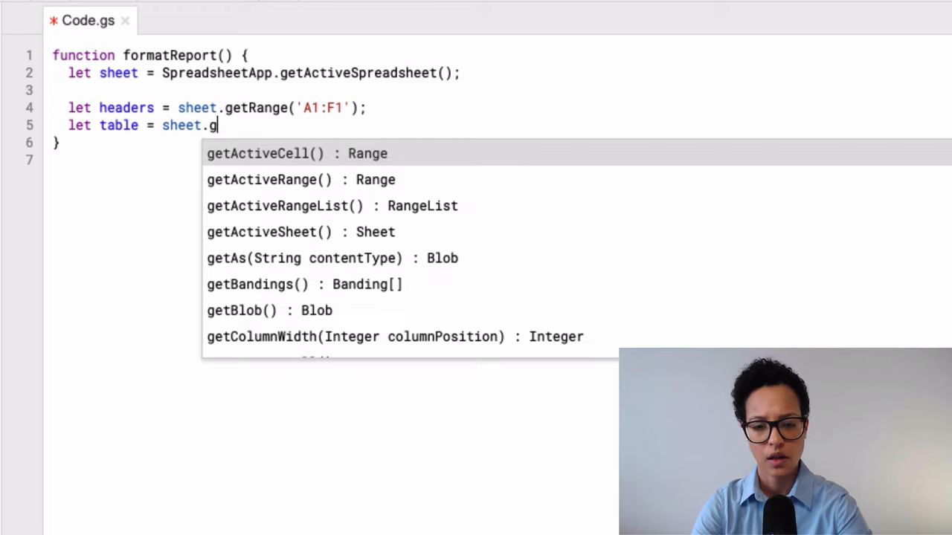
pyautogui.write('DataRange(')
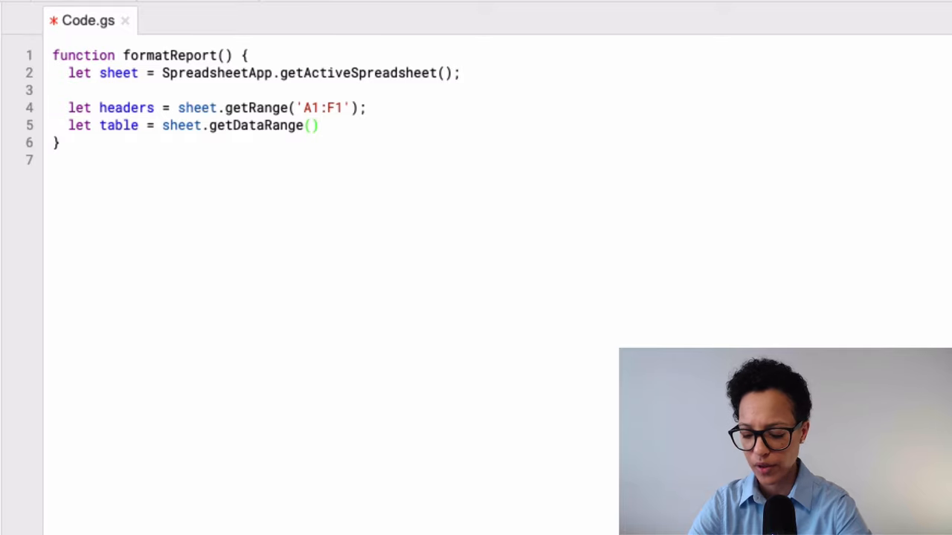
pyautogui.write(';')
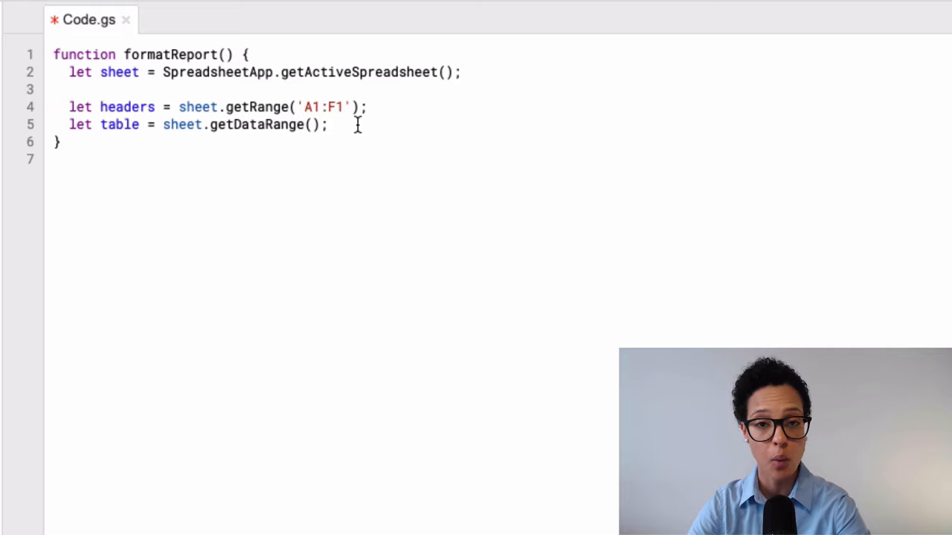
# - Make the headers bold with white font colour
pyautogui.press('Enter')
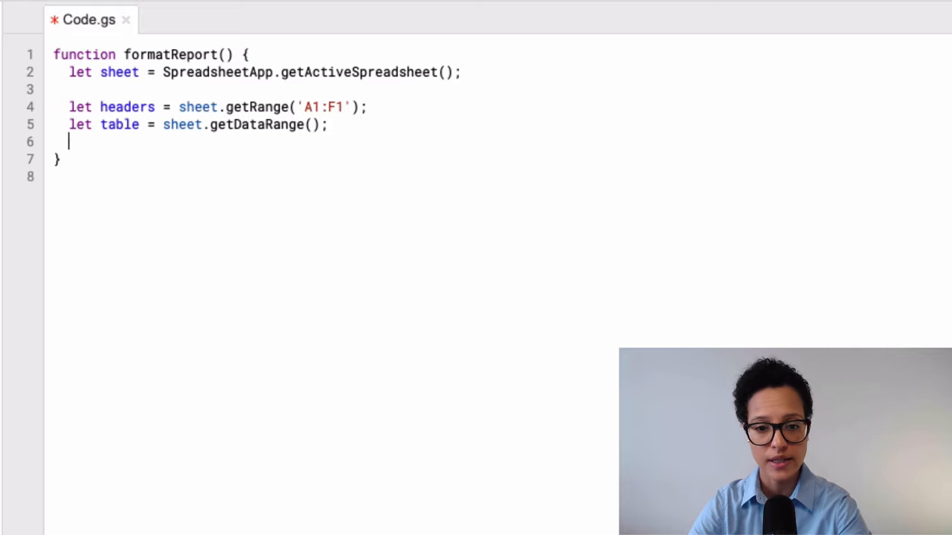
pyautogui.write('headers.')
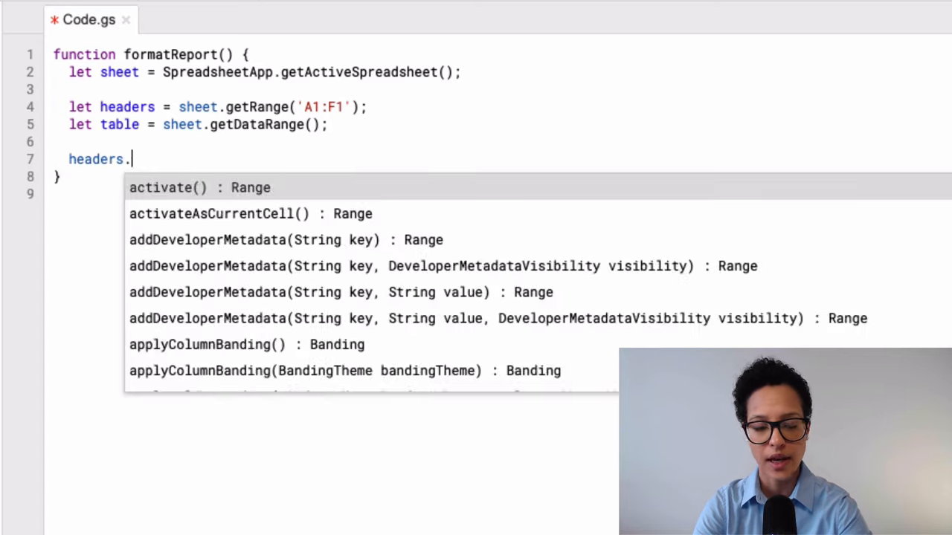
pyautogui.write('setFontWeight(fontWeight')
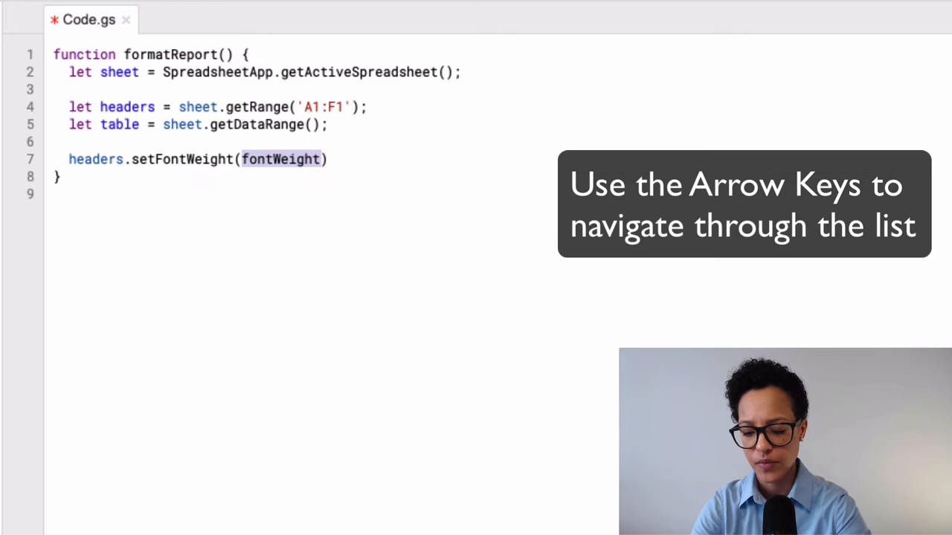
pyautogui.write("'bold")
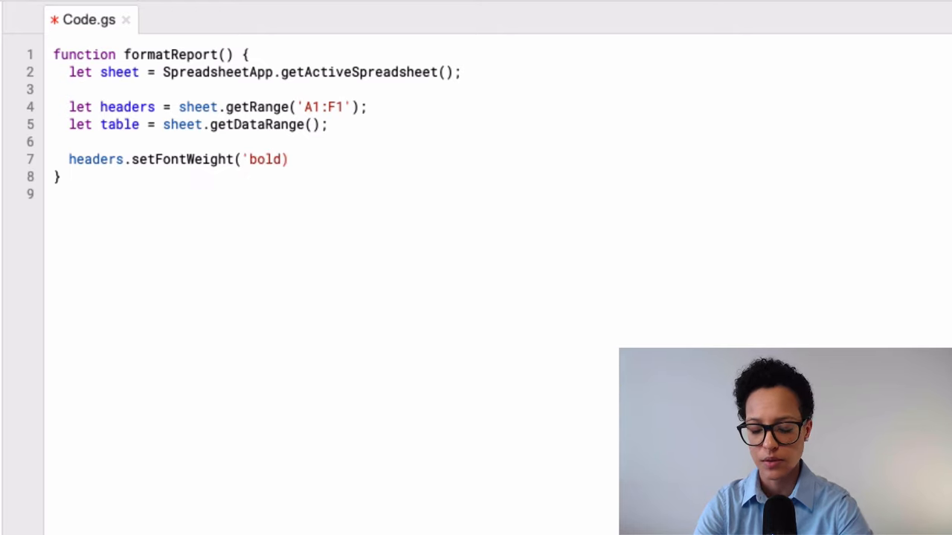
pyautogui.write("'")
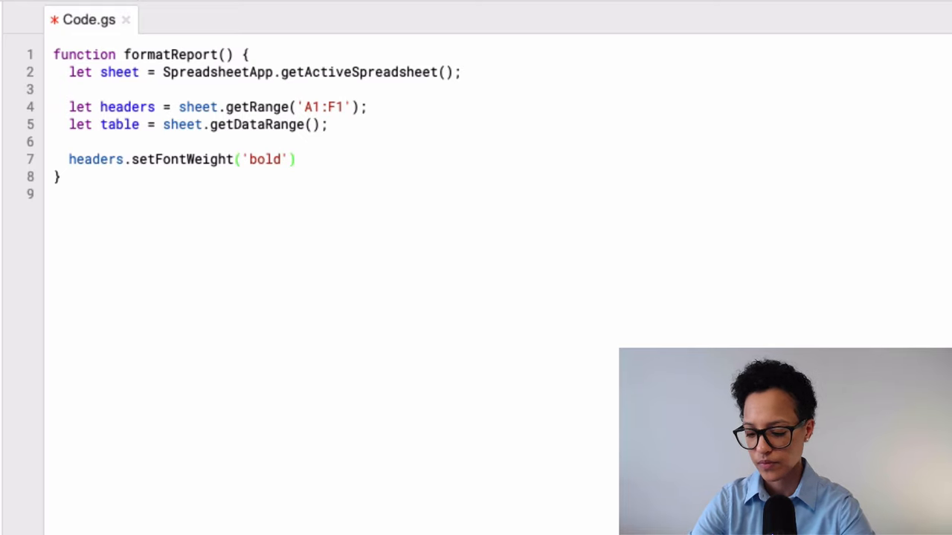
pyautogui.write(';')
pyautogui.write('headers.setFontColor(color')
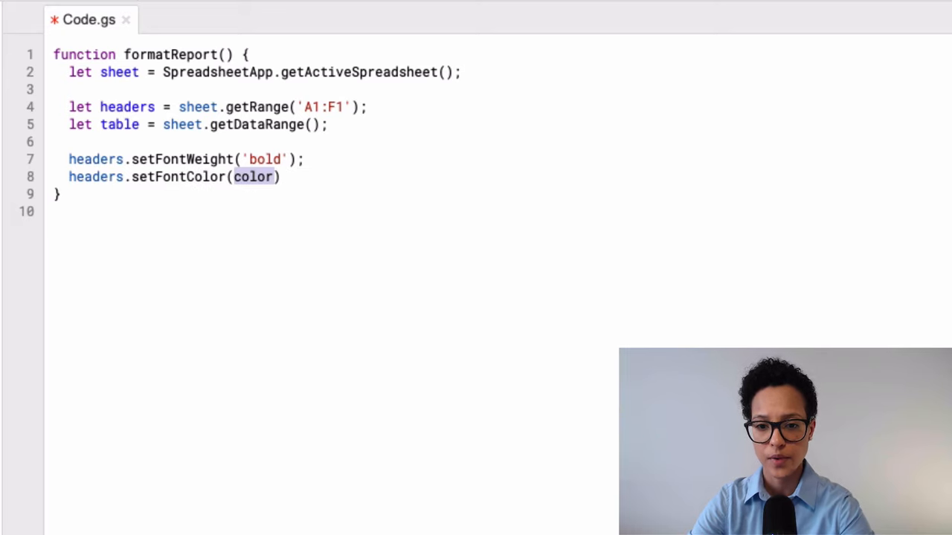
pyautogui.write("'w")
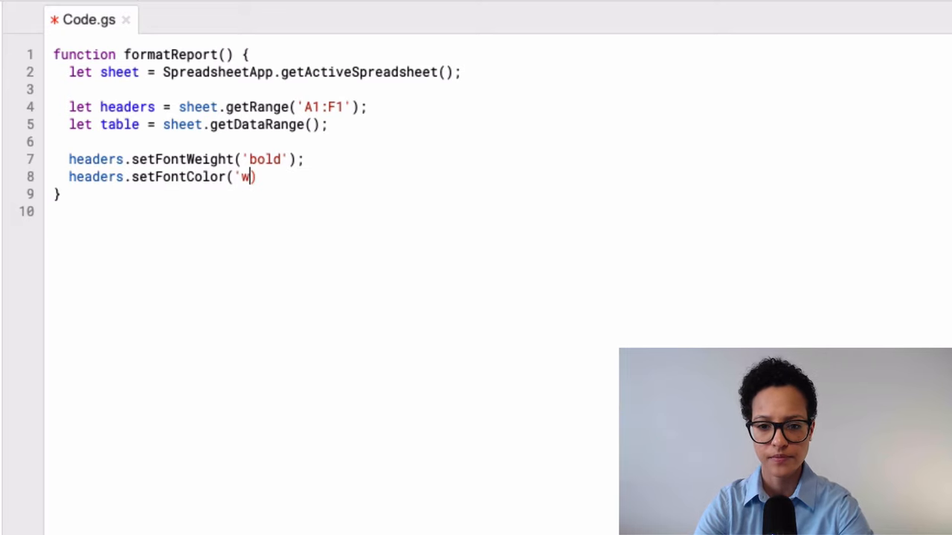
pyautogui.write('hite')
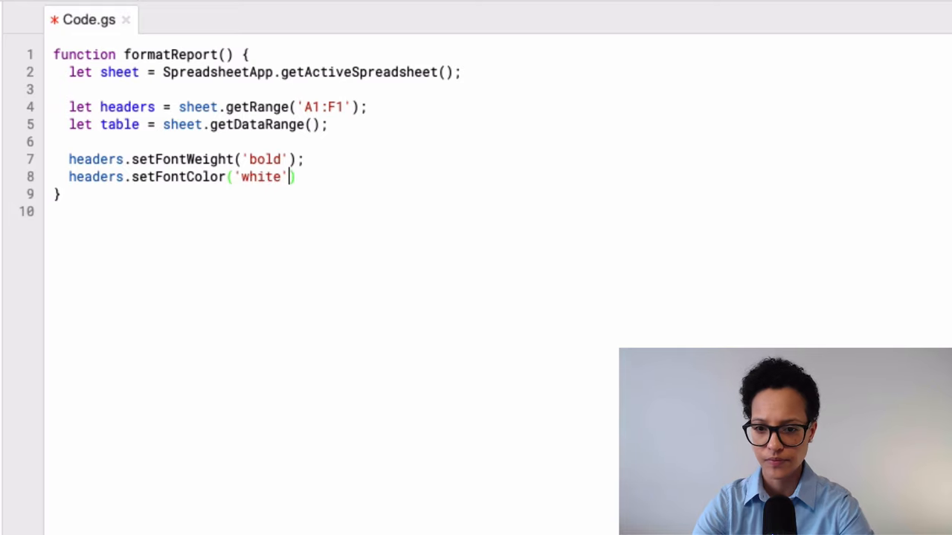
pyautogui.write(';')
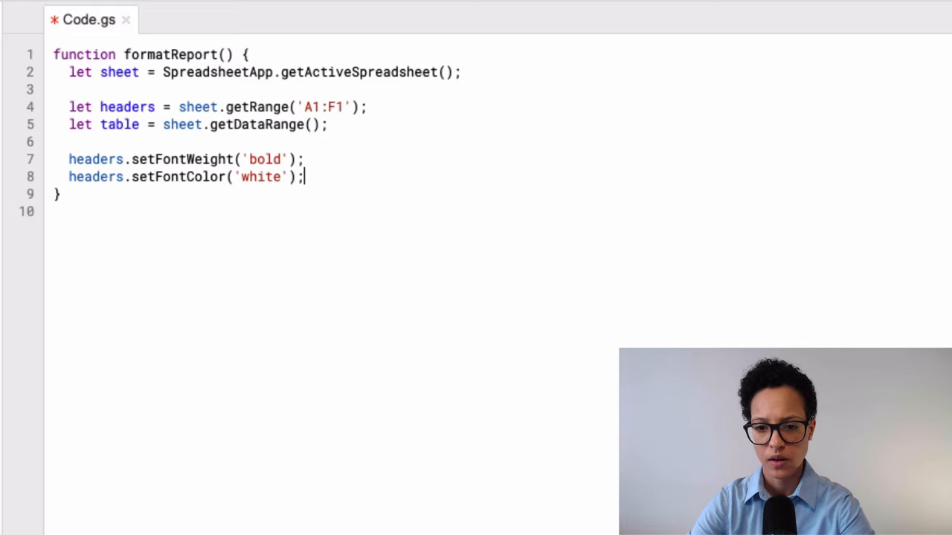
# - Give the headers a #52489C background with setBackground
pyautogui.write('headers.set')
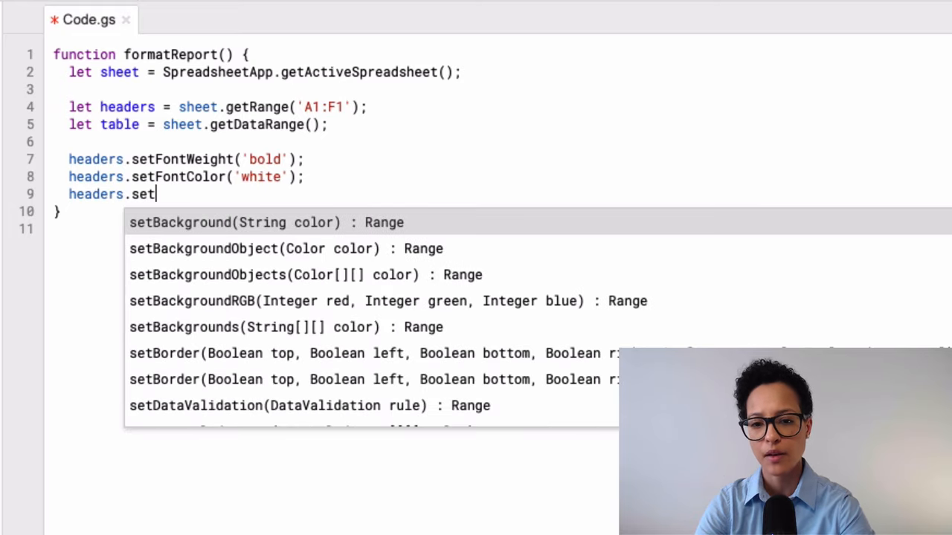
pyautogui.click(236, 222)
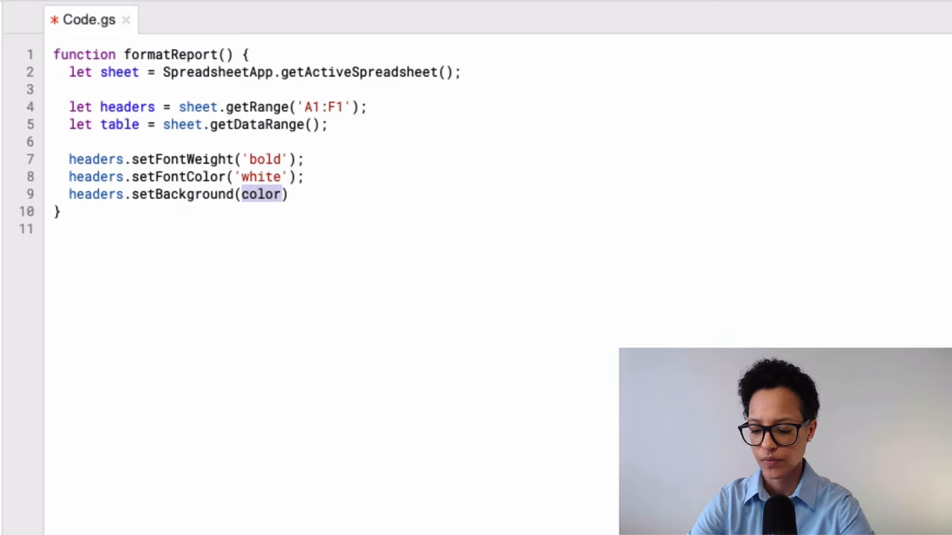
pyautogui.write("''")
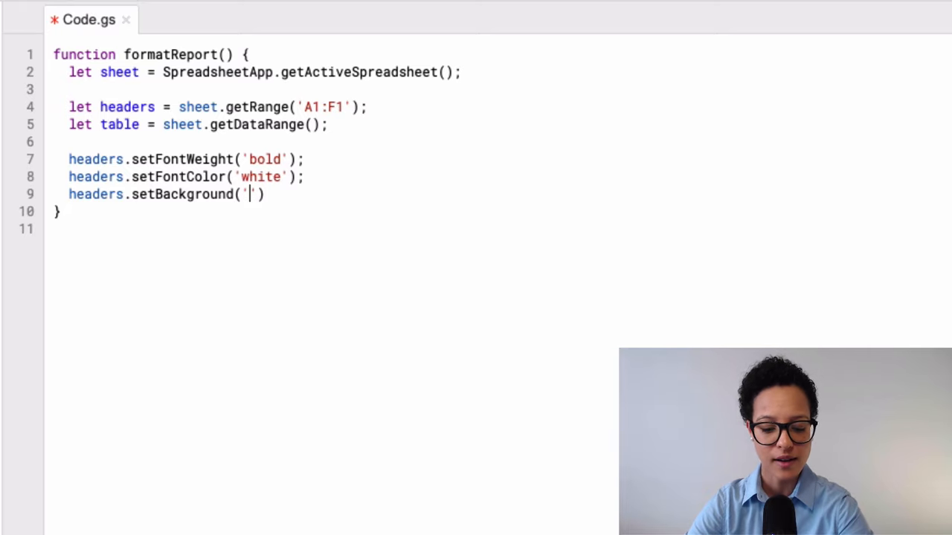
pyautogui.write('#')
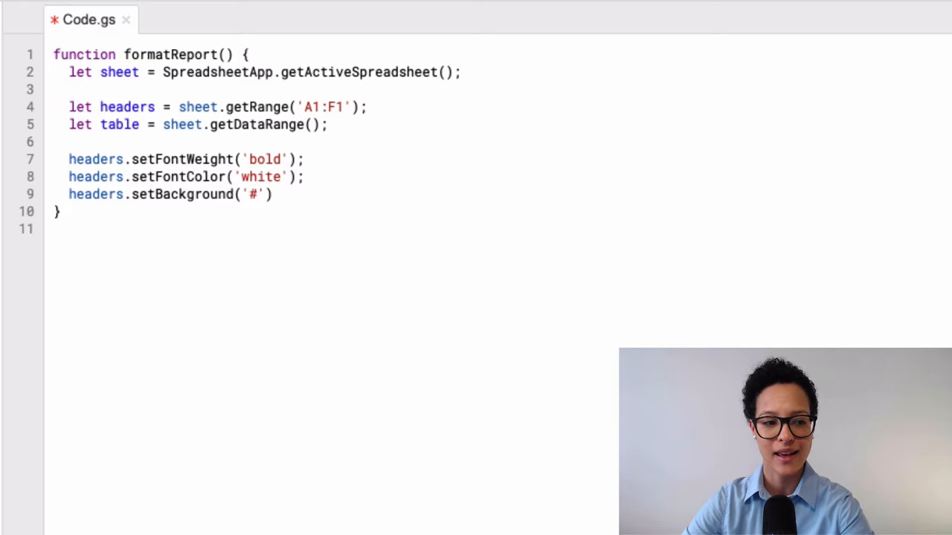
pyautogui.write('52489')
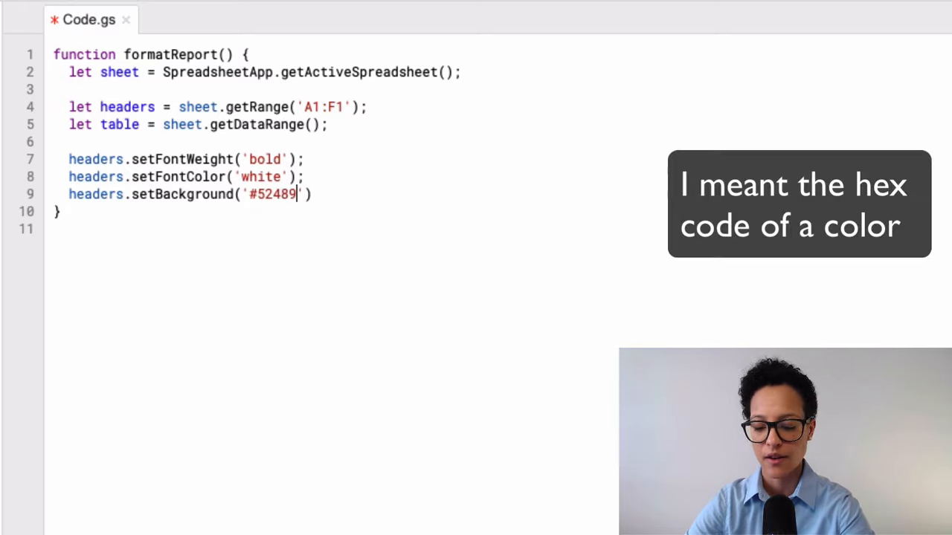
pyautogui.write('C')
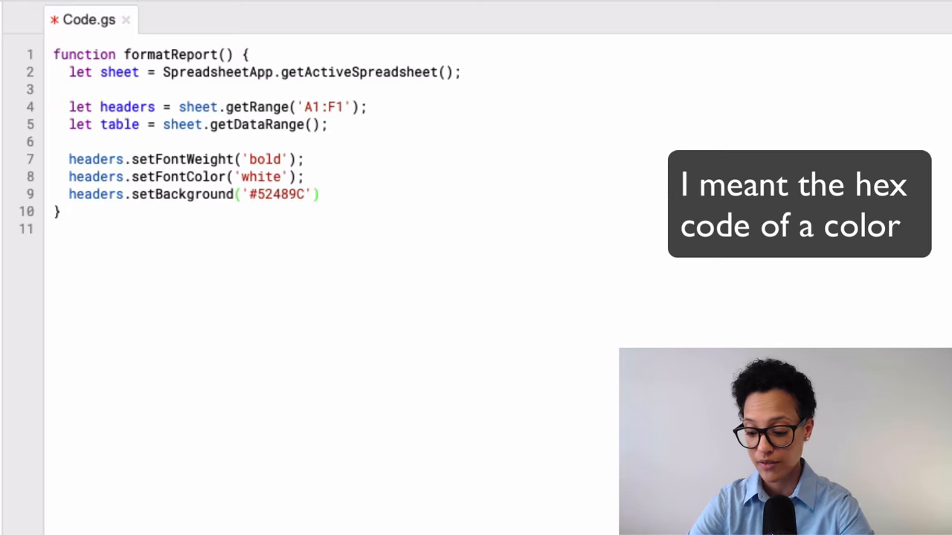
pyautogui.write(';')
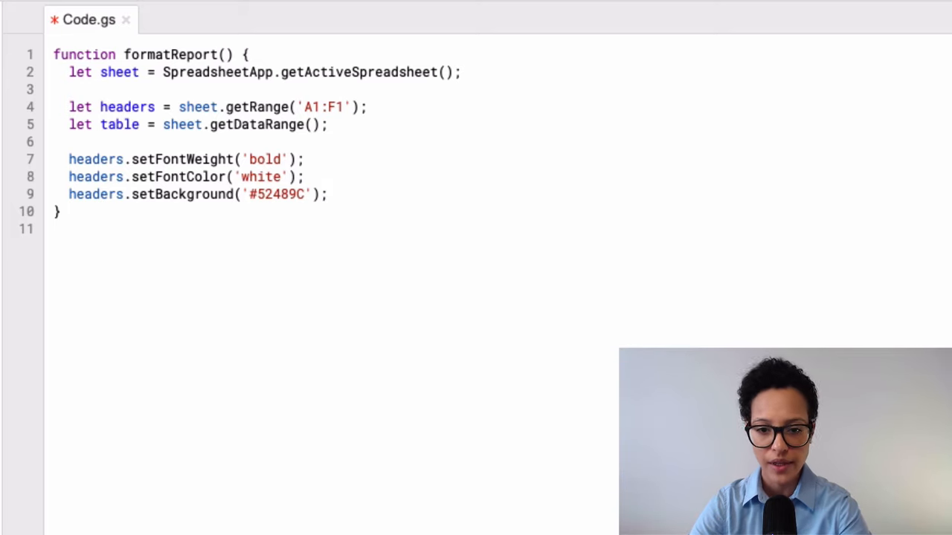
# - Set the table's font family to Roboto
pyautogui.write('tab')
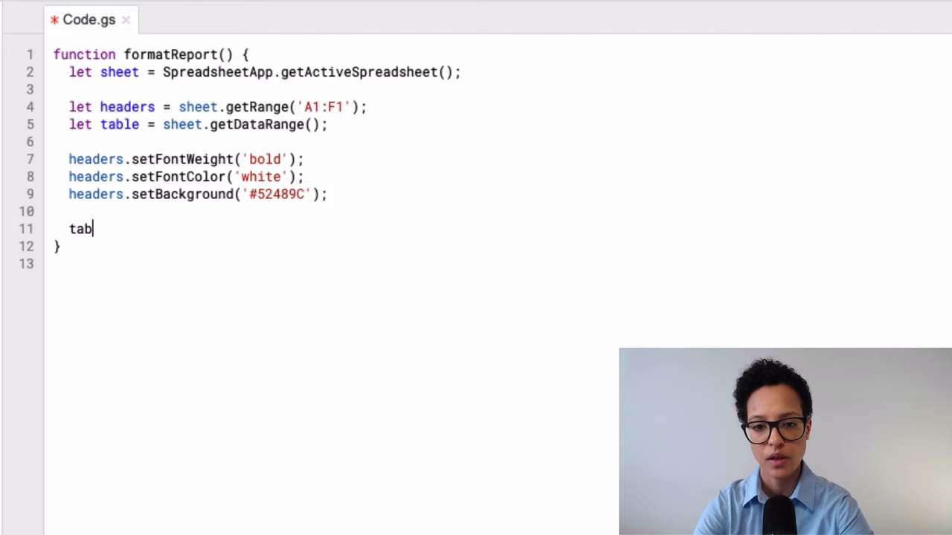
pyautogui.write('le.s')
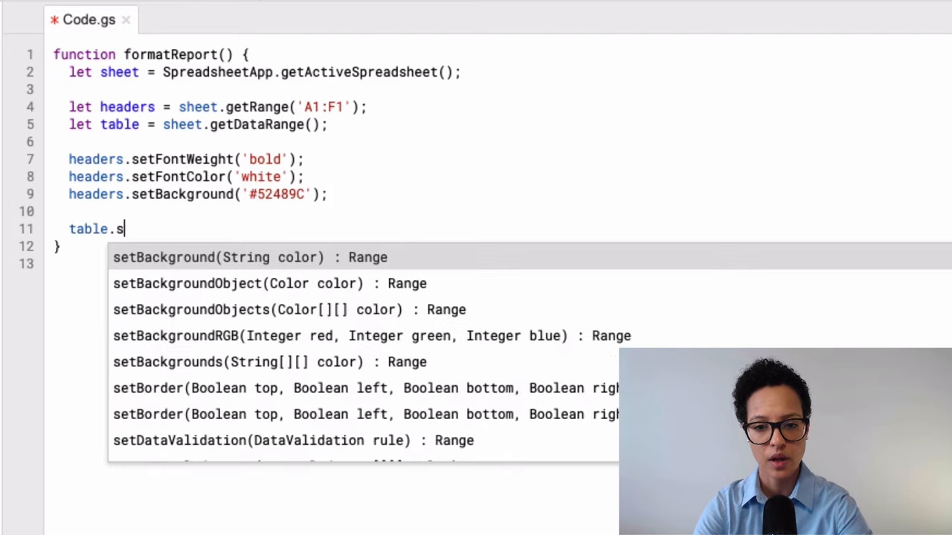
pyautogui.write("etFontFamily('")
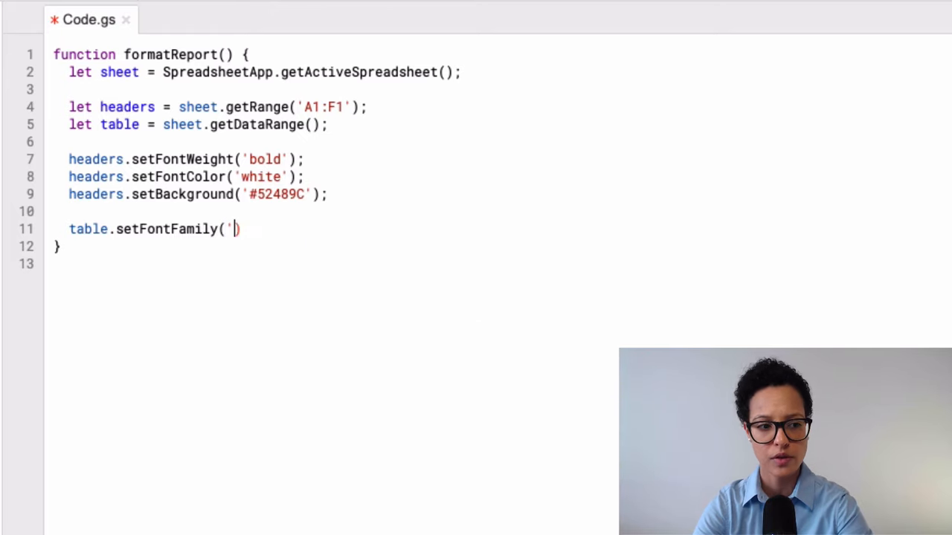
pyautogui.write('Roboto')
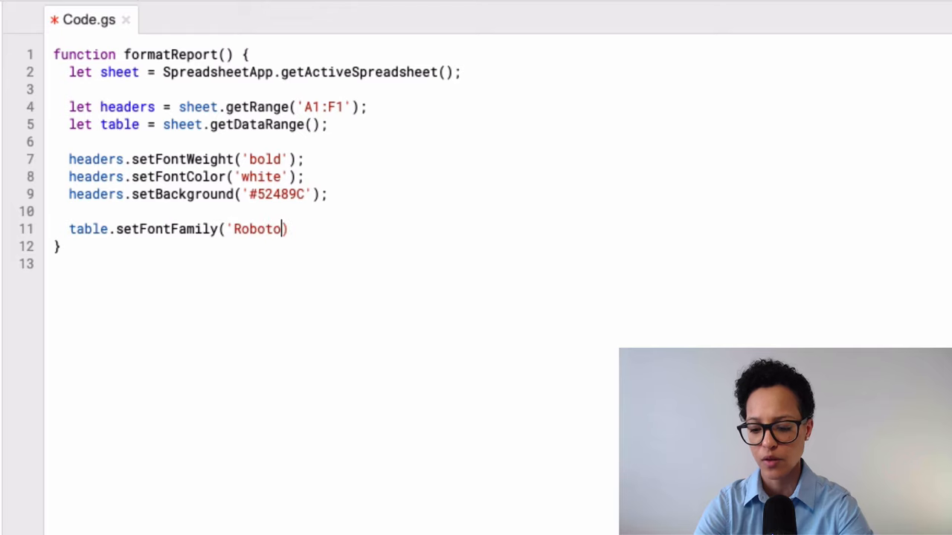
pyautogui.write(');')
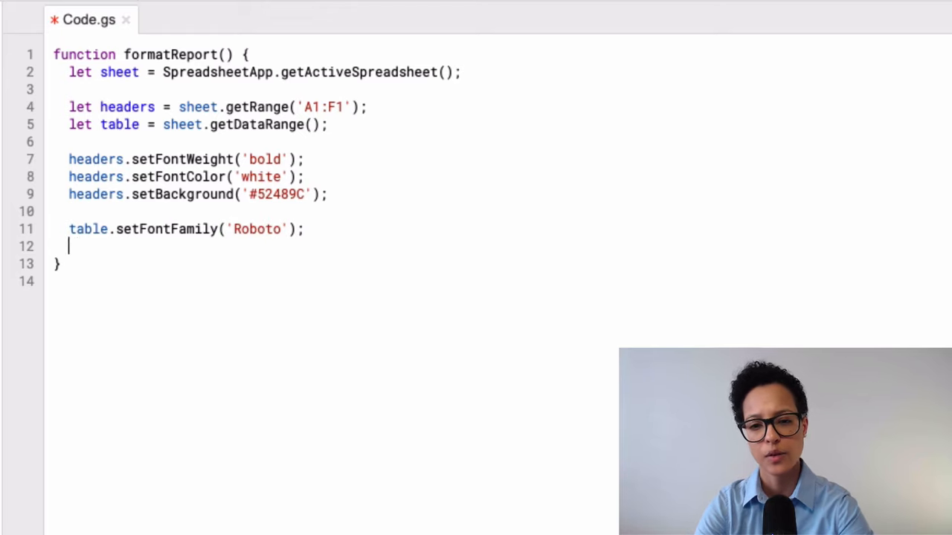
# - Center the table text with setHorizontalAlignment('center') and end the line
pyautogui.write('table.setHorizontalAlignment(alignment)')
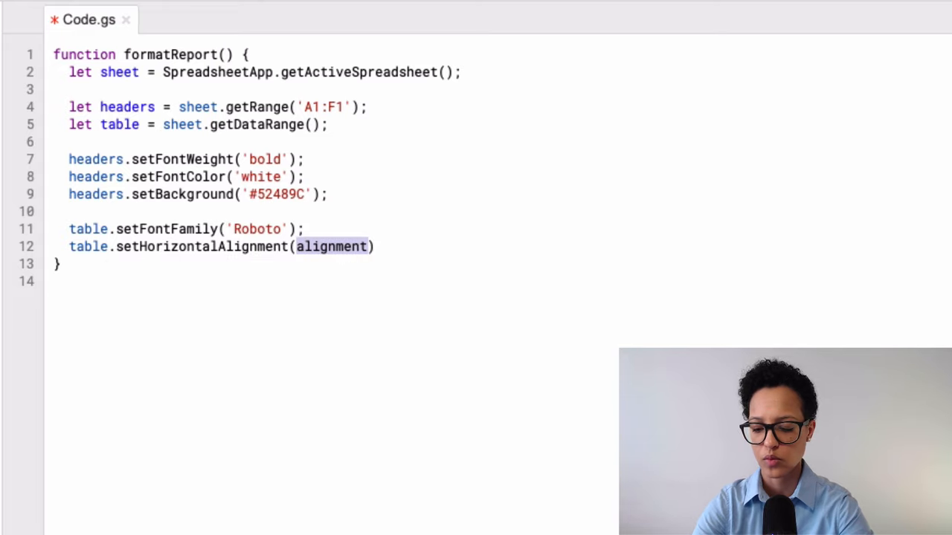
pyautogui.write("'center'")
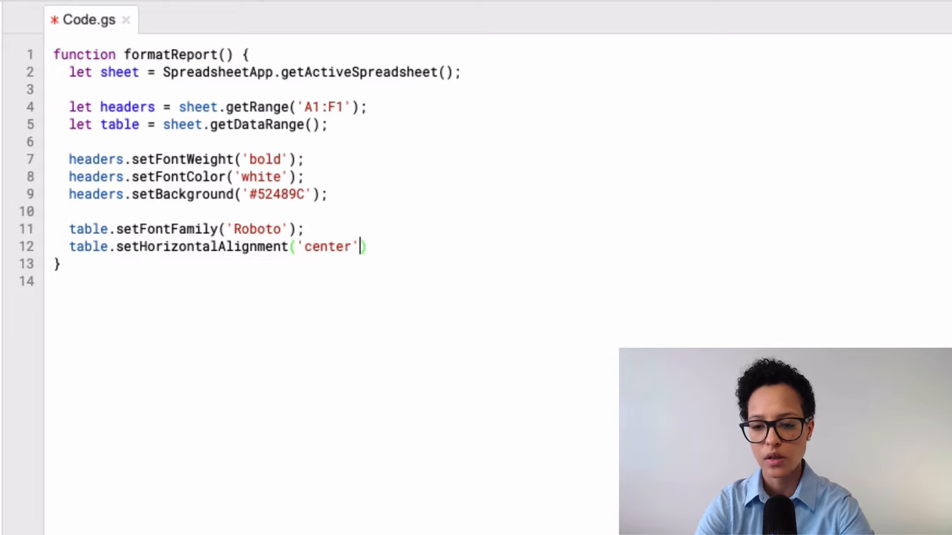
pyautogui.write(';')
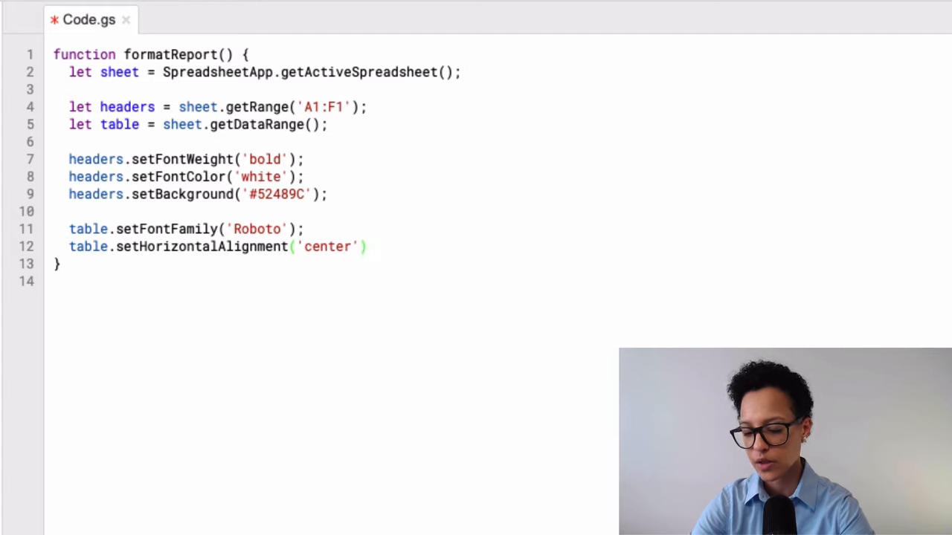
pyautogui.write(';')
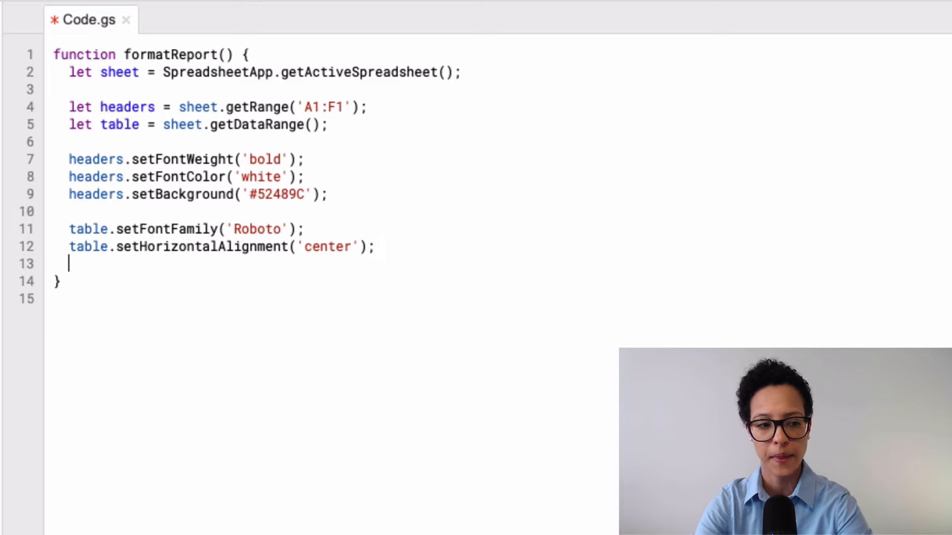
# - Start table.setBorder with true for outer edges, false vertical, true horizontal
pyautogui.write('table.s')
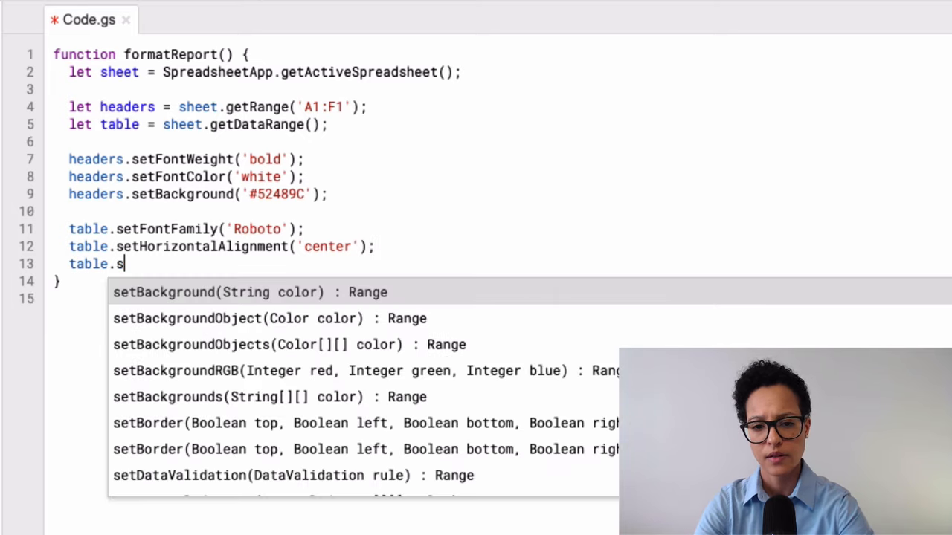
pyautogui.write('etBorder(top, left, bottom, right, vertical, horizontal)')
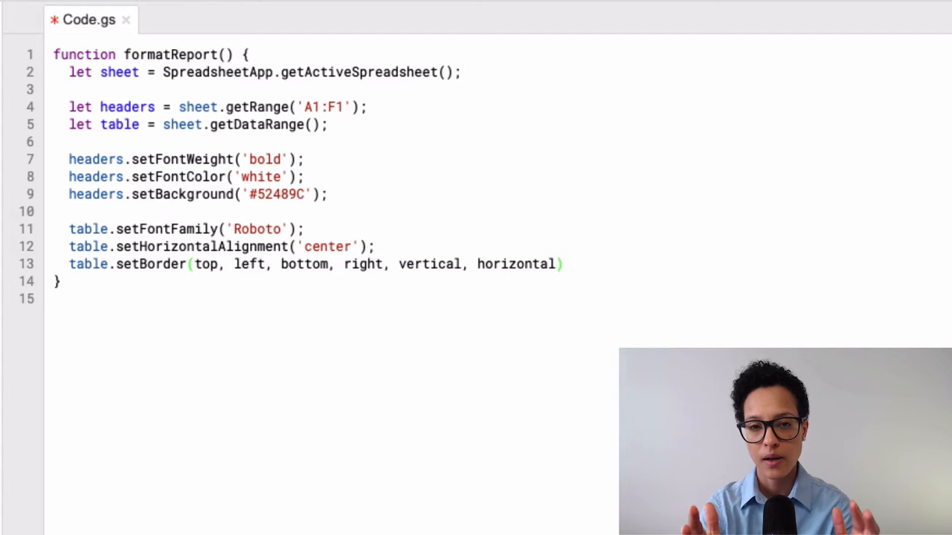
pyautogui.click(195, 264)
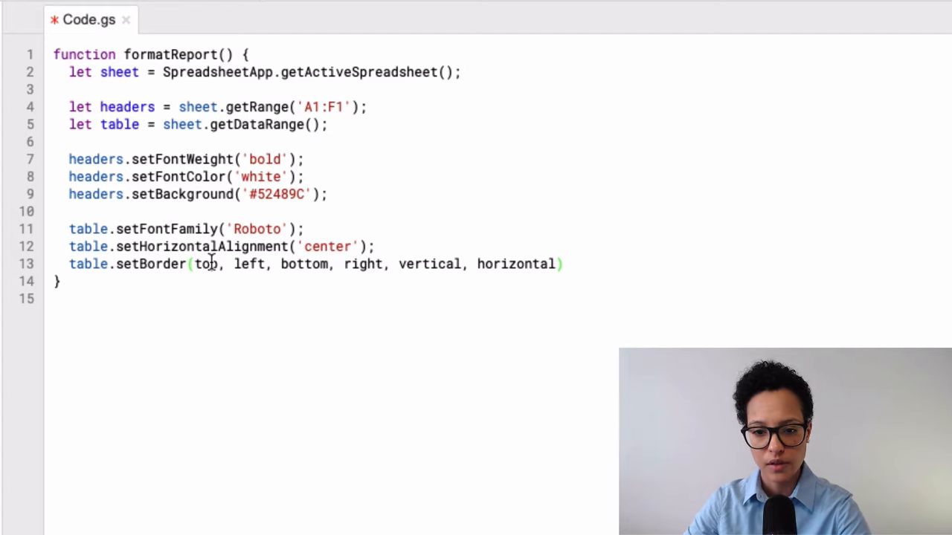
pyautogui.write('true')
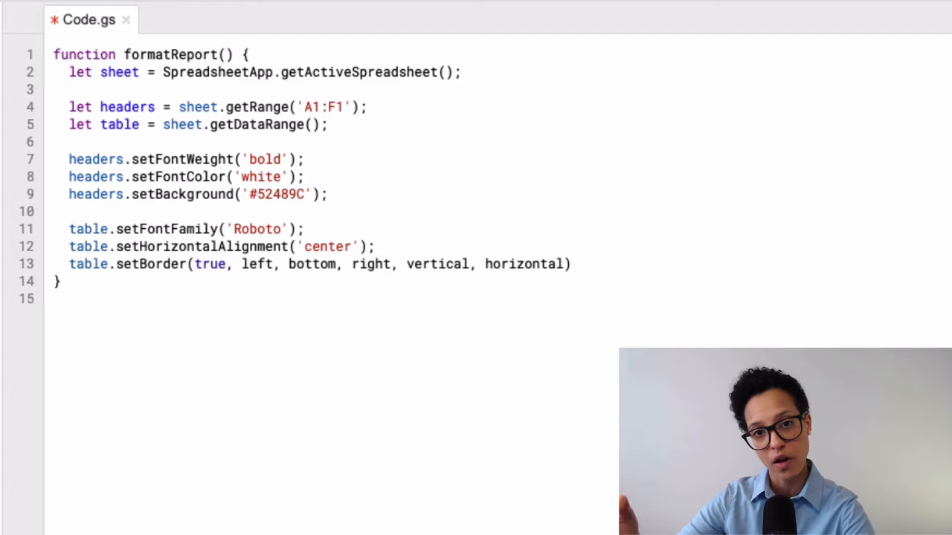
pyautogui.click(228, 264)
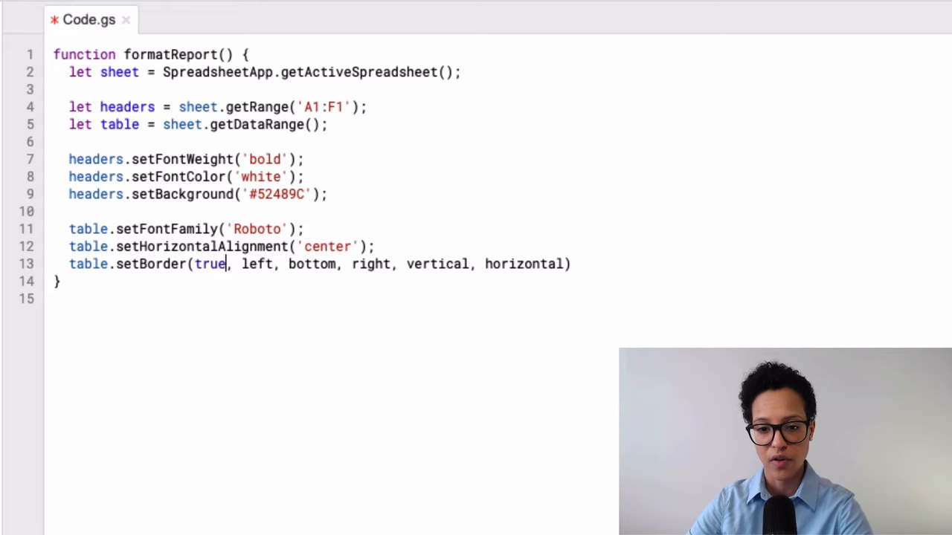
pyautogui.click(256, 264)
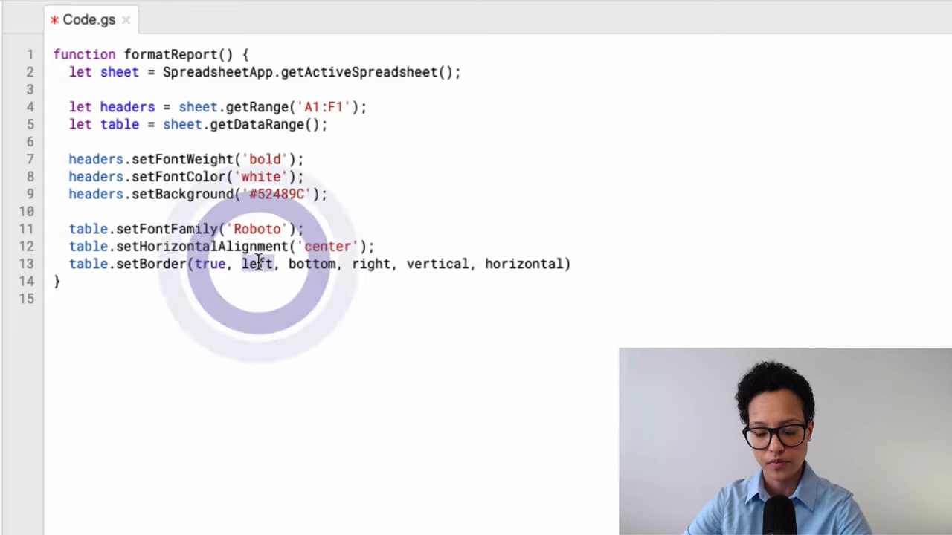
pyautogui.write('true')
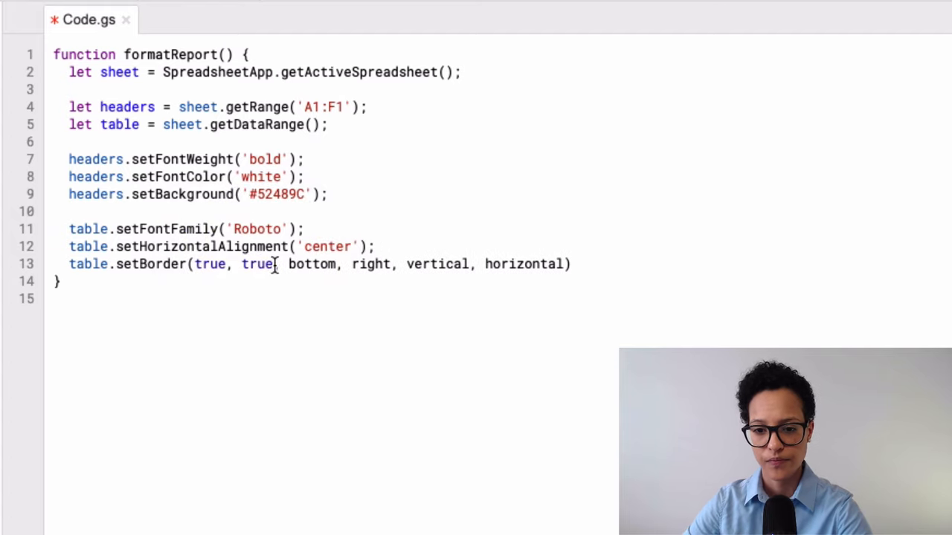
pyautogui.write('true')
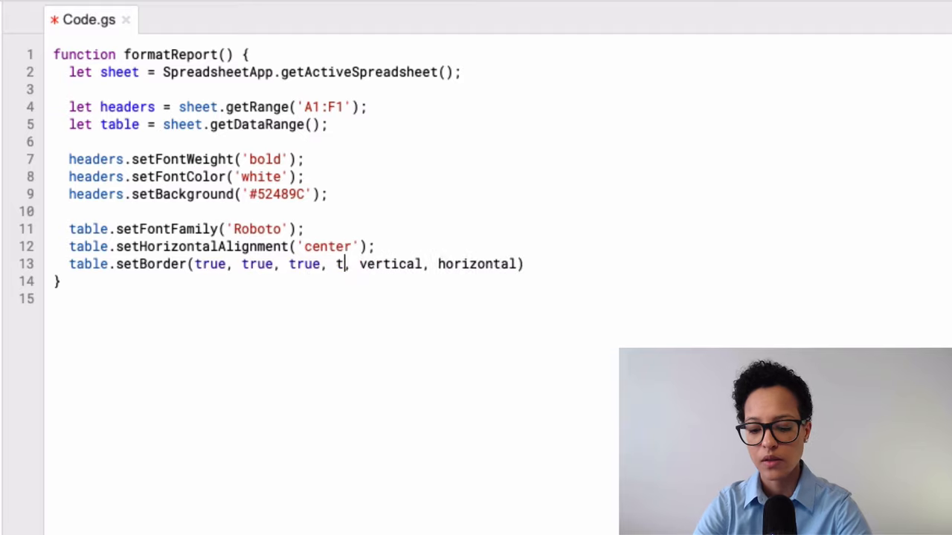
pyautogui.write('rue')
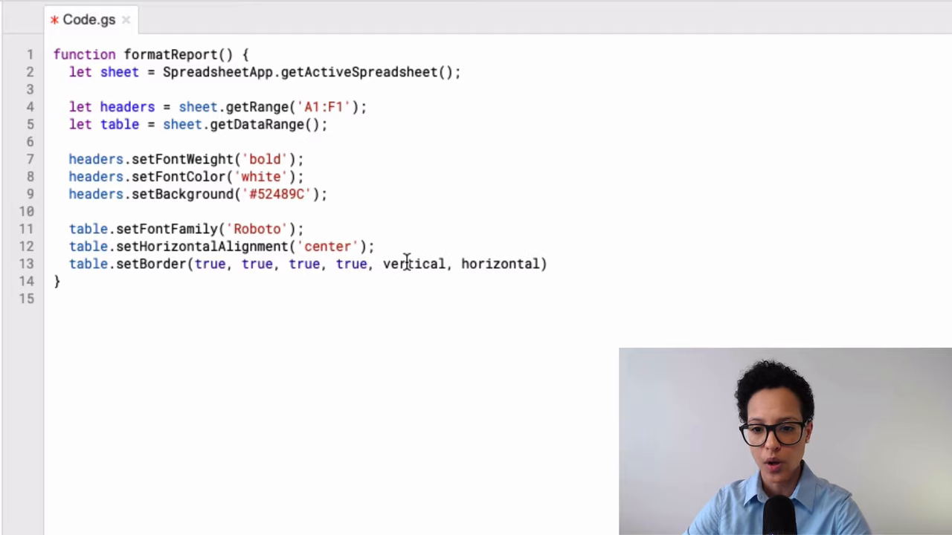
pyautogui.write('false')
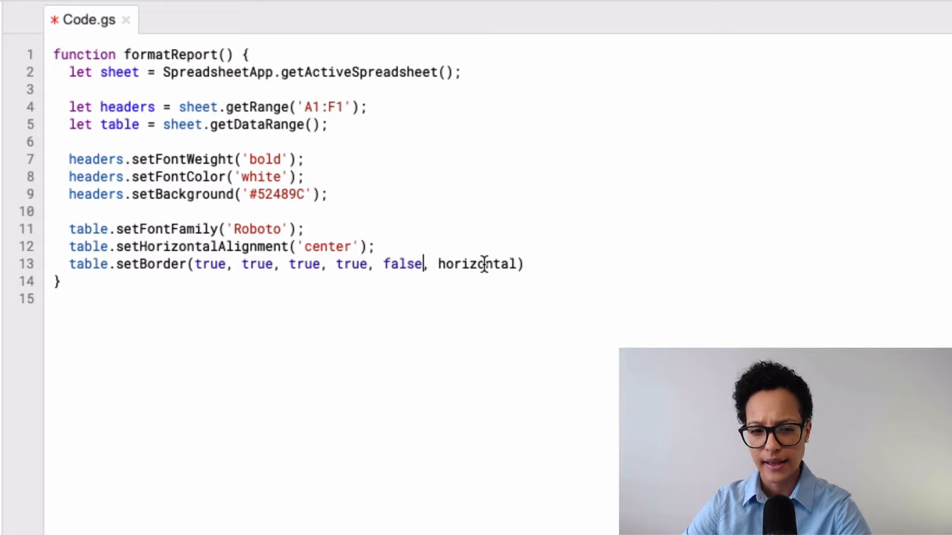
pyautogui.doubleClick(479, 264)
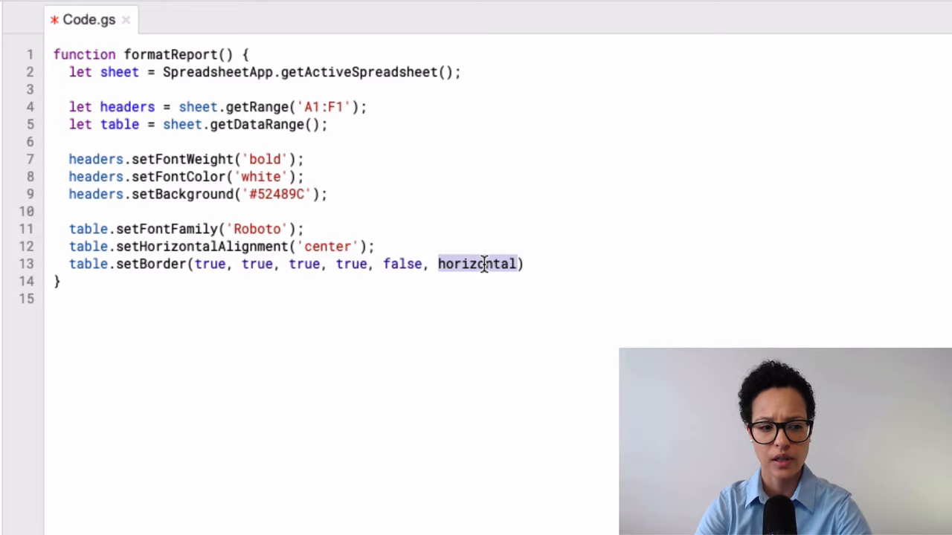
pyautogui.write('true')
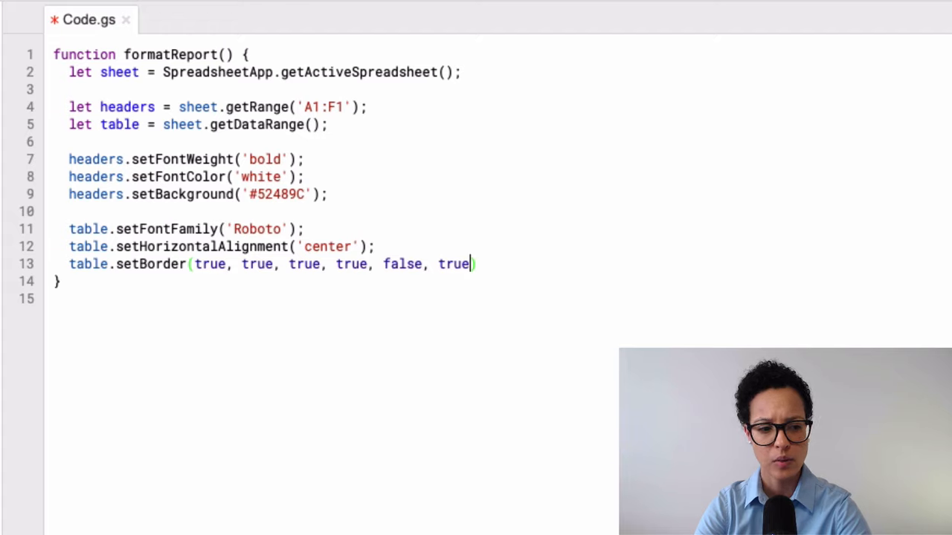
pyautogui.write('", "')
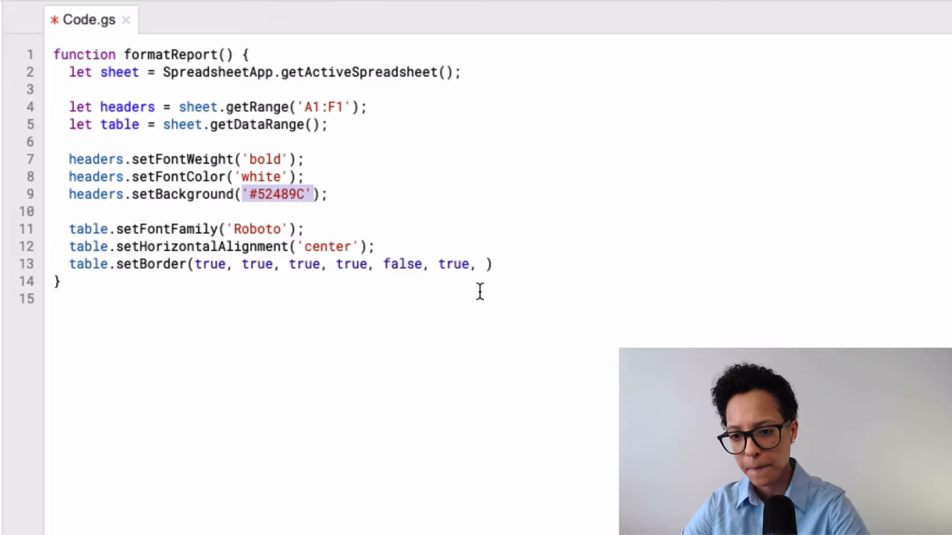
# - Add colour '#52489C' and SpreadsheetApp.BorderStyle.SOLID to the setBorder call
pyautogui.write("'#52489C'")
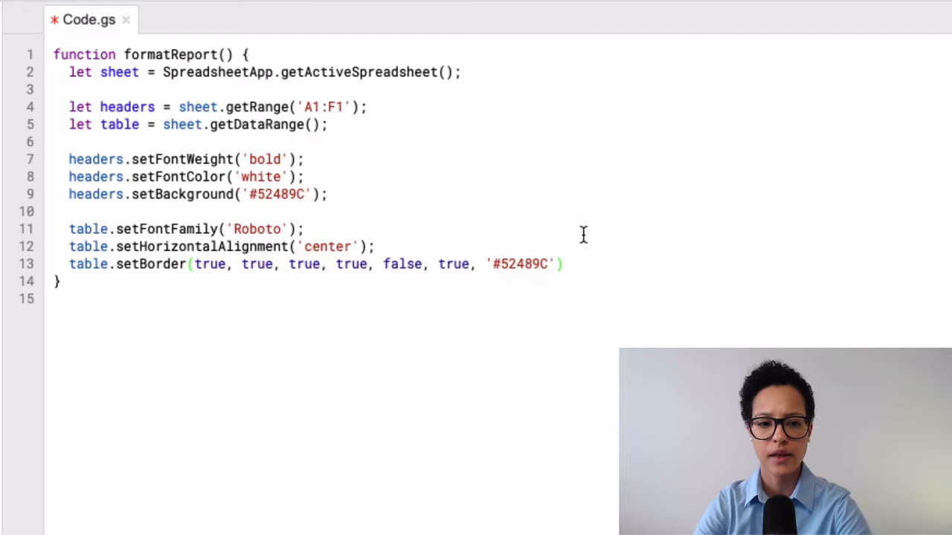
pyautogui.write(', Sp')
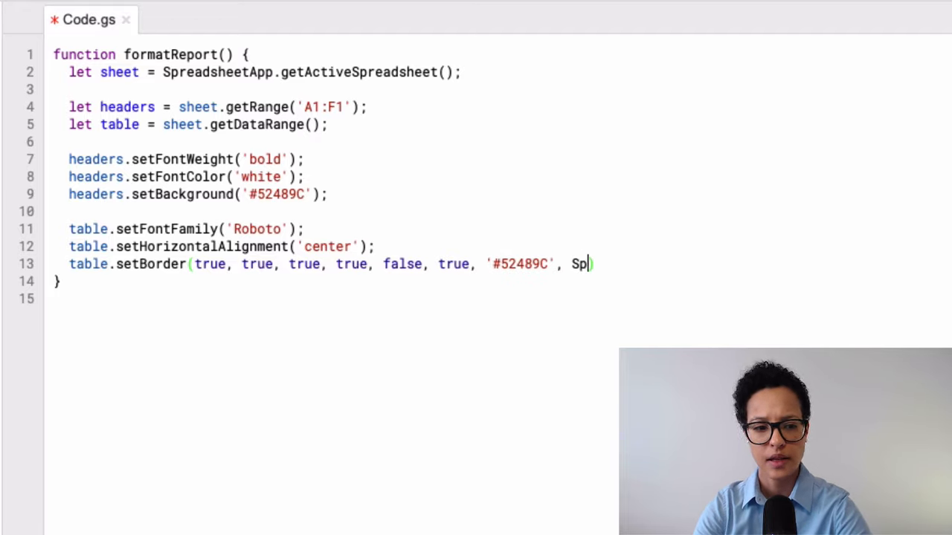
pyautogui.write('readsheet')
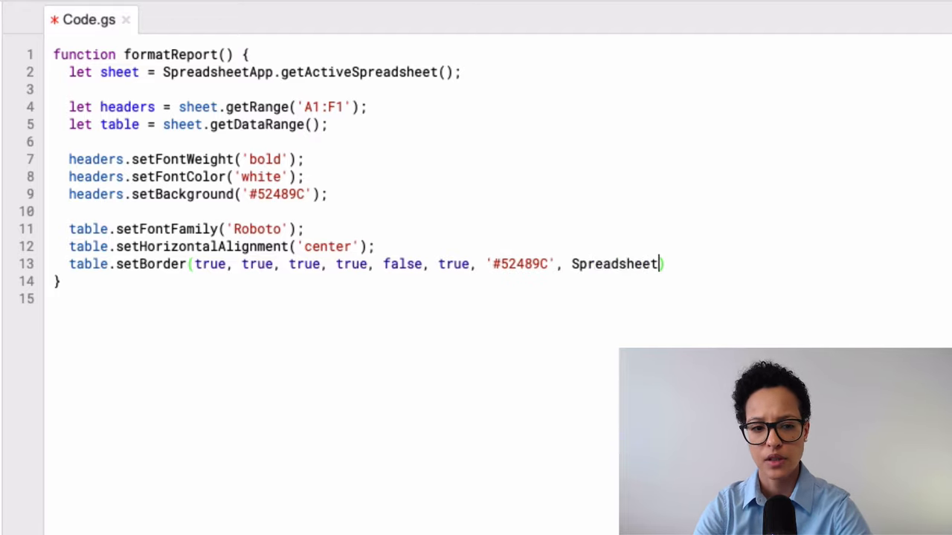
pyautogui.write('App.BorderStyle')
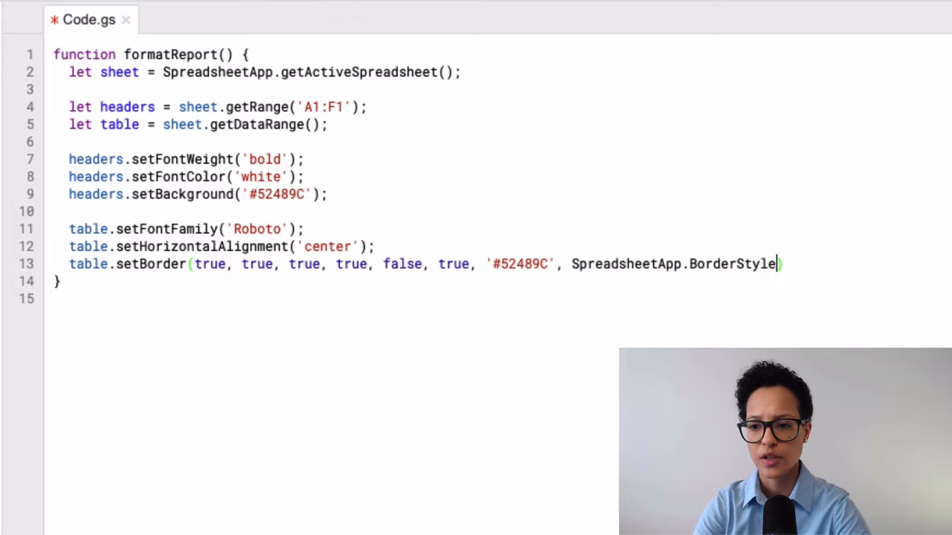
pyautogui.write('.')
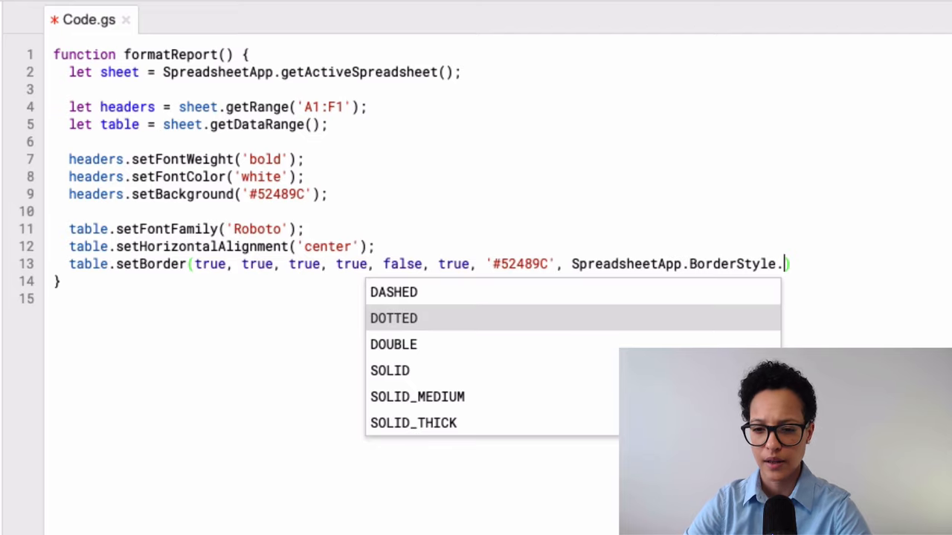
pyautogui.click(390, 370)
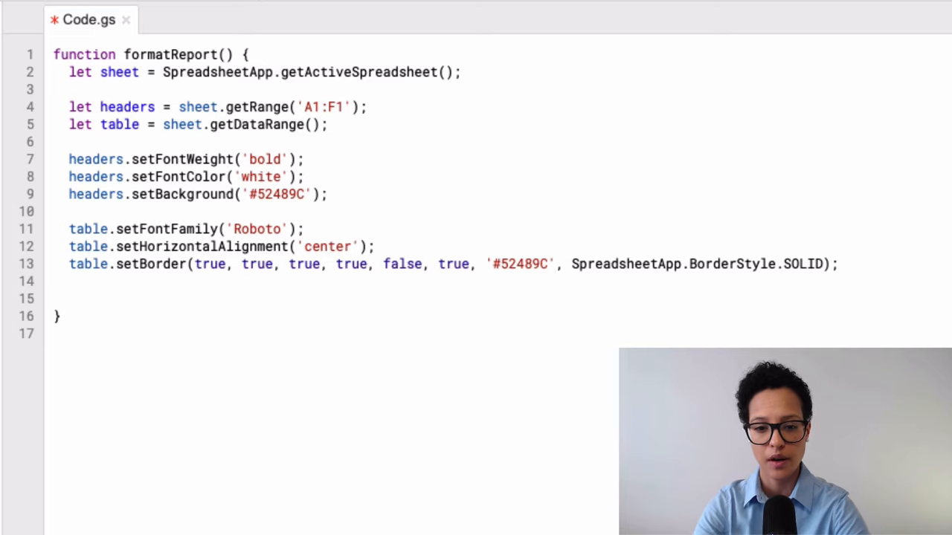
# - Add table.createFilter(); to formatReport and save the project
pyautogui.write('table.')
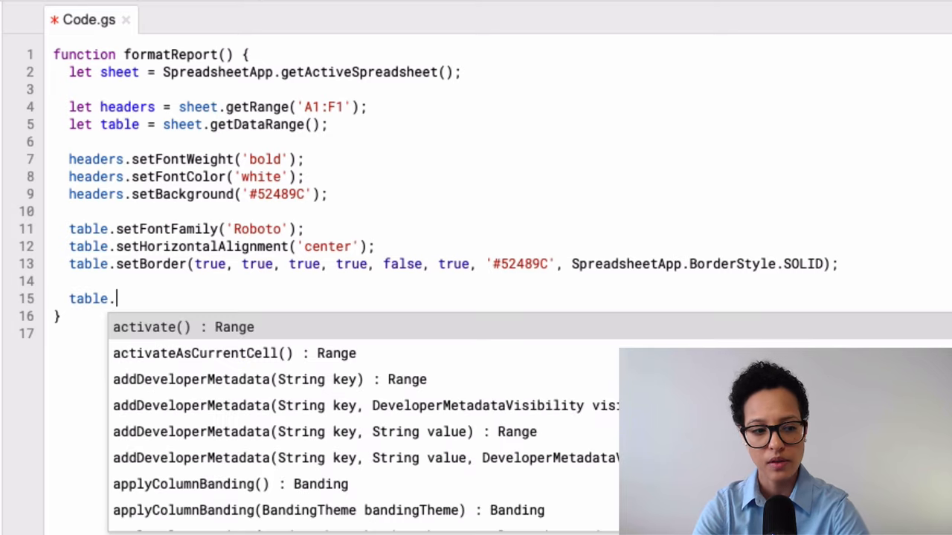
pyautogui.write('createFilter(')
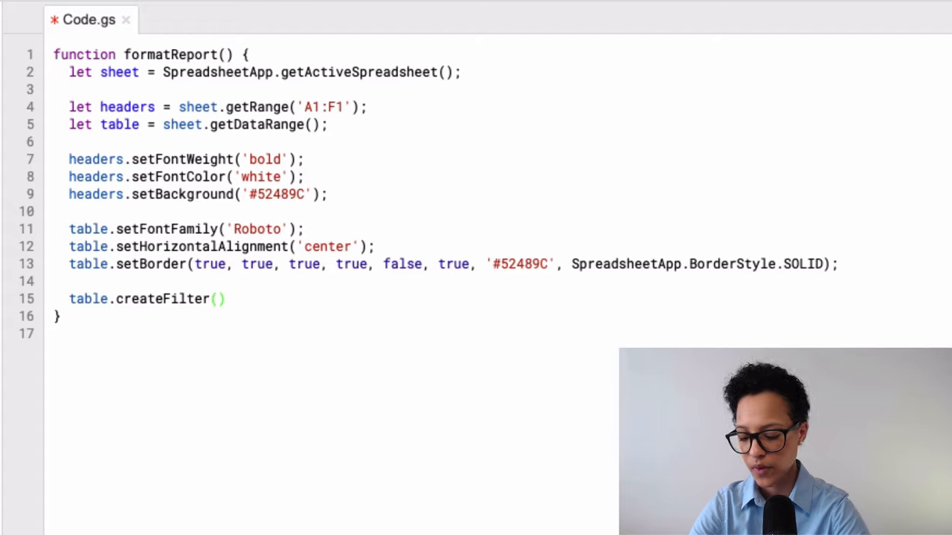
pyautogui.write(';')
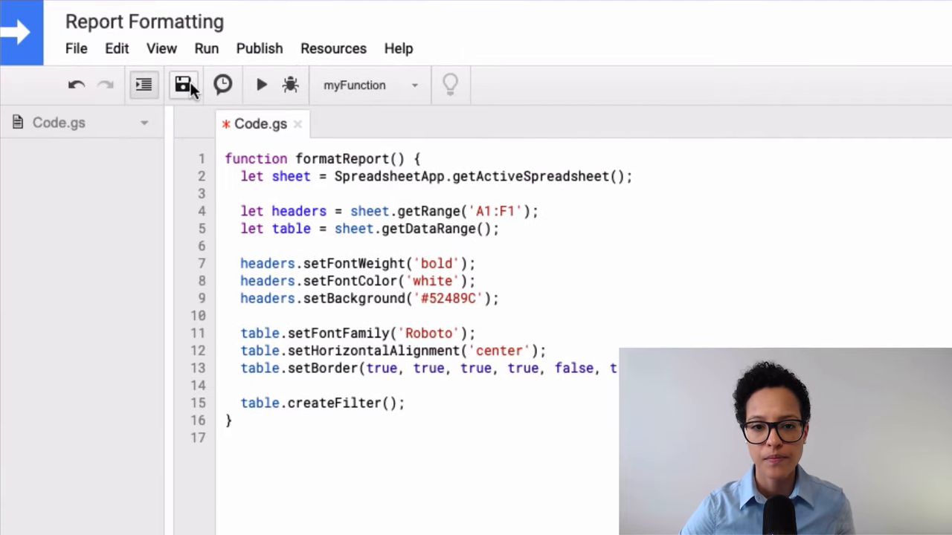
pyautogui.click(183, 84)
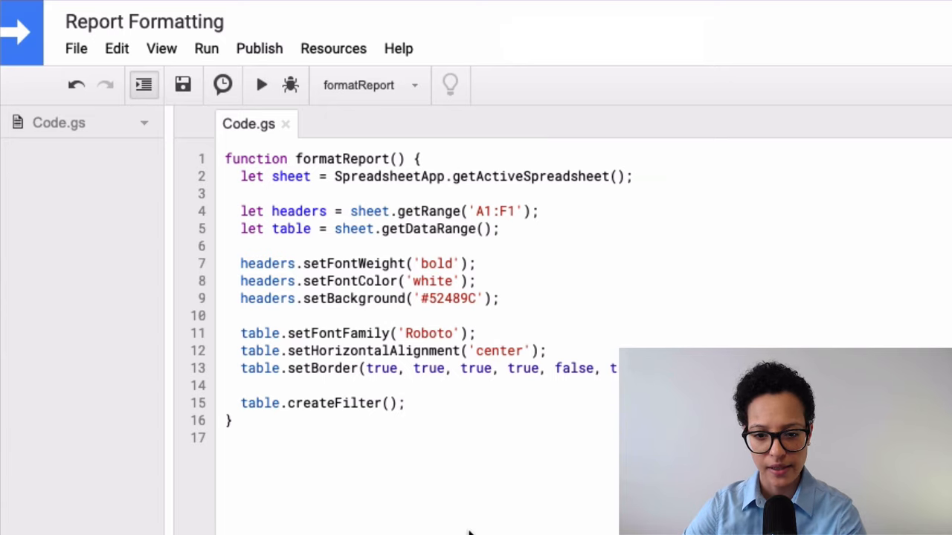
pyautogui.moveTo(457, 528)
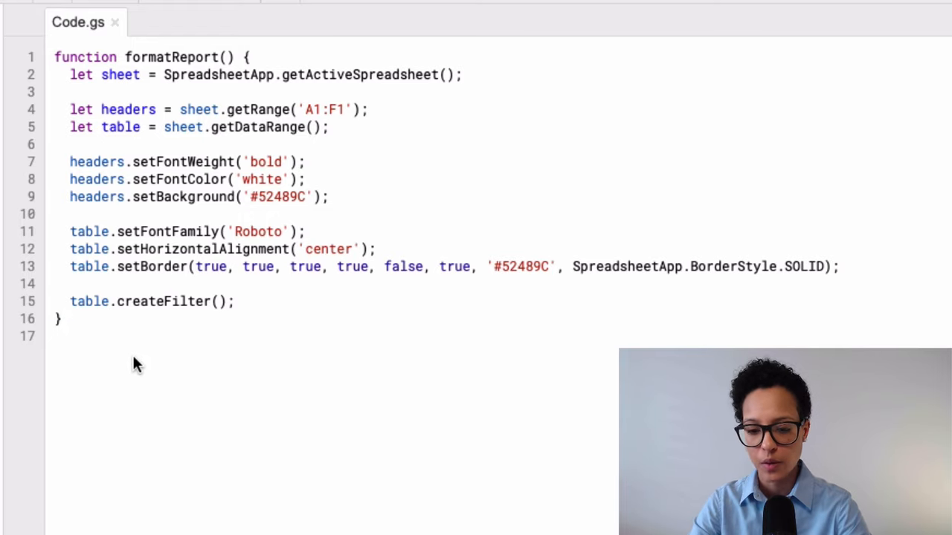
# - Declare an empty onOpen() function below formatReport
pyautogui.write('func')
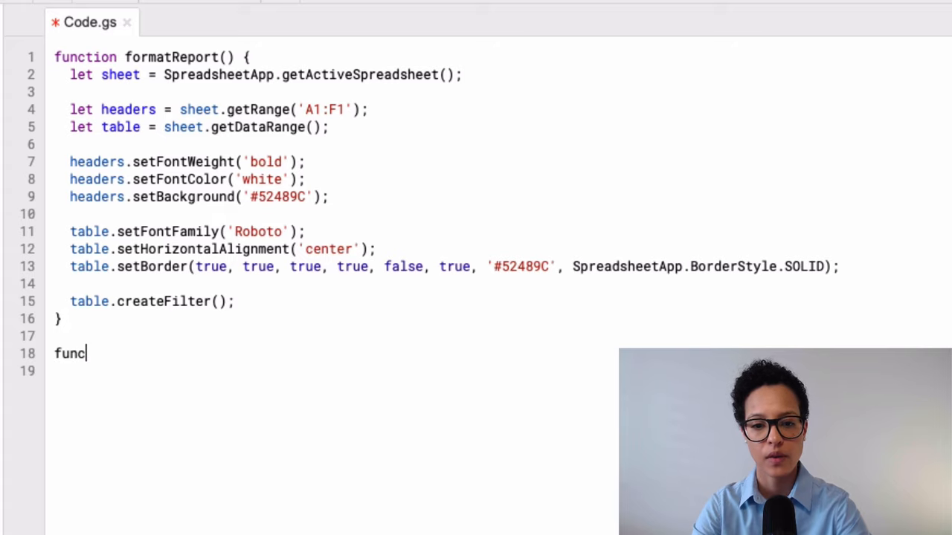
pyautogui.write('tion')
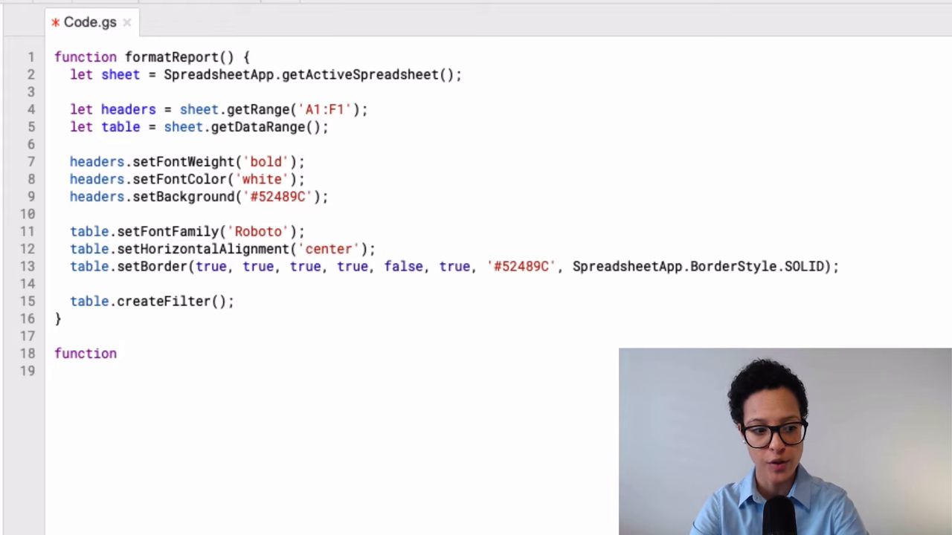
pyautogui.write('o')
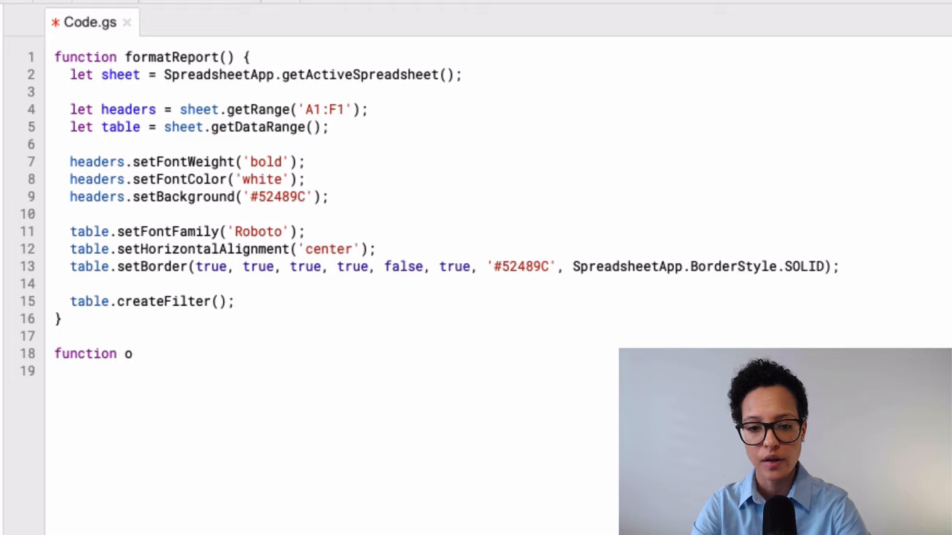
pyautogui.write('nOpen(')
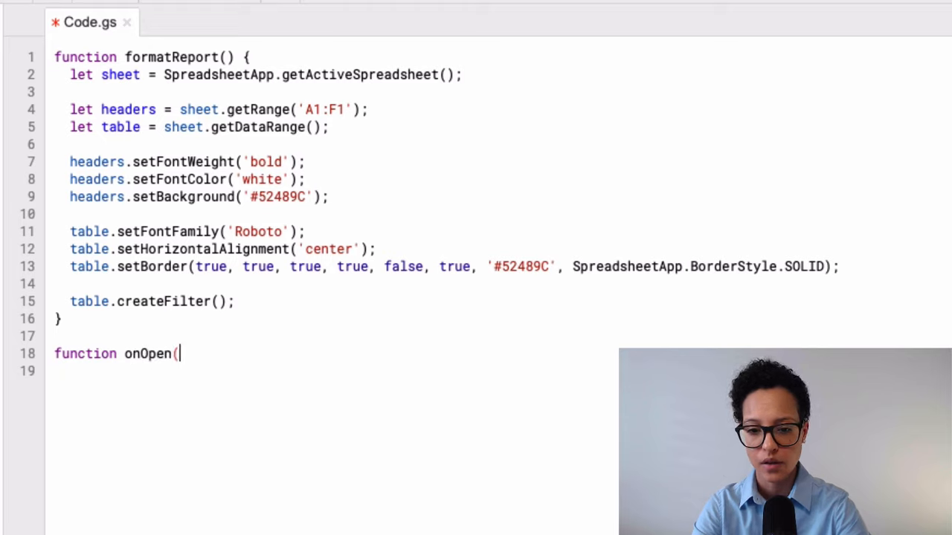
pyautogui.write(') {')
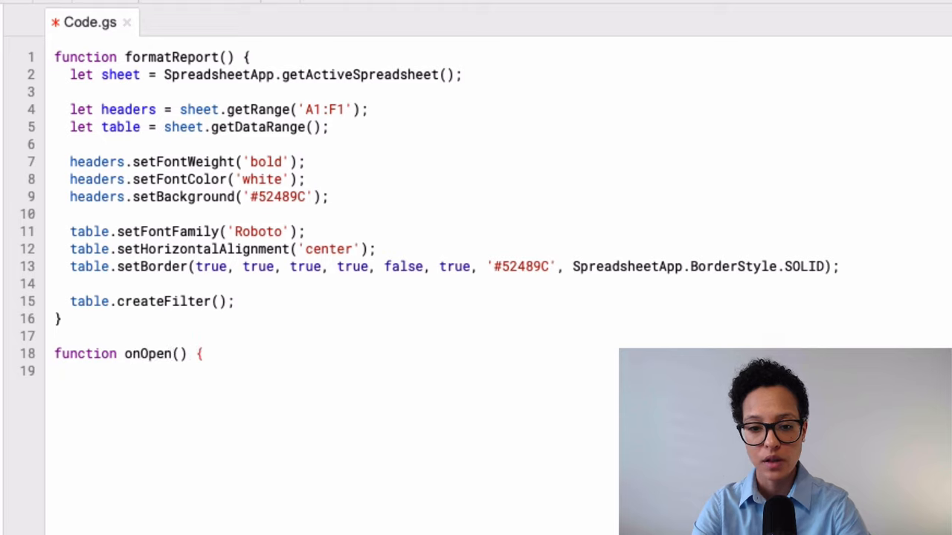
pyautogui.write('}')
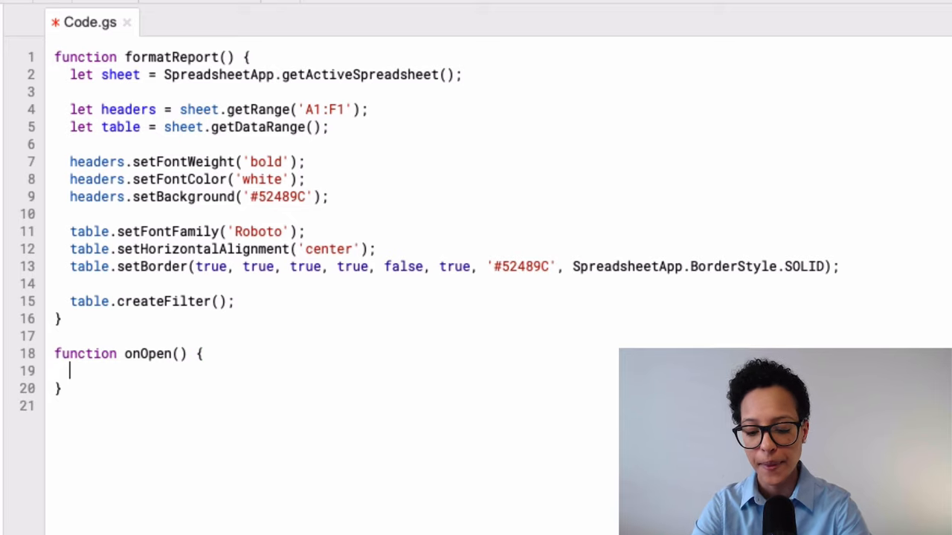
# - Inside onOpen, store SpreadsheetApp.getUi() in a ui variable
pyautogui.write('le')
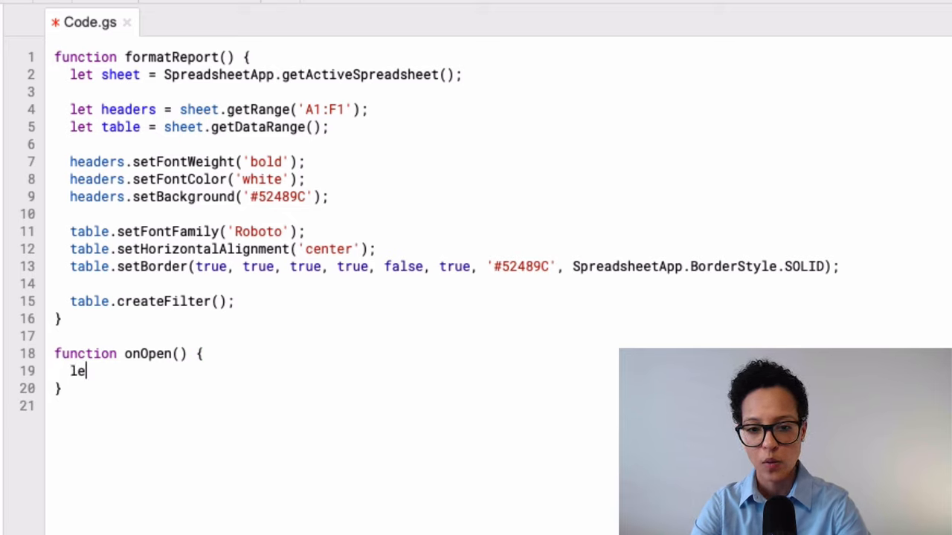
pyautogui.write('ui =')
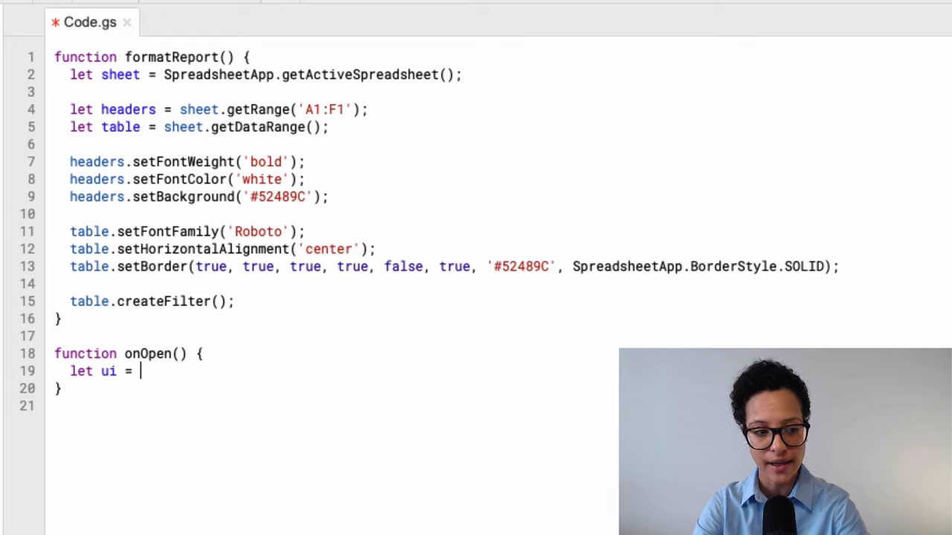
pyautogui.write('Spreads')
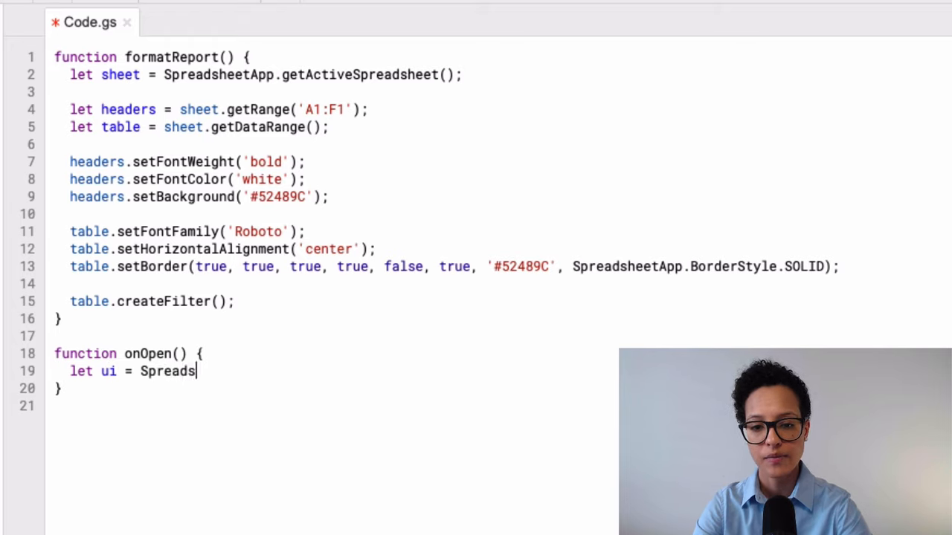
pyautogui.write('heetApp')
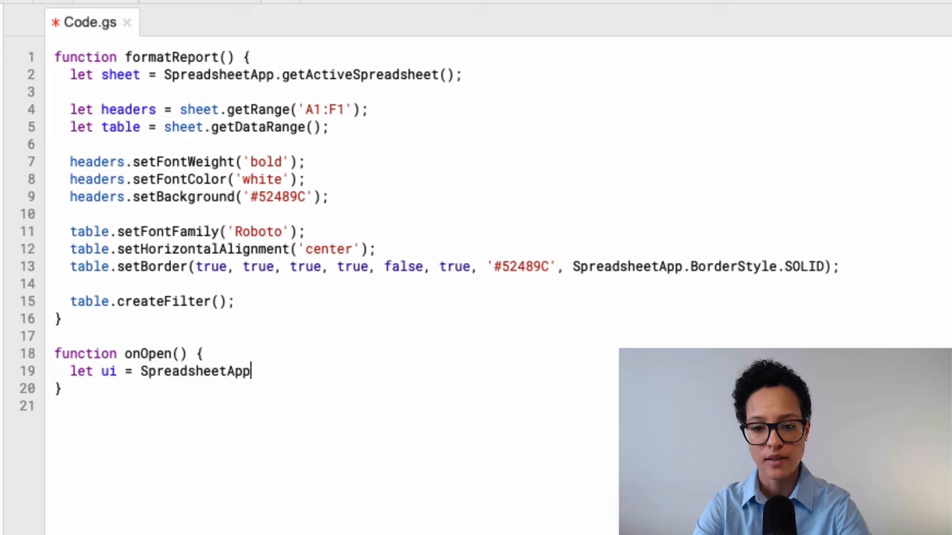
pyautogui.write('.getUi();')
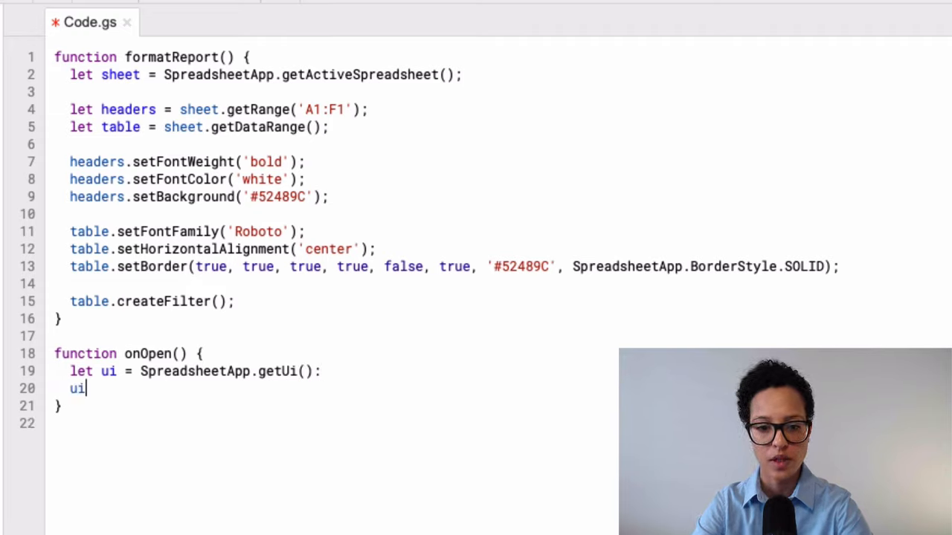
# - Chain createMenu('Custom Formatting') onto SpreadsheetApp.getUi() in onOpen
pyautogui.write('.cre')
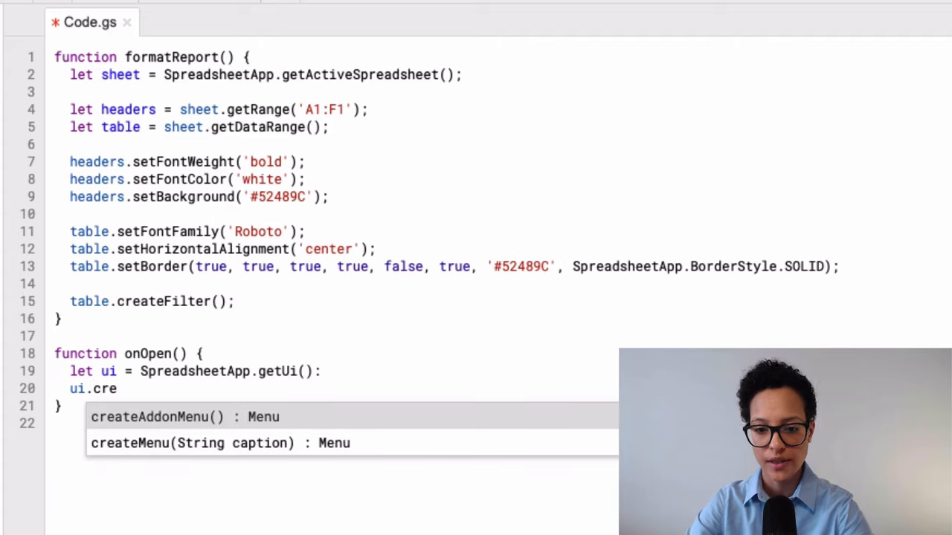
pyautogui.click(208, 443)
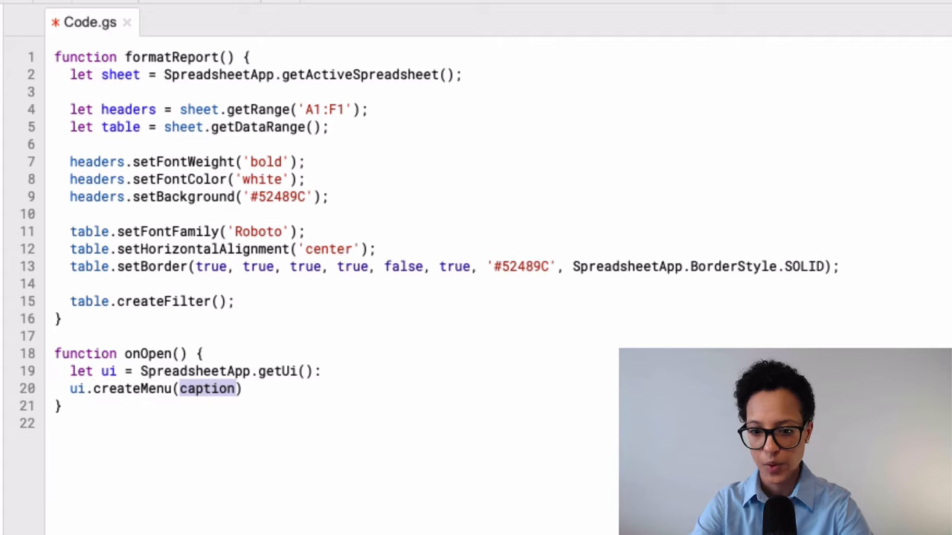
pyautogui.write("''")
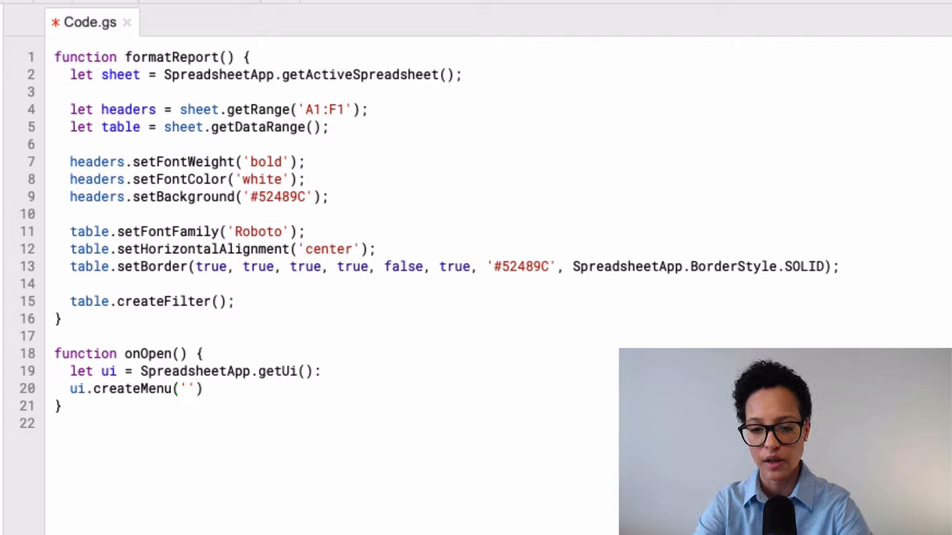
pyautogui.write('Sprea')
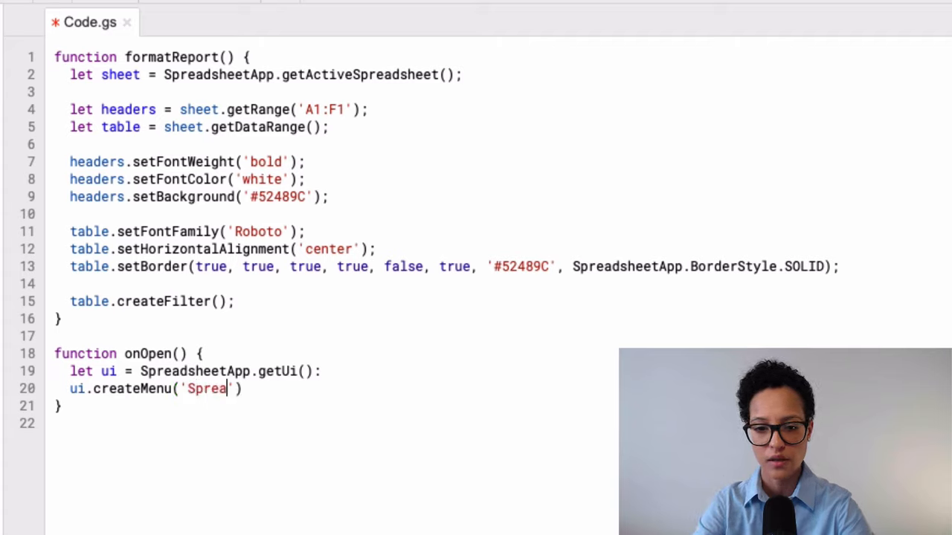
pyautogui.write('dsheet')
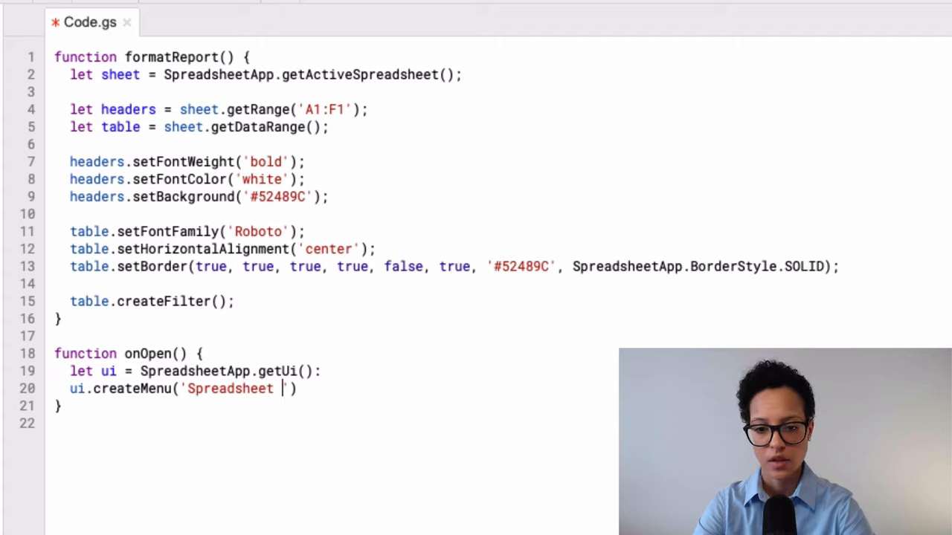
pyautogui.press('Backspace')
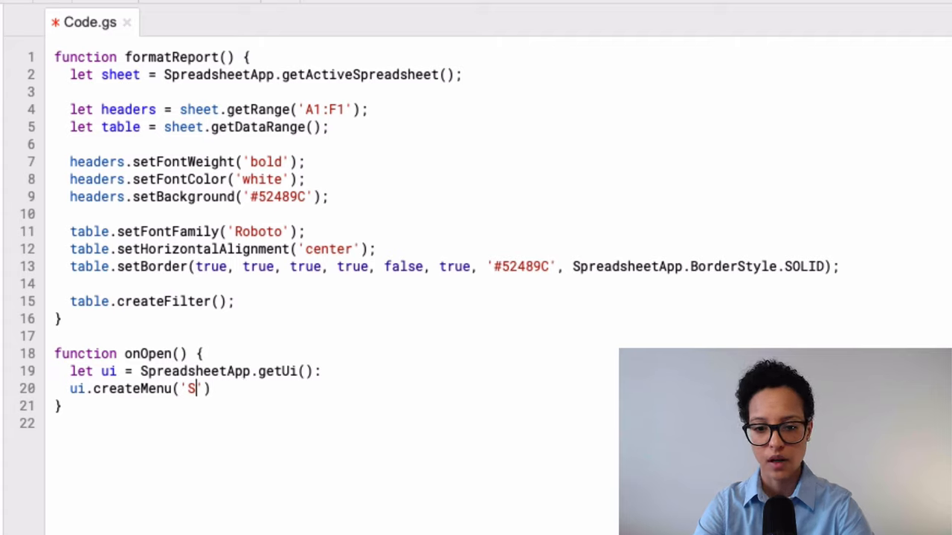
pyautogui.write('ustom F')
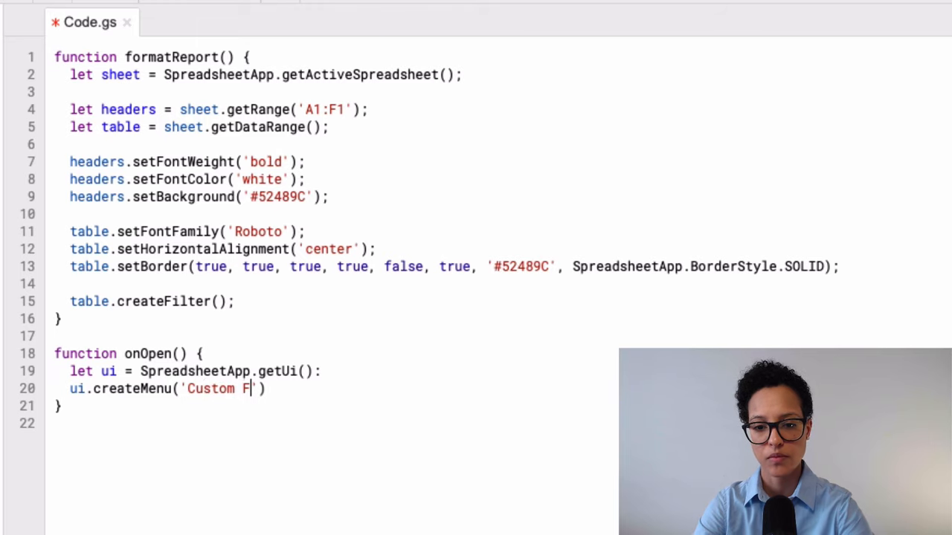
pyautogui.write("ormatting')")
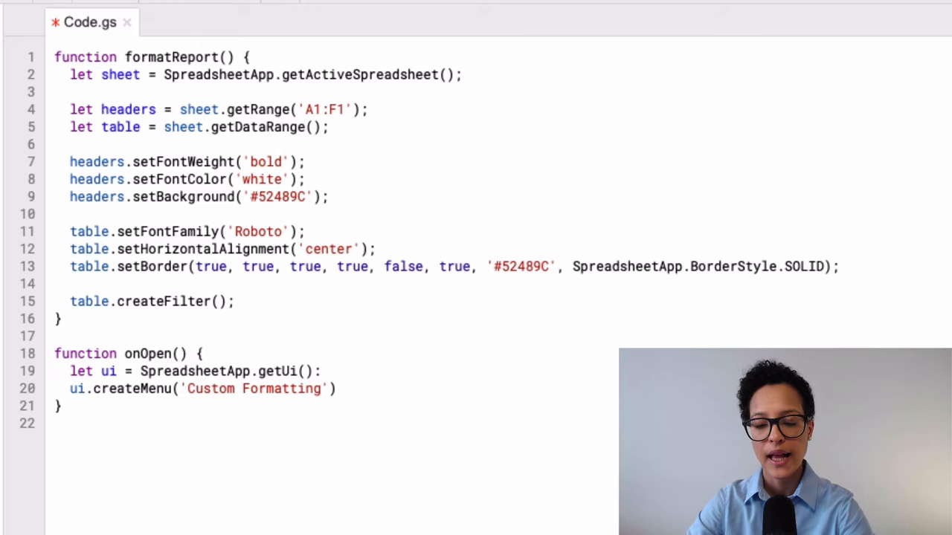
pyautogui.scroll(-3)
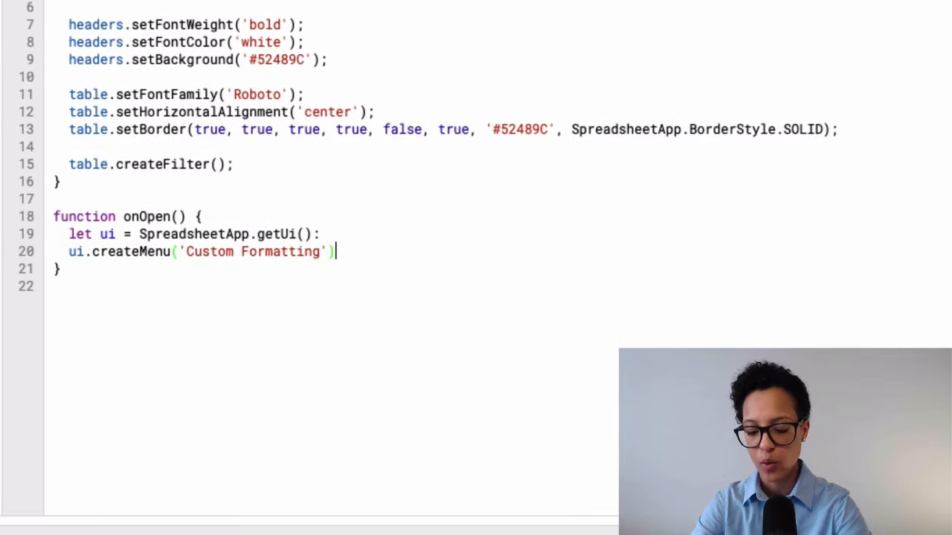
# - Add an addItem call with the caption 'Format Report'
pyautogui.write('.')
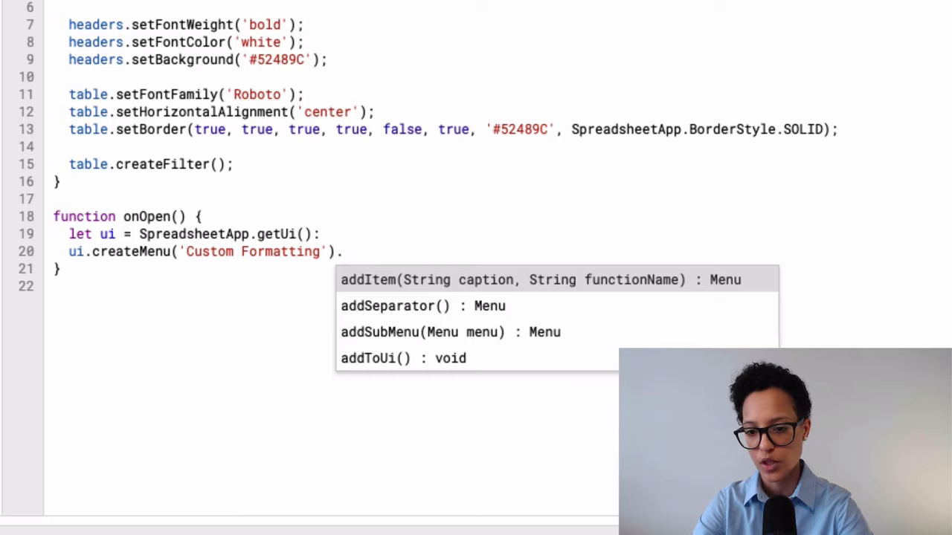
pyautogui.click(535, 279)
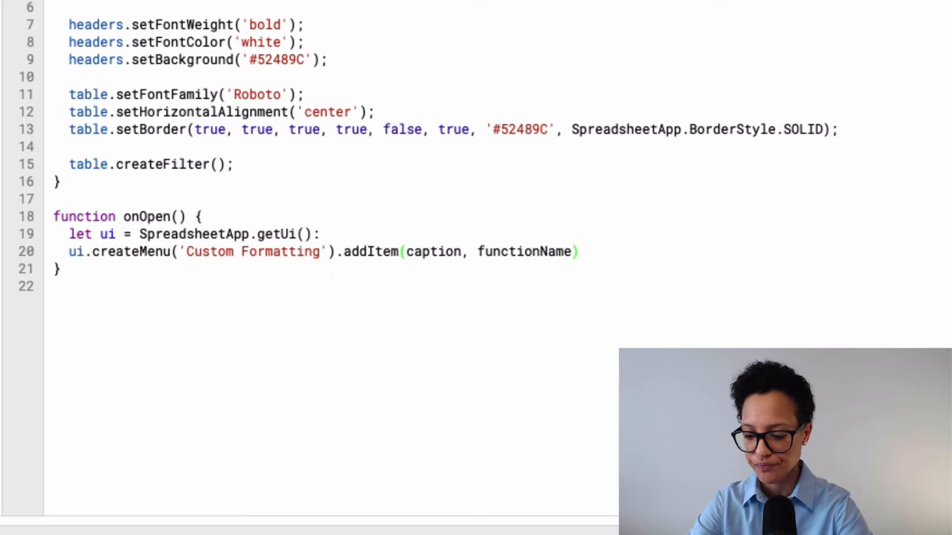
pyautogui.click(403, 251)
pyautogui.write("'")
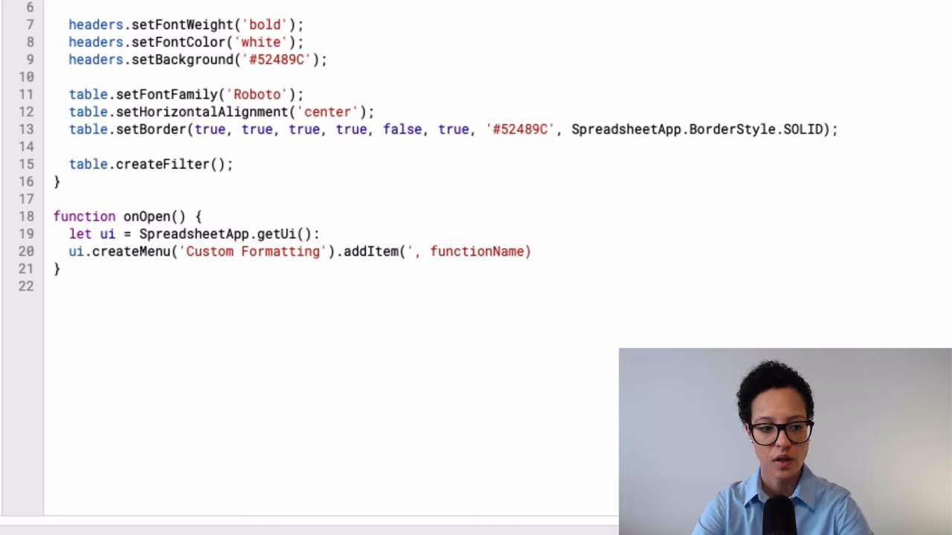
pyautogui.write('Format Repor')
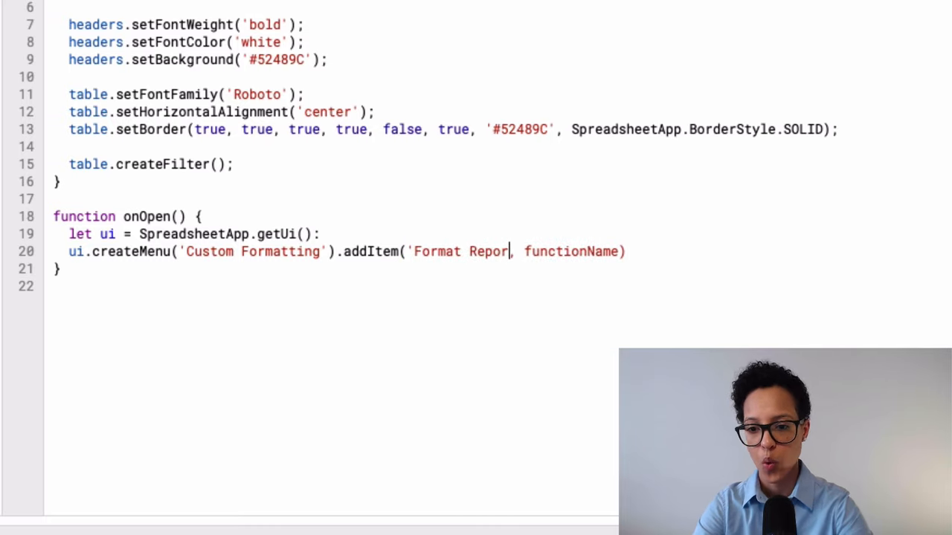
pyautogui.write("t',")
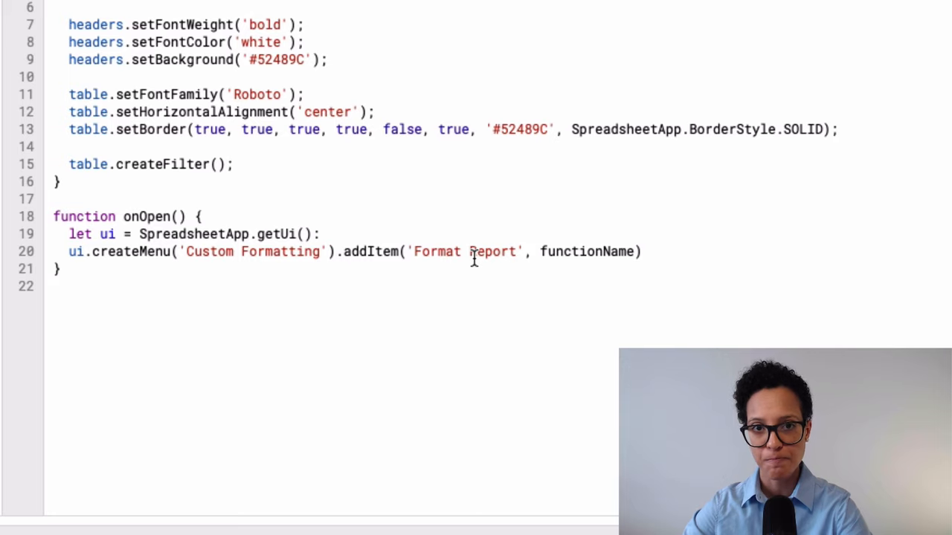
pyautogui.moveTo(593, 251)
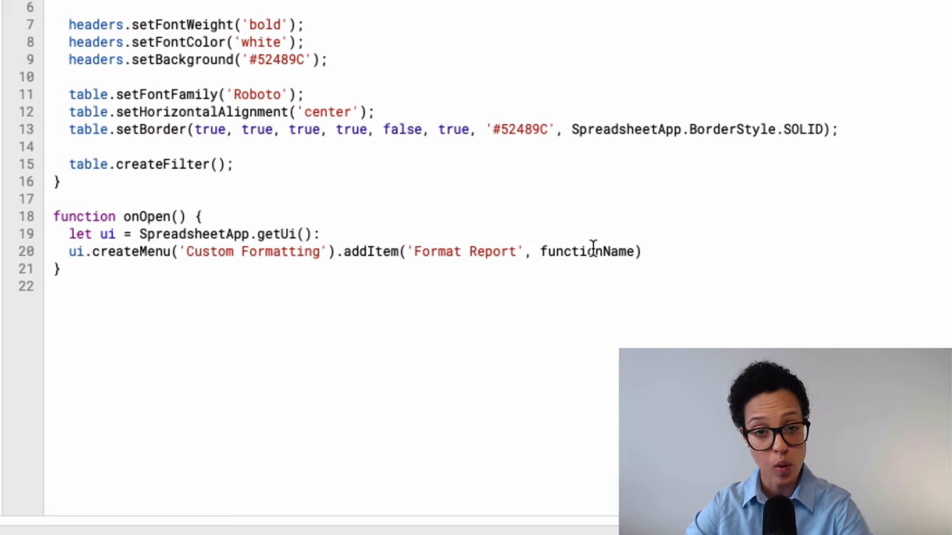
# - Paste formatReport as the item's function, then finish with .addToUi();
pyautogui.click(523, 251)
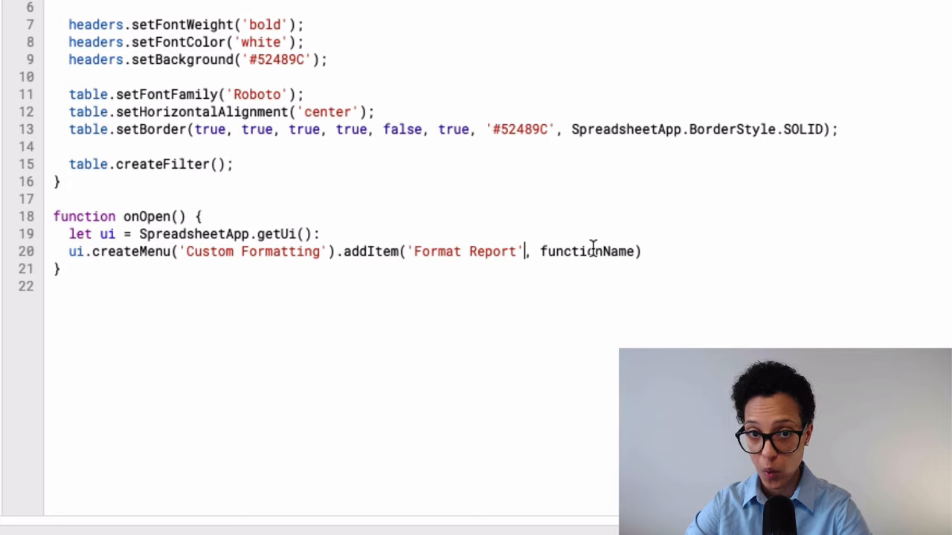
pyautogui.click(584, 272)
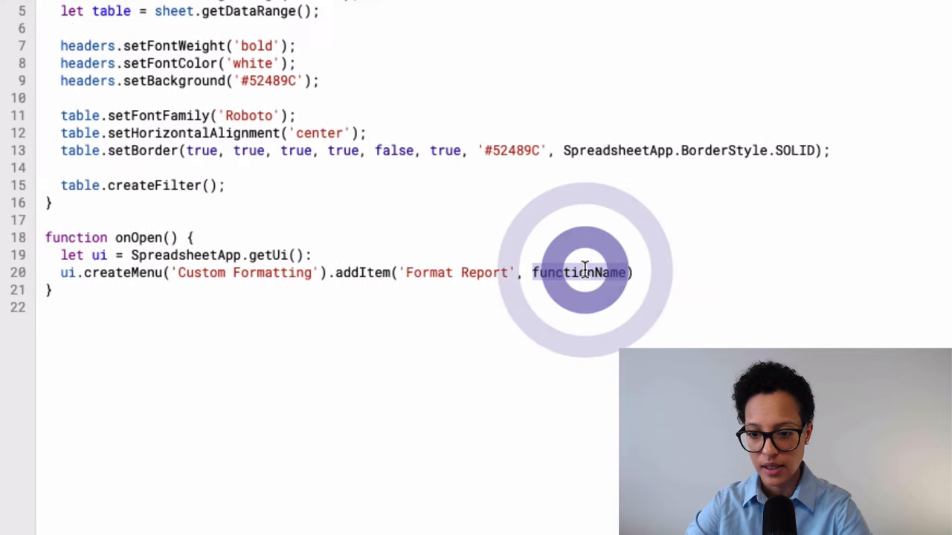
pyautogui.scroll(3)
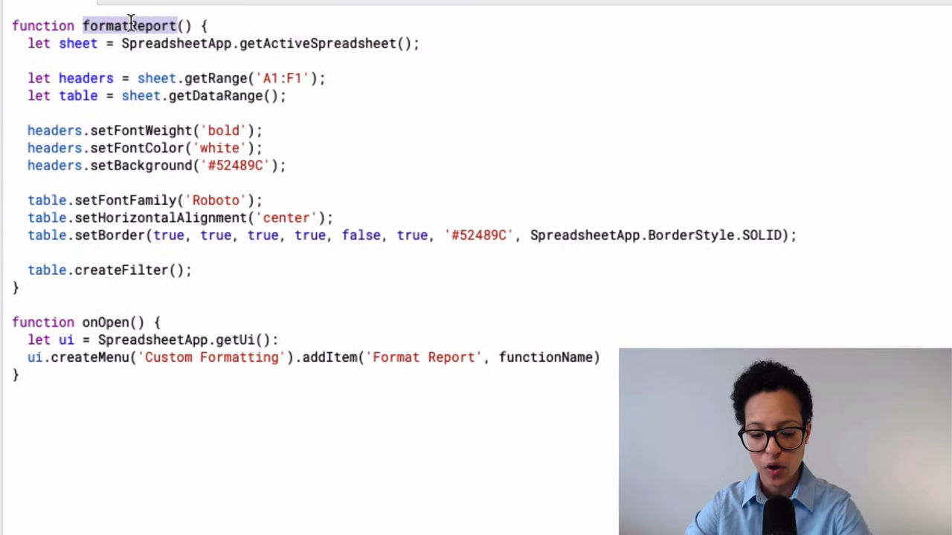
pyautogui.rightClick(130, 26)
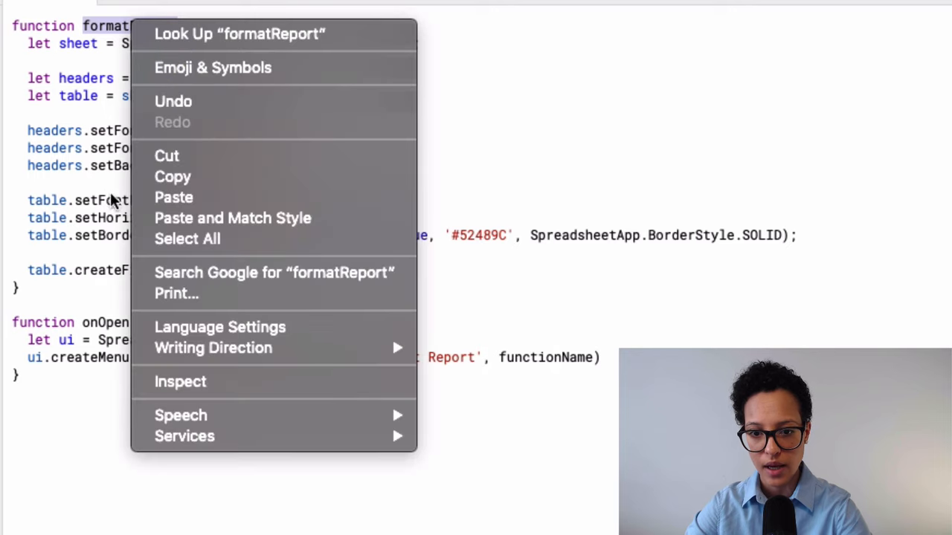
pyautogui.click(546, 357)
pyautogui.write("''")
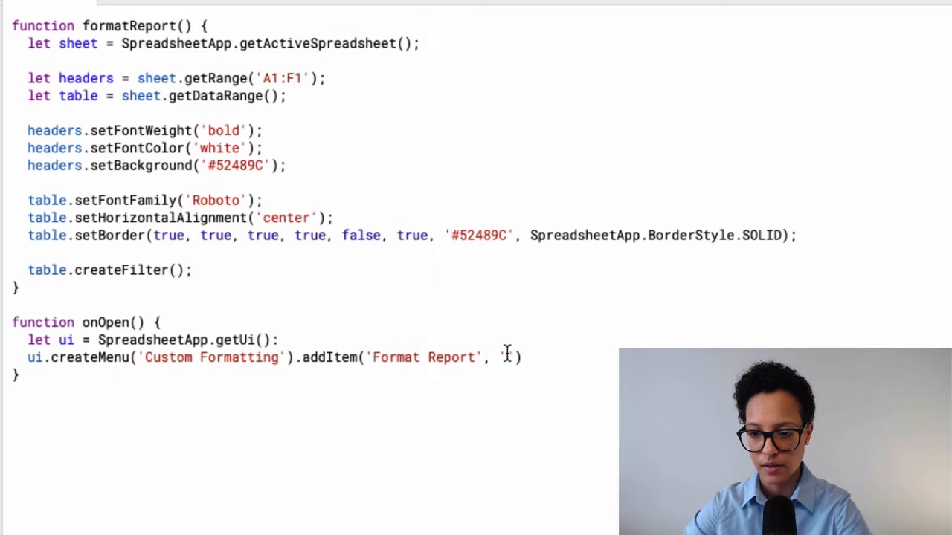
pyautogui.rightClick(506, 355)
pyautogui.write('formatReport')
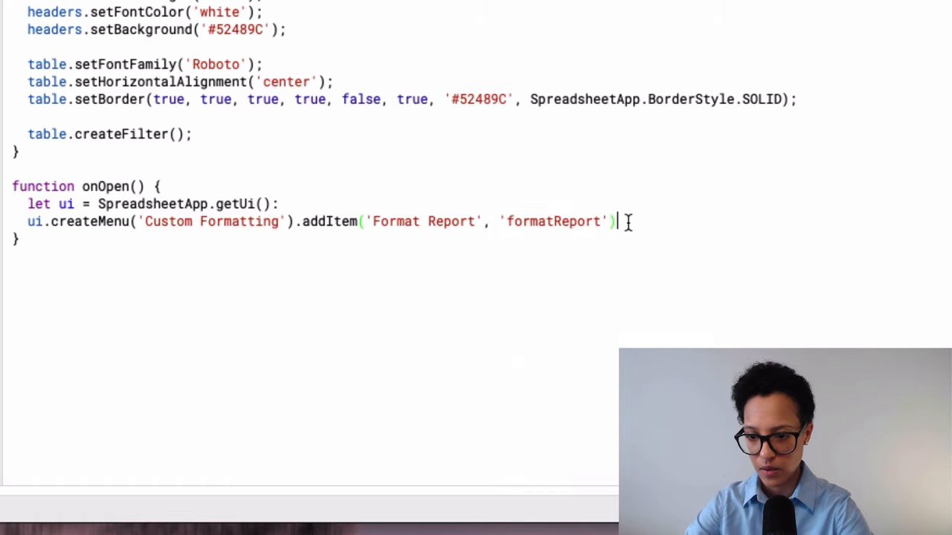
pyautogui.write('.')
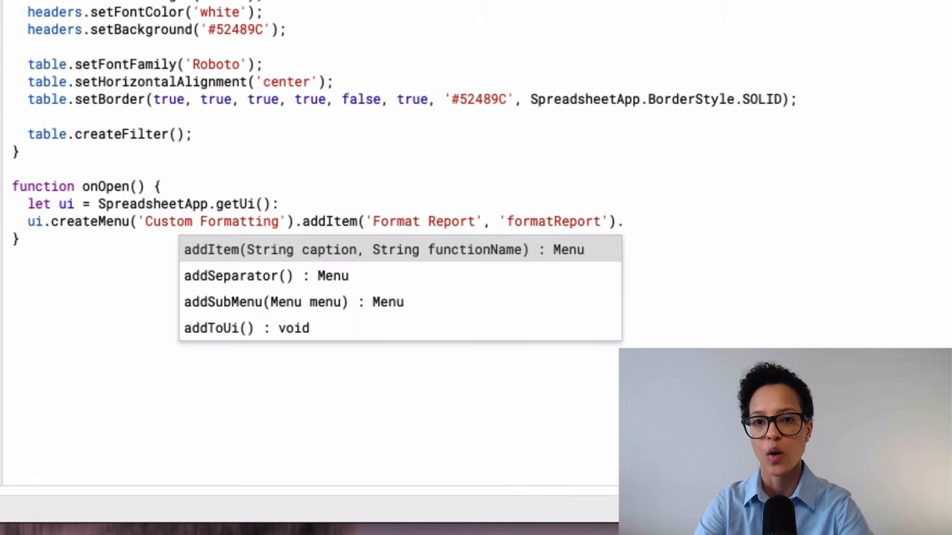
pyautogui.write('.addToUi(')
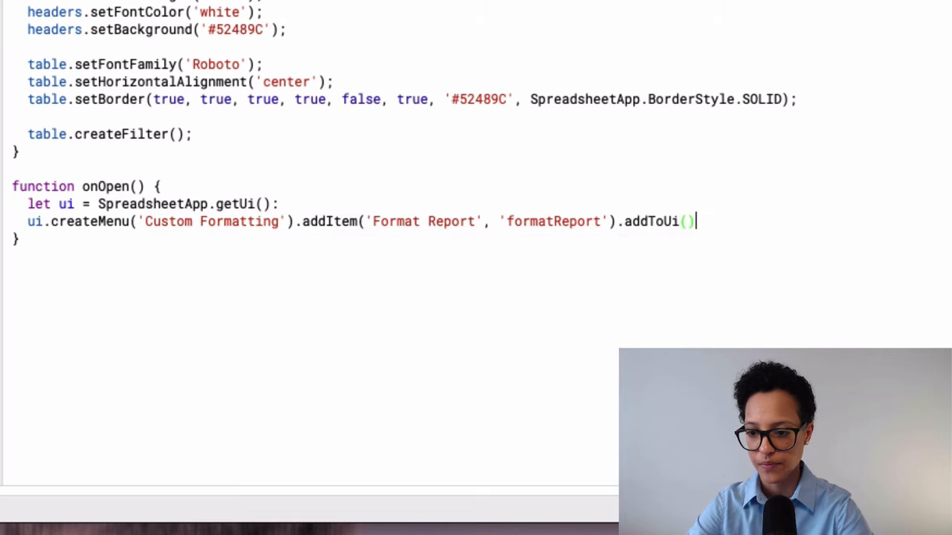
pyautogui.write(';')
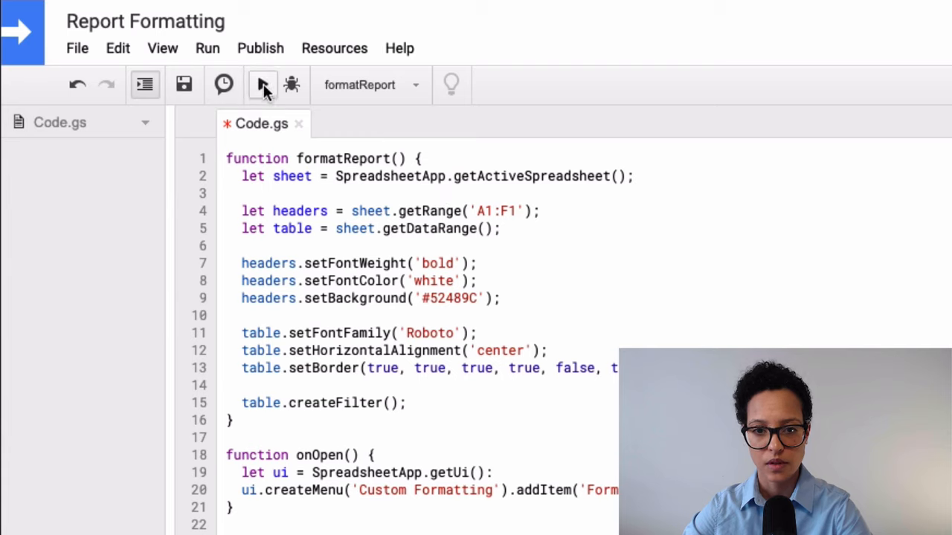
# - Run the script, fix line 19's colon after getUi() with a semicolon, and save
pyautogui.click(263, 84)
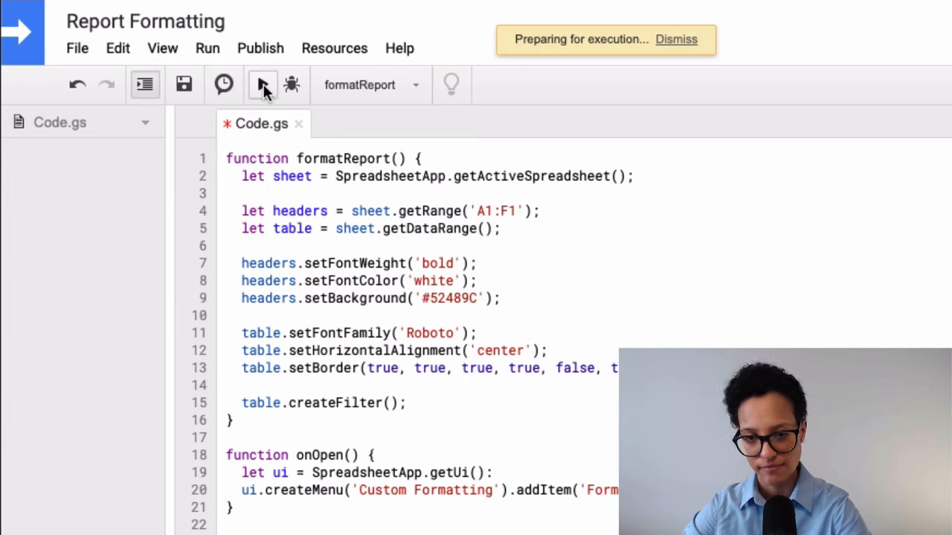
pyautogui.click(261, 84)
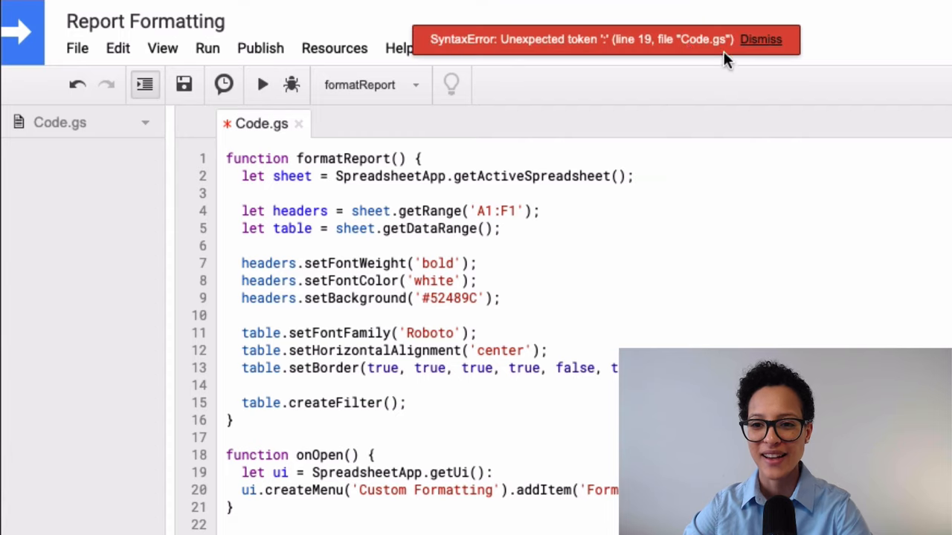
pyautogui.moveTo(724, 180)
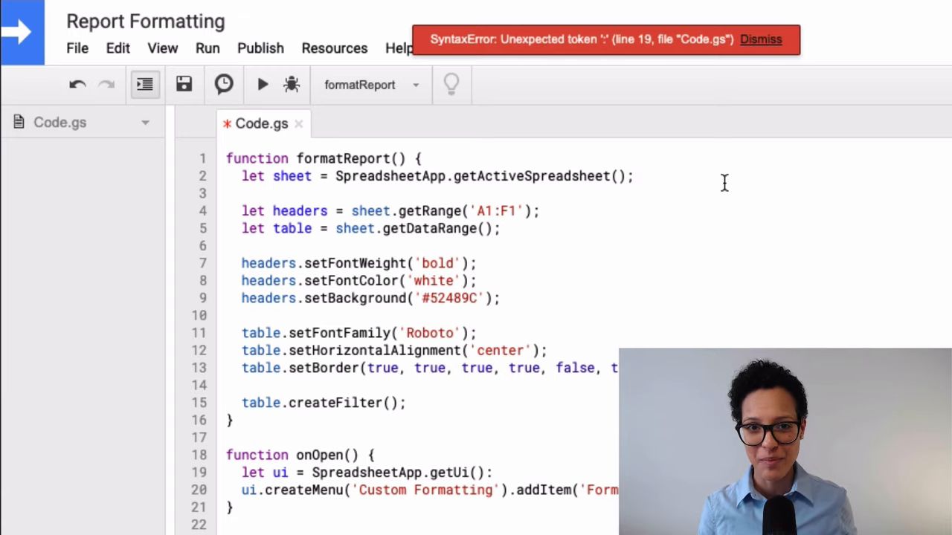
pyautogui.moveTo(557, 22)
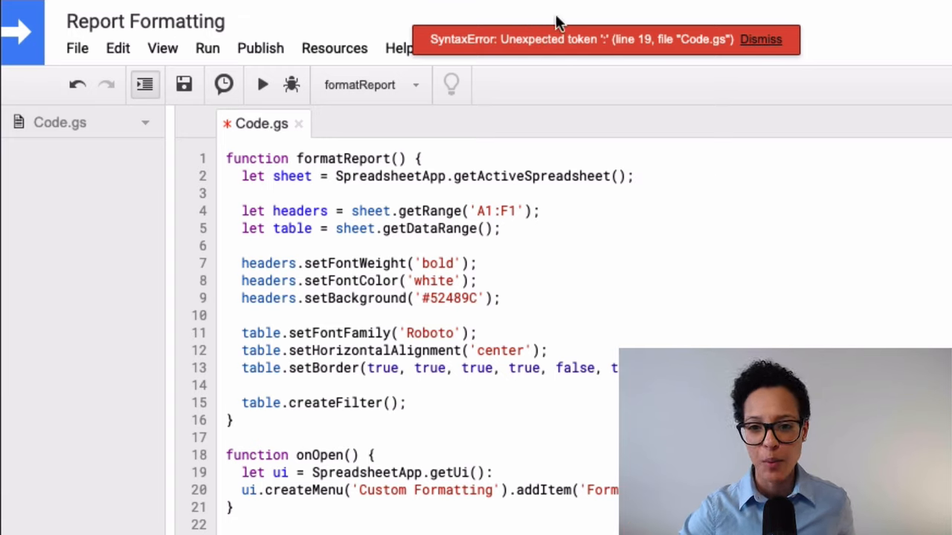
pyautogui.moveTo(666, 138)
pyautogui.write(';')
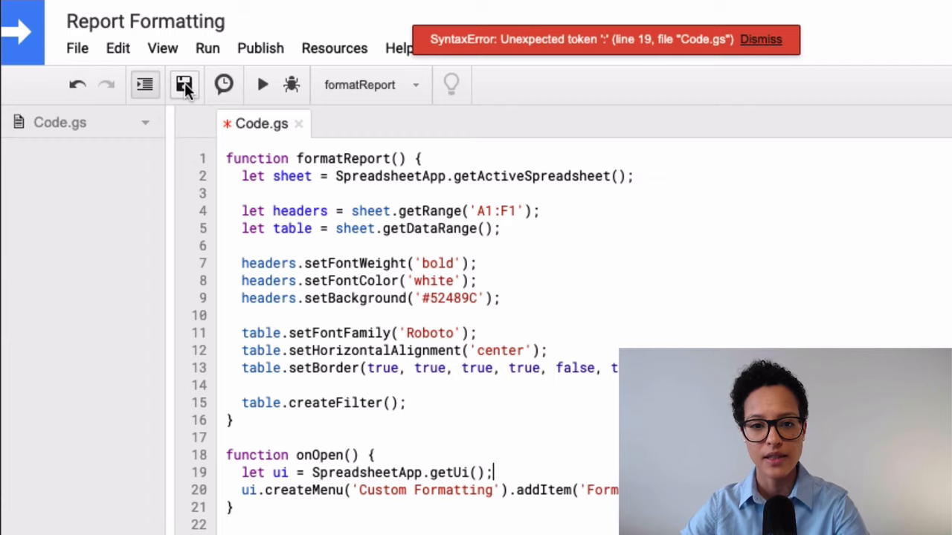
pyautogui.click(760, 39)
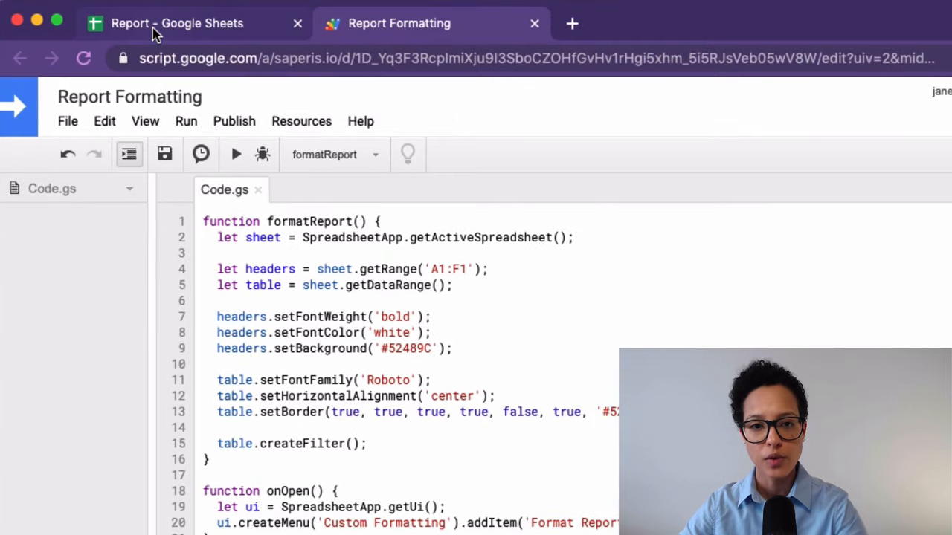
pyautogui.moveTo(156, 34)
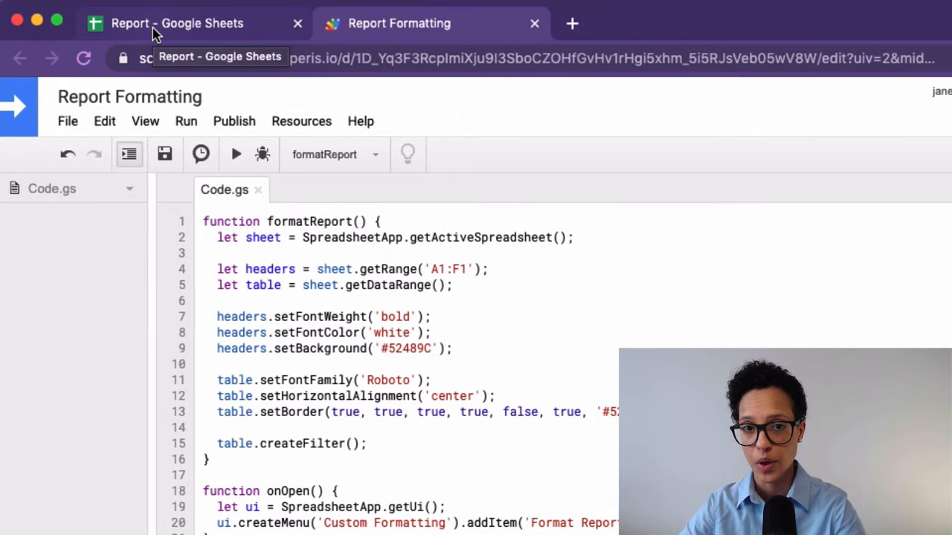
# - Close the Apps Script tab and reload the Report spreadsheet to load the custom menu
pyautogui.click(177, 23)
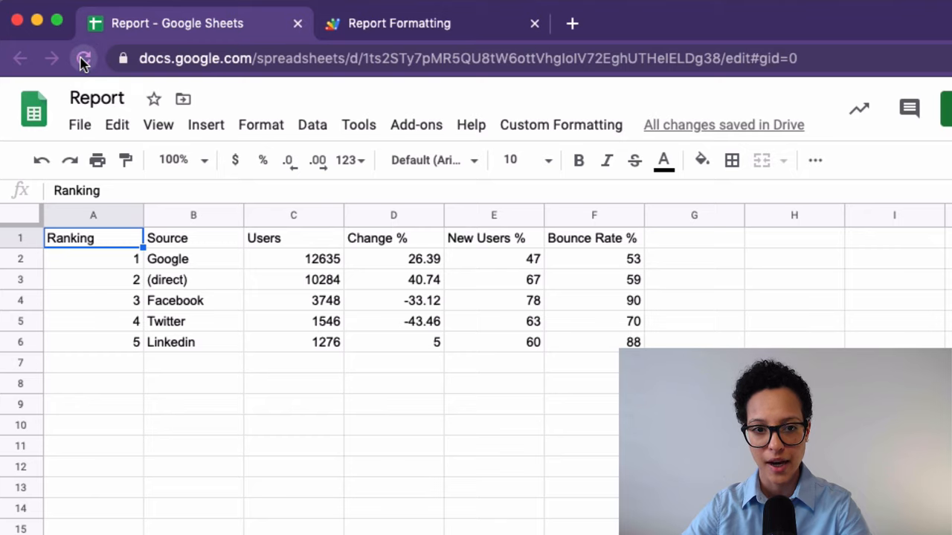
pyautogui.click(534, 23)
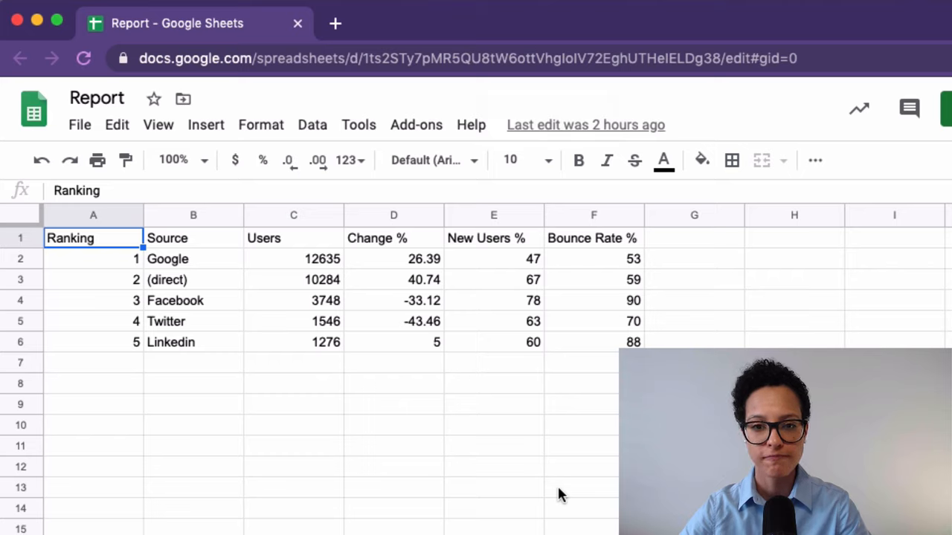
pyautogui.moveTo(580, 417)
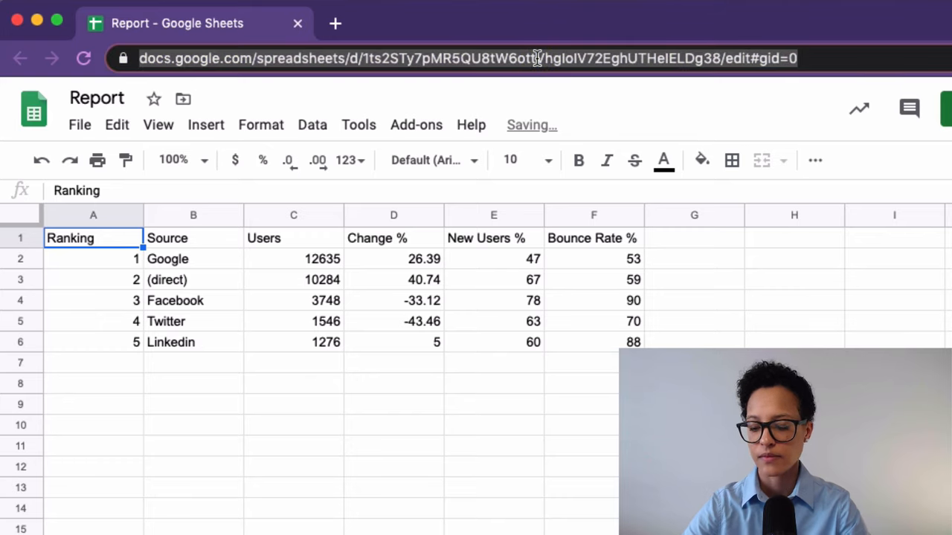
pyautogui.click(83, 58)
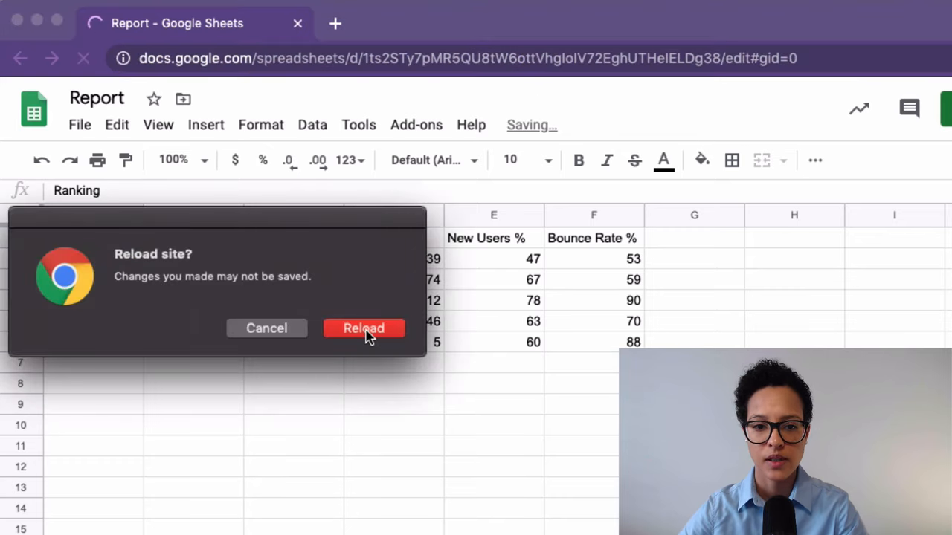
pyautogui.click(363, 328)
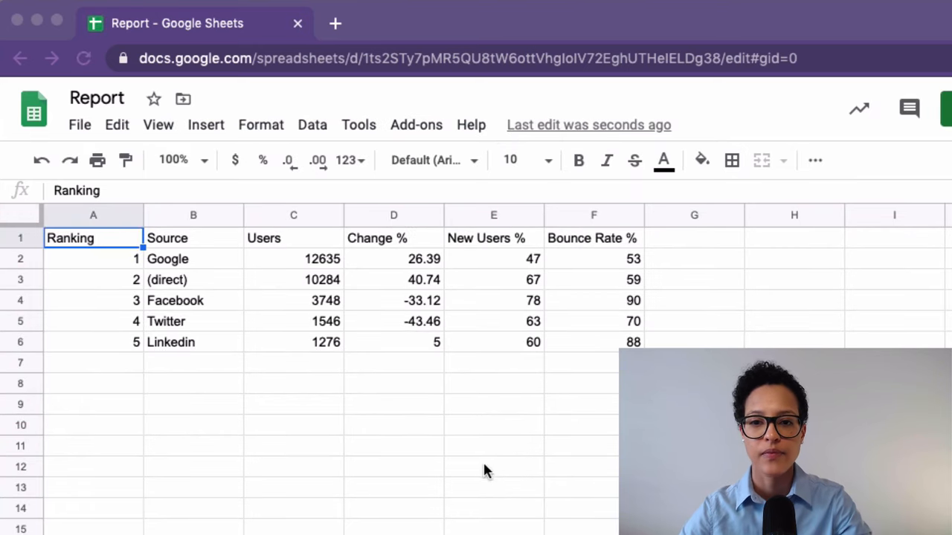
pyautogui.moveTo(557, 33)
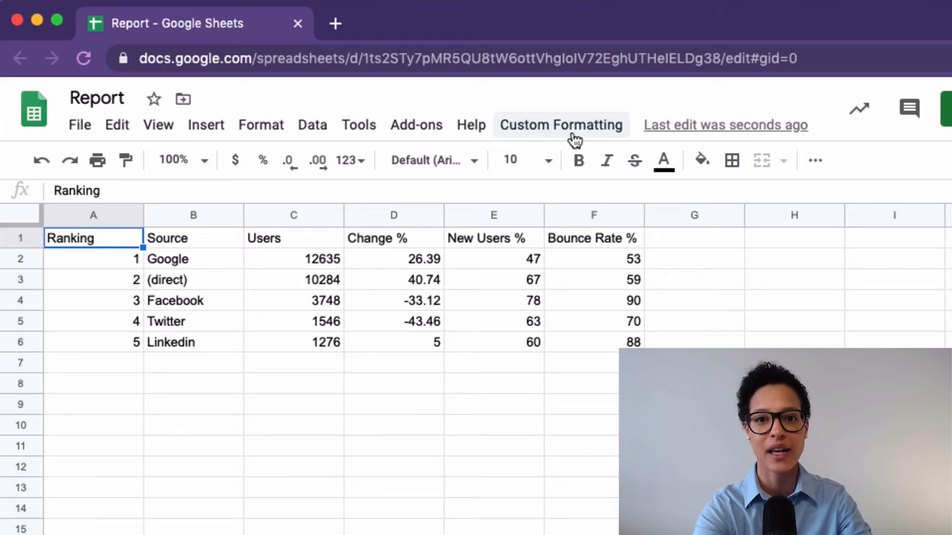
# - Run Custom Formatting > Format Report, pick the account, and allow spreadsheet access
pyautogui.click(561, 124)
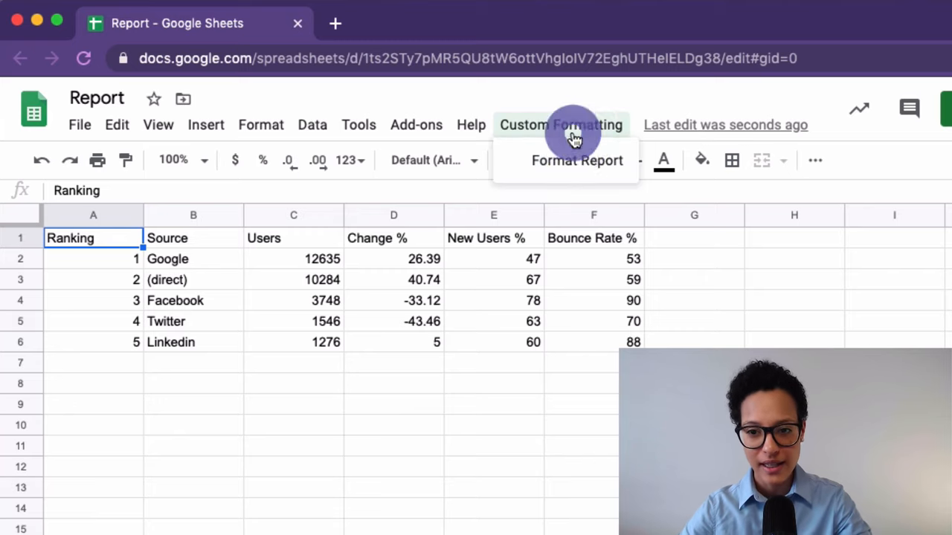
pyautogui.moveTo(512, 172)
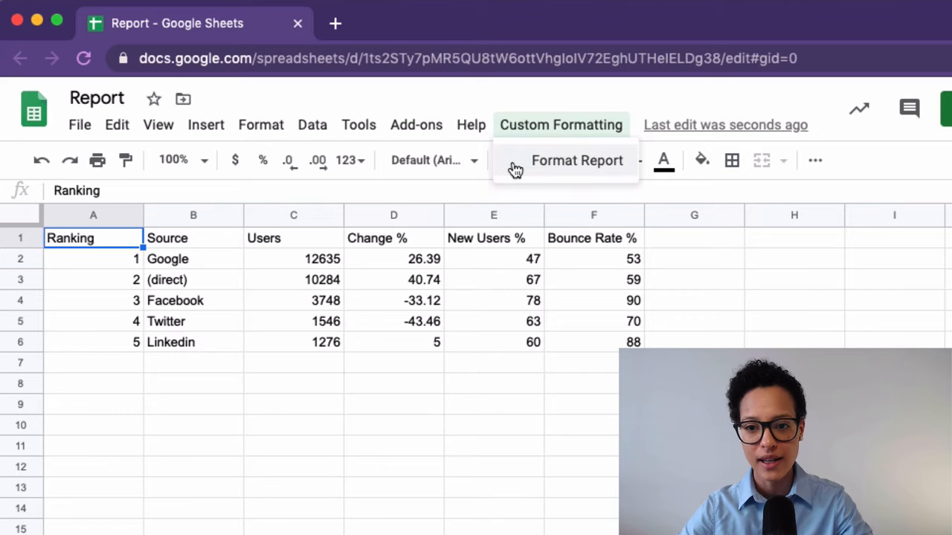
pyautogui.click(577, 160)
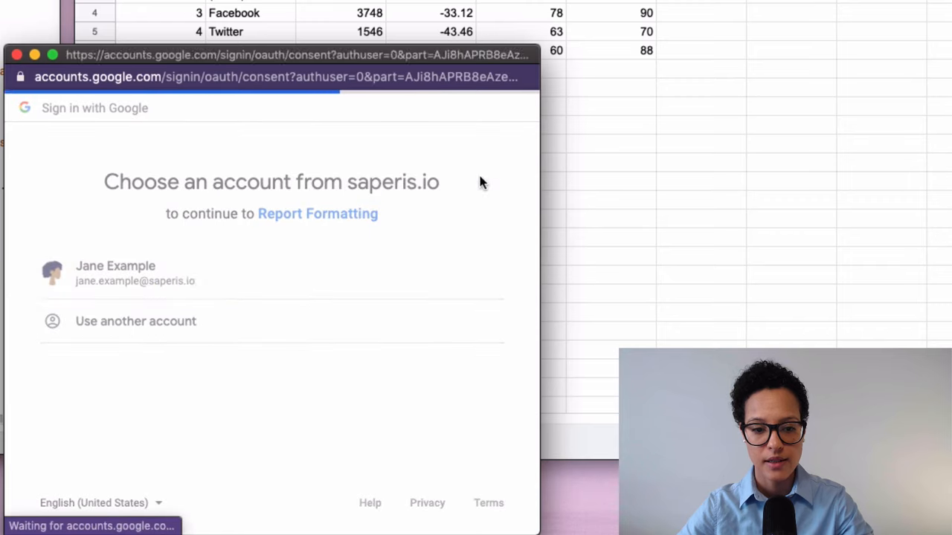
pyautogui.click(136, 273)
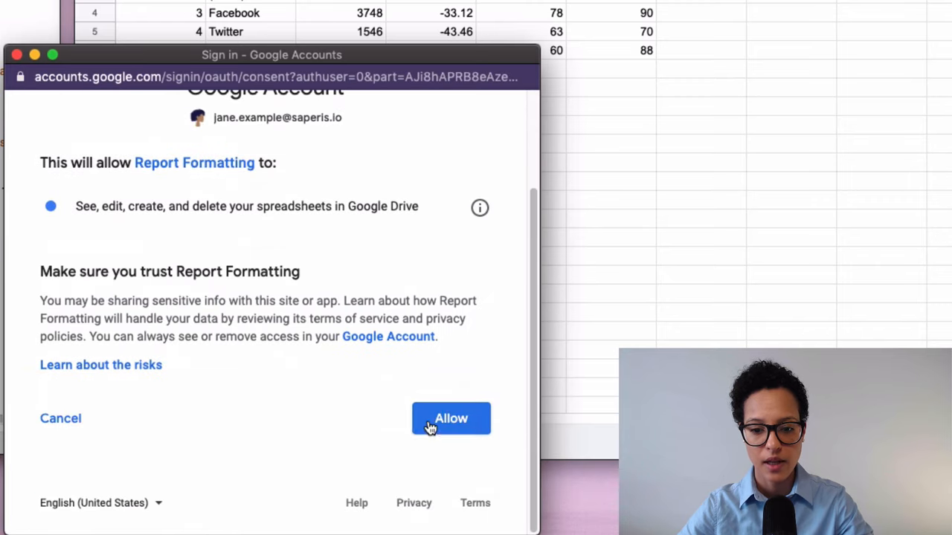
pyautogui.click(450, 418)
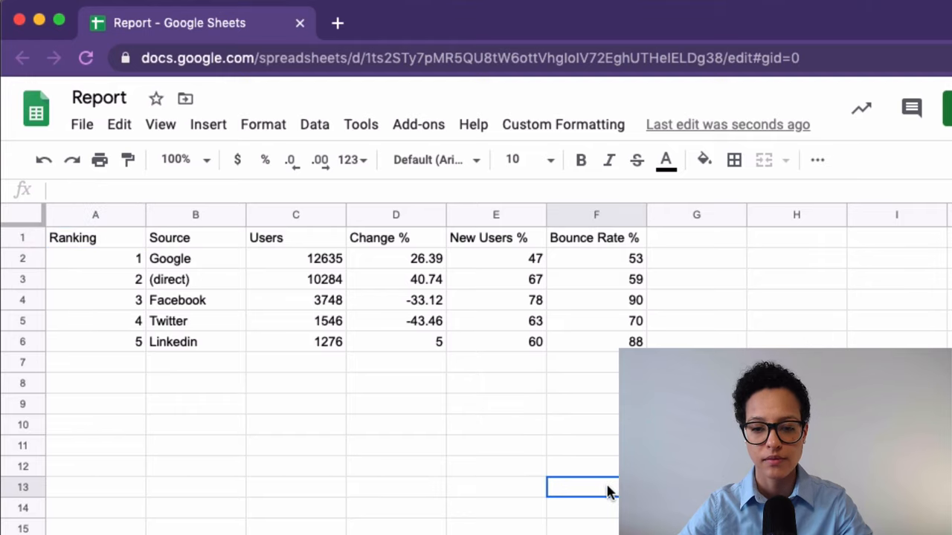
# - Apply Custom Formatting > Format Report to the table, then open Tools > Script editor
pyautogui.click(563, 125)
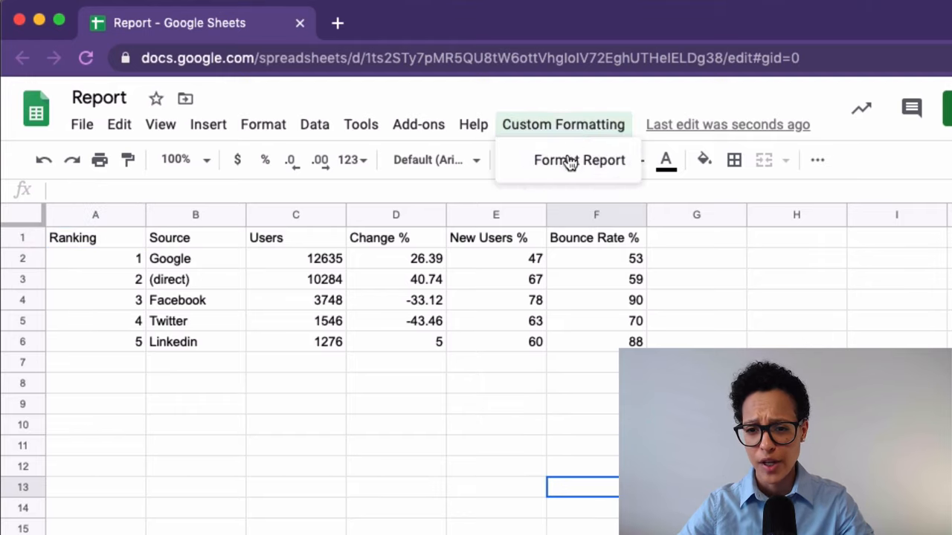
pyautogui.click(578, 159)
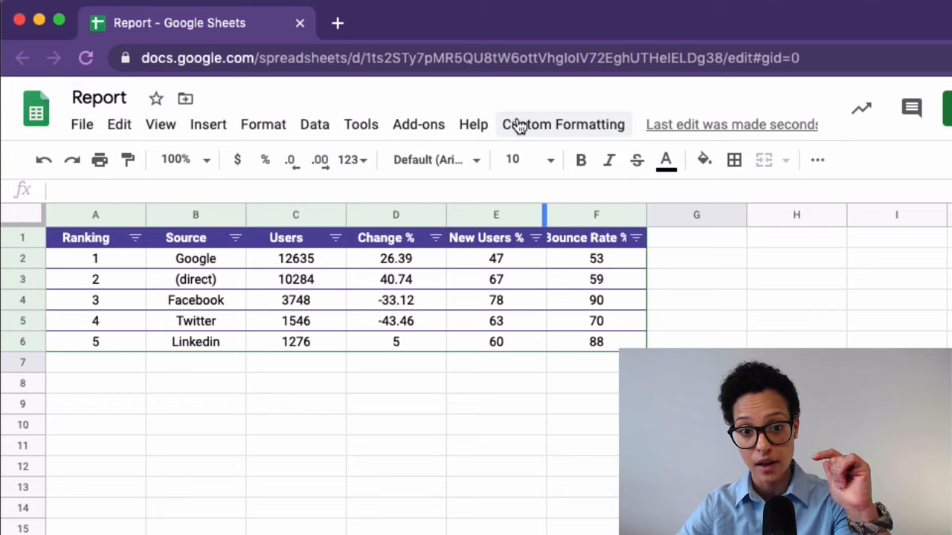
pyautogui.moveTo(125, 479)
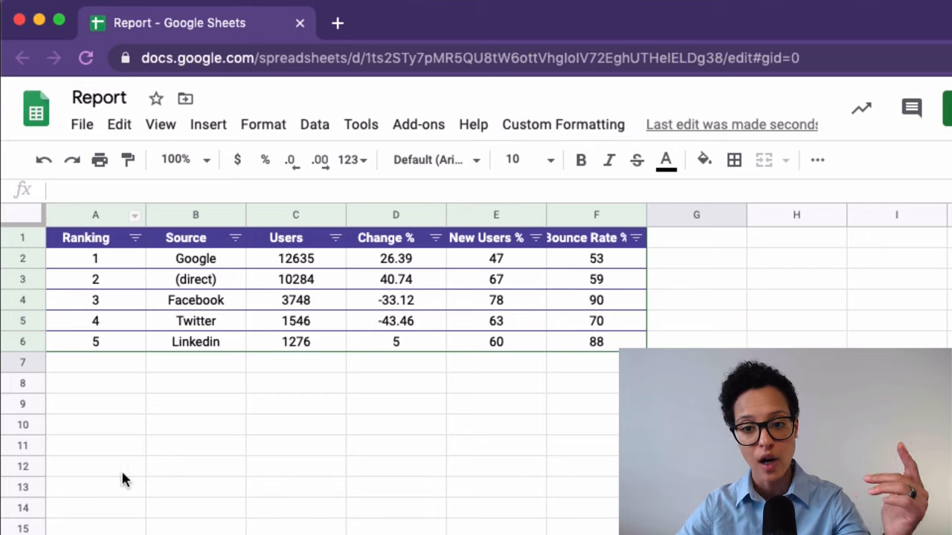
pyautogui.moveTo(151, 415)
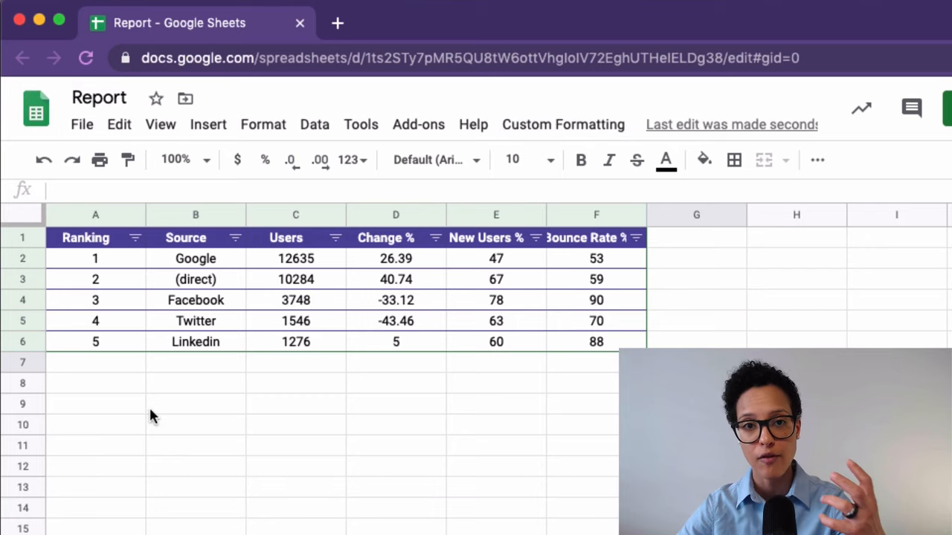
pyautogui.moveTo(197, 432)
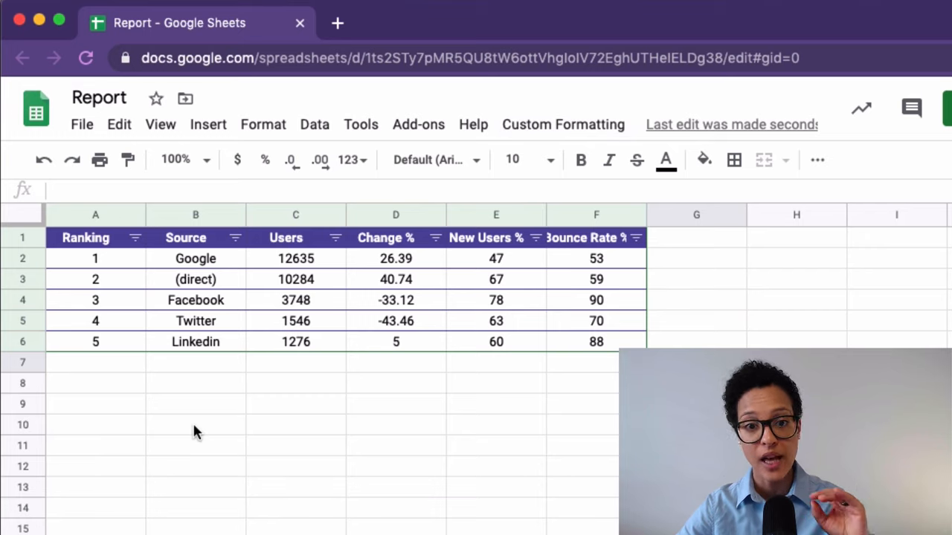
pyautogui.click(361, 124)
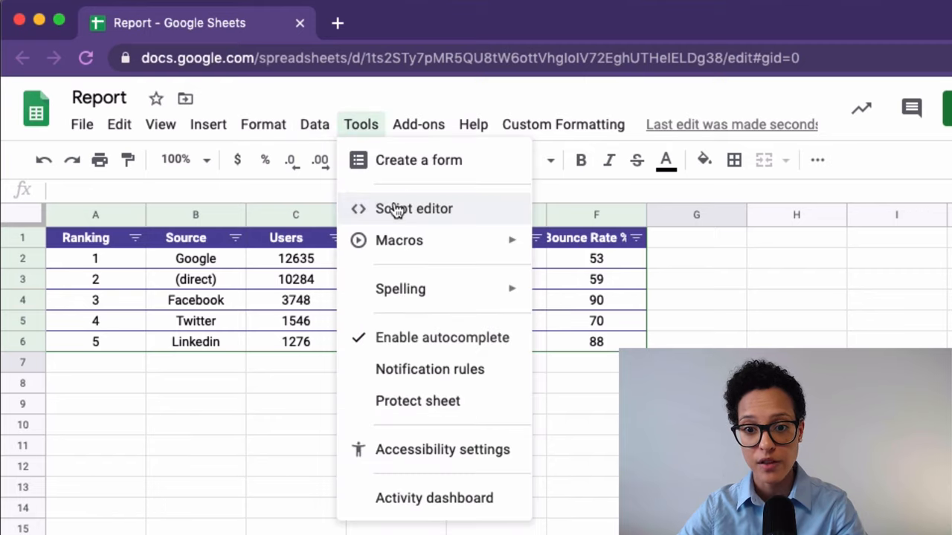
pyautogui.click(413, 209)
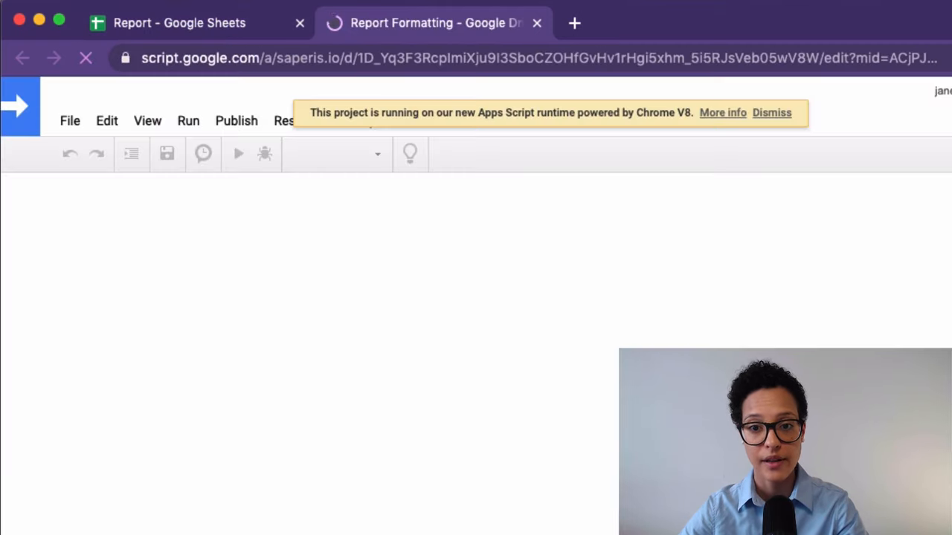